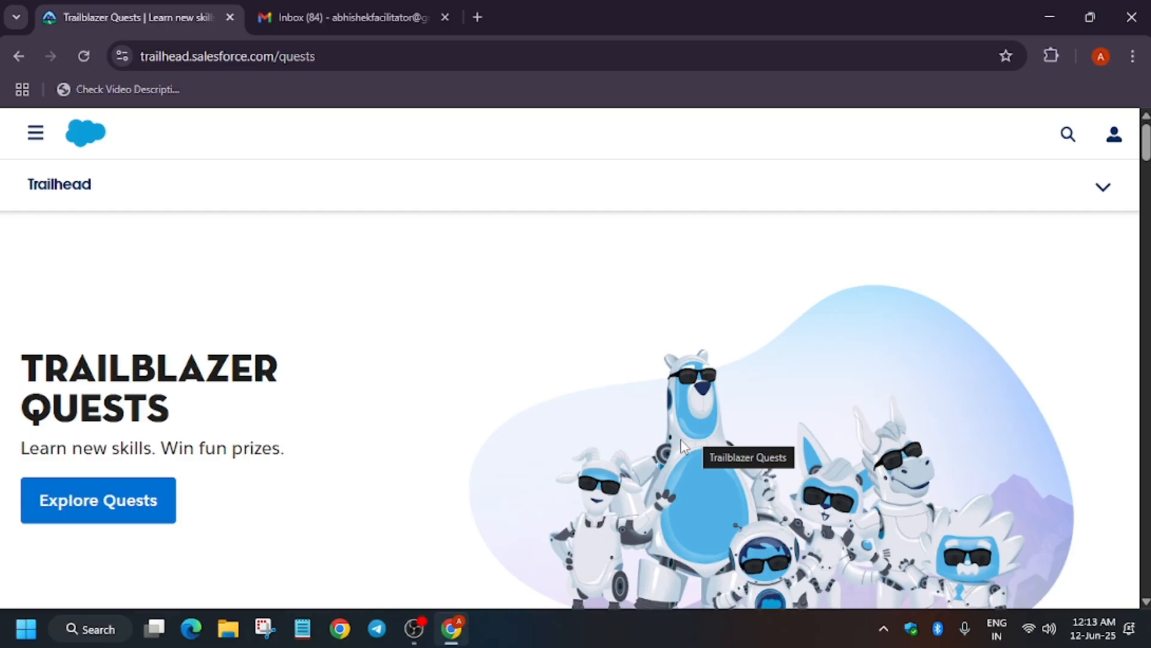
mouse_move(720, 409)
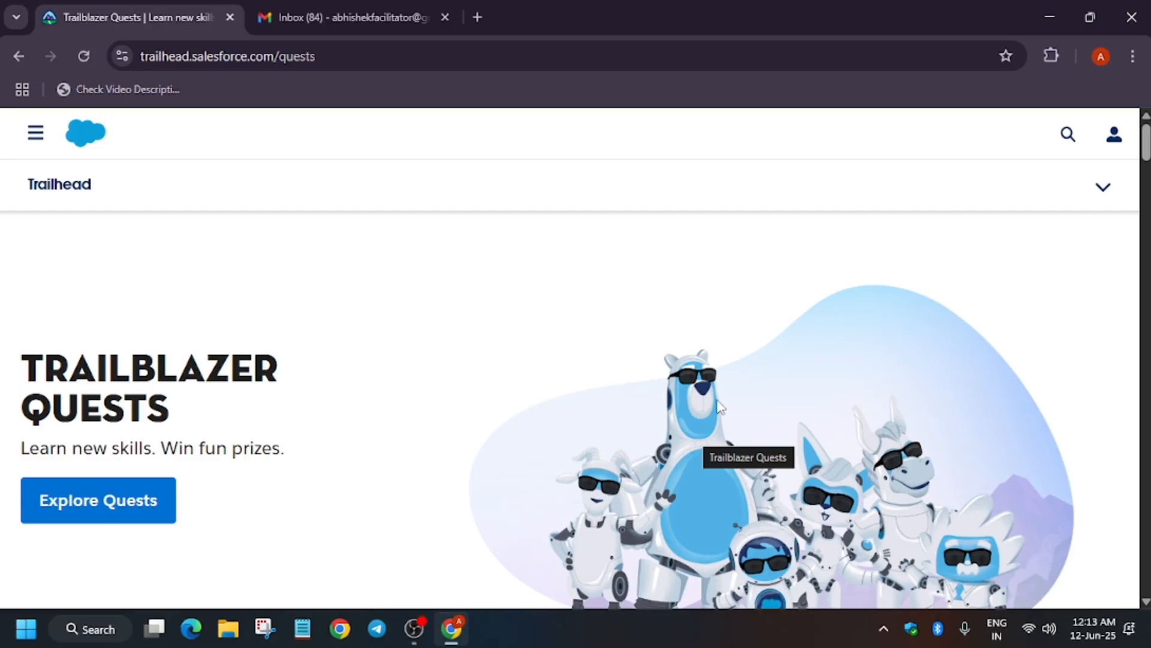
Step: Launch the Salesforce Developer Edition Quest trailmix via BUILD NOW in a new tab
scroll("down", 3)
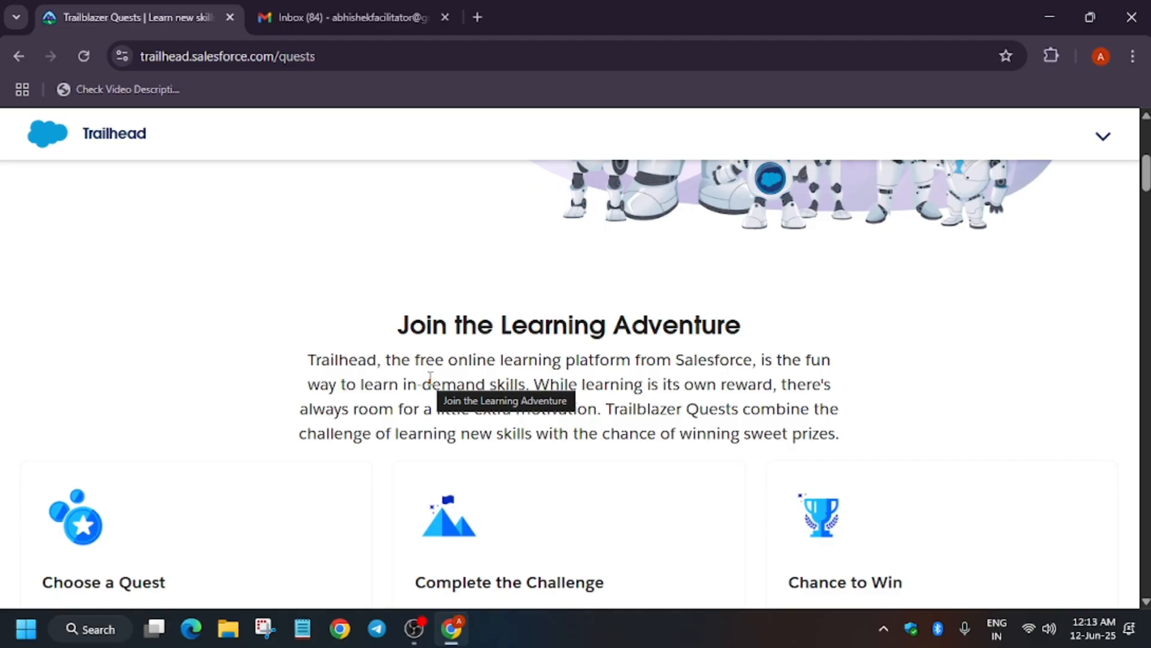
mouse_move(724, 324)
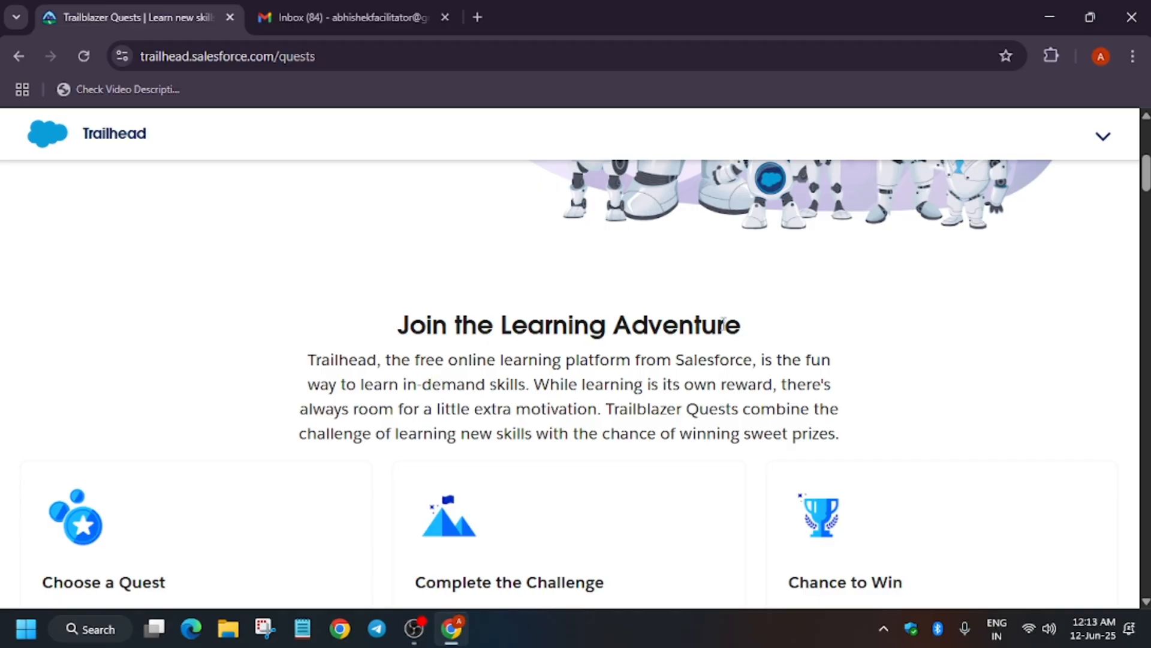
mouse_move(623, 356)
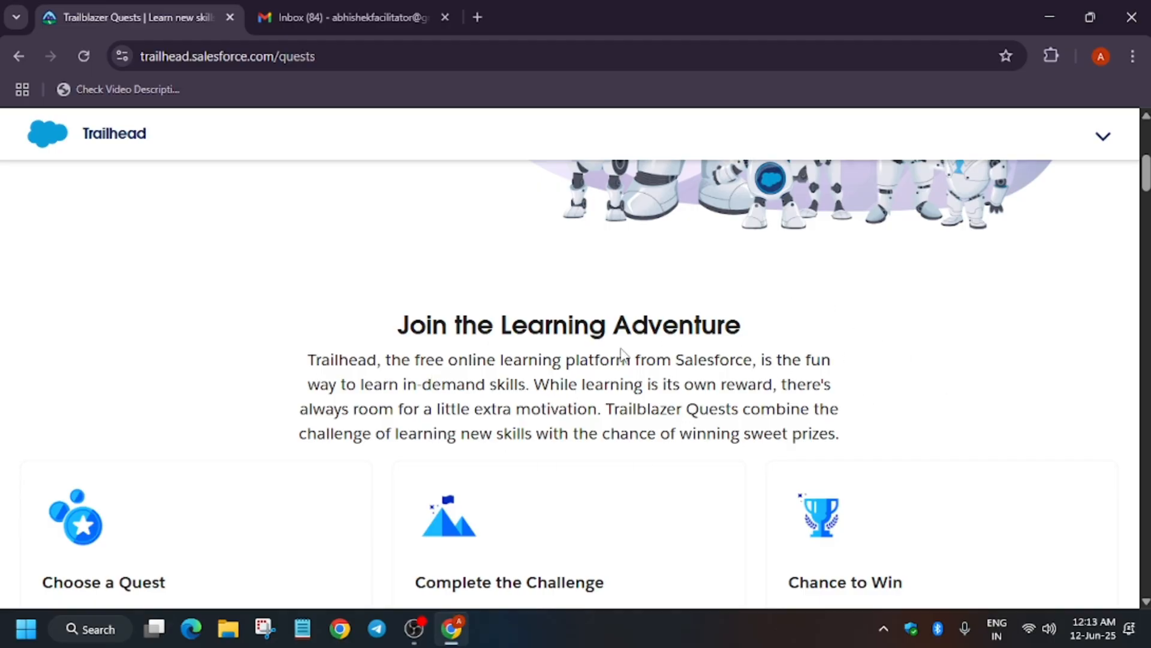
scroll("down", 3)
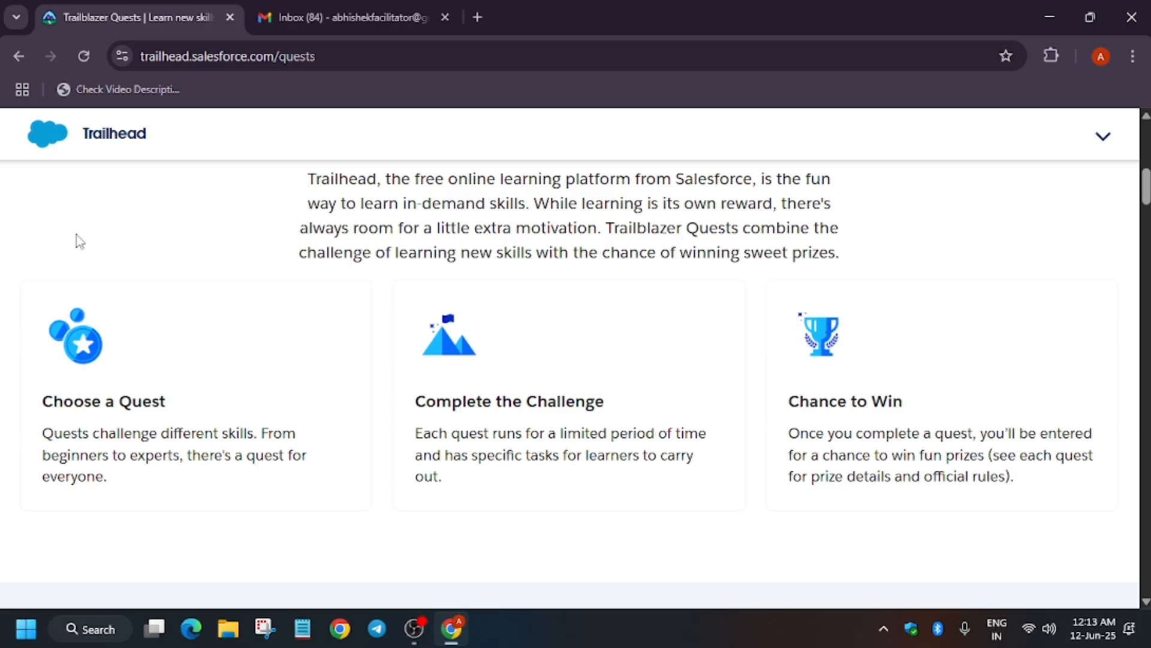
mouse_move(726, 343)
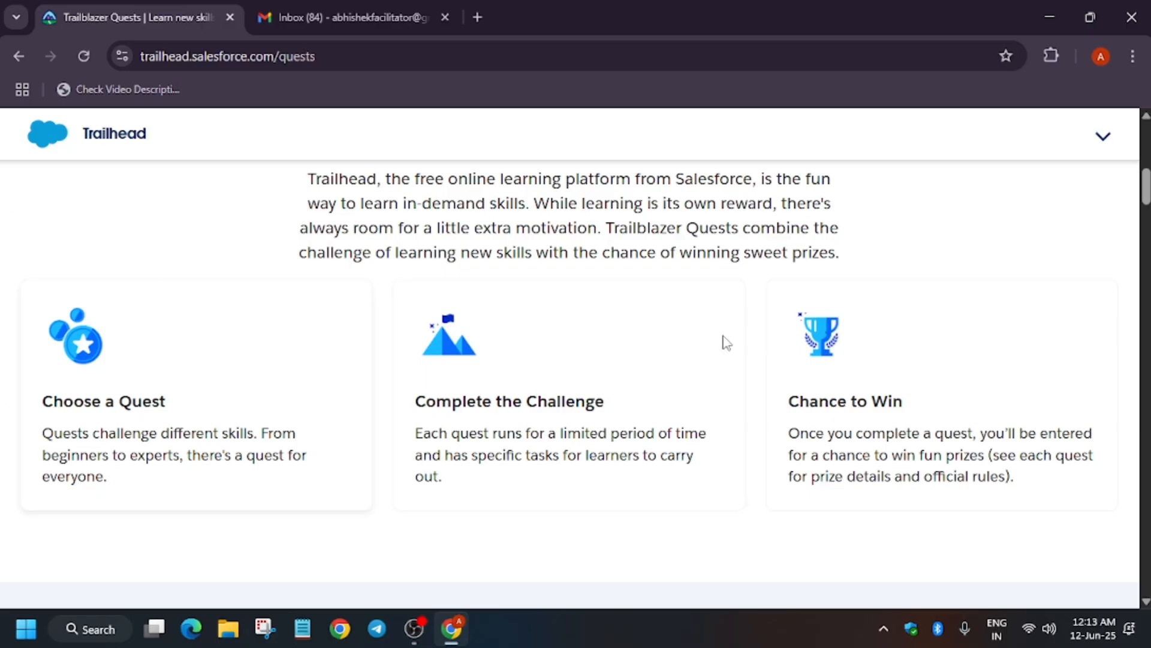
mouse_move(1071, 447)
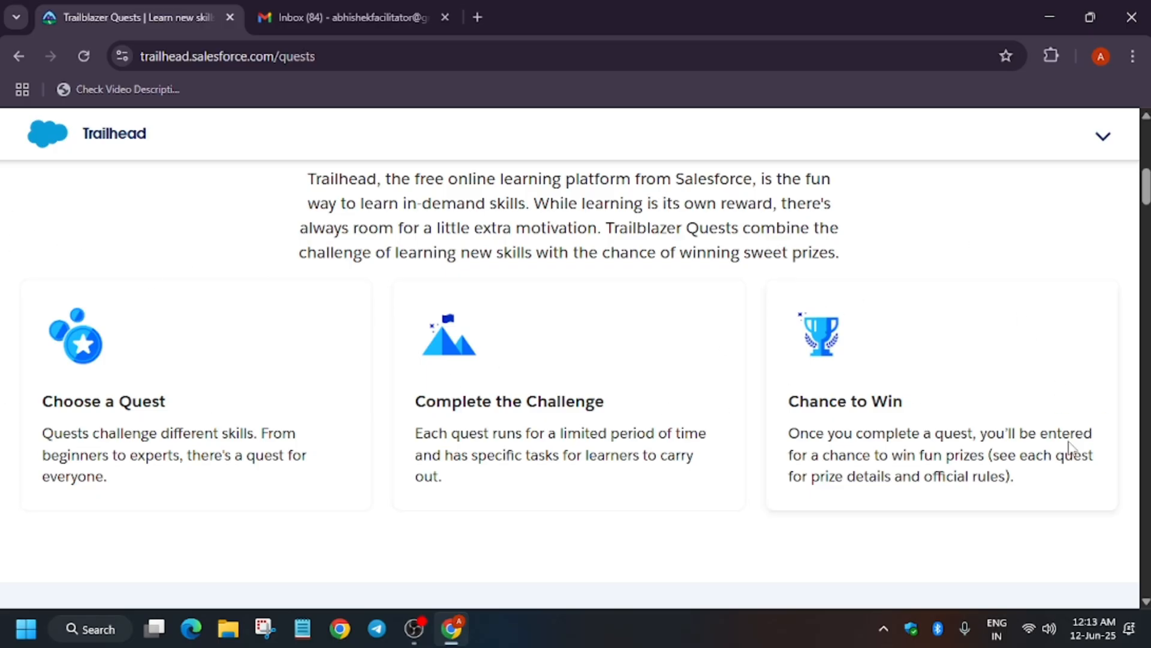
mouse_move(946, 470)
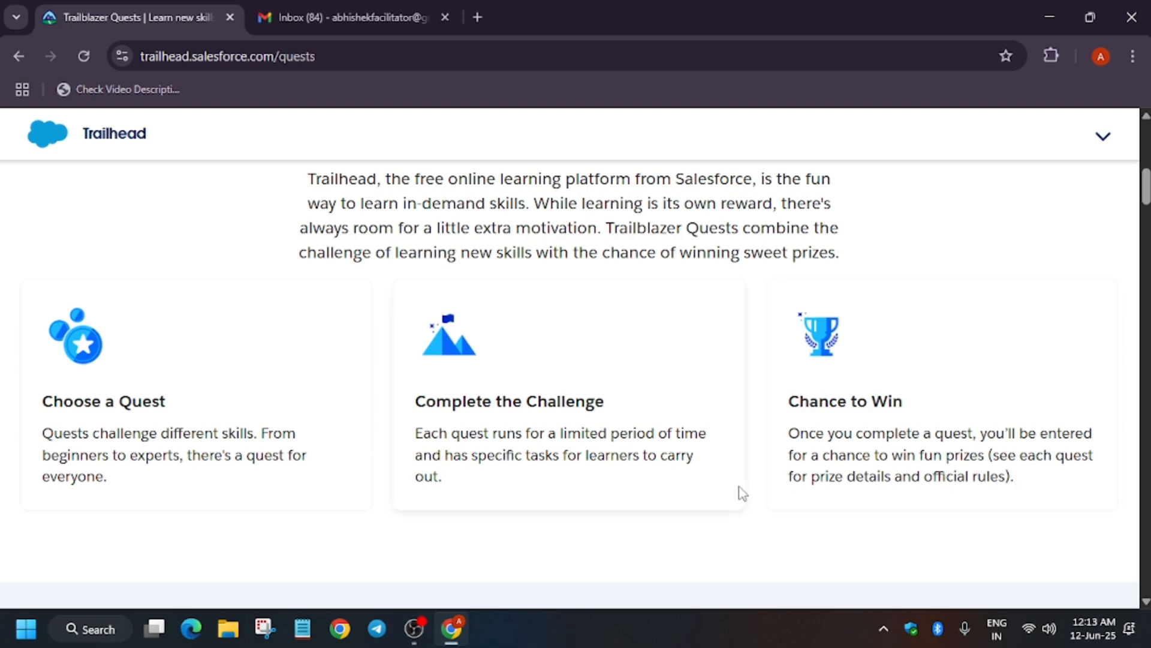
scroll("down", 3)
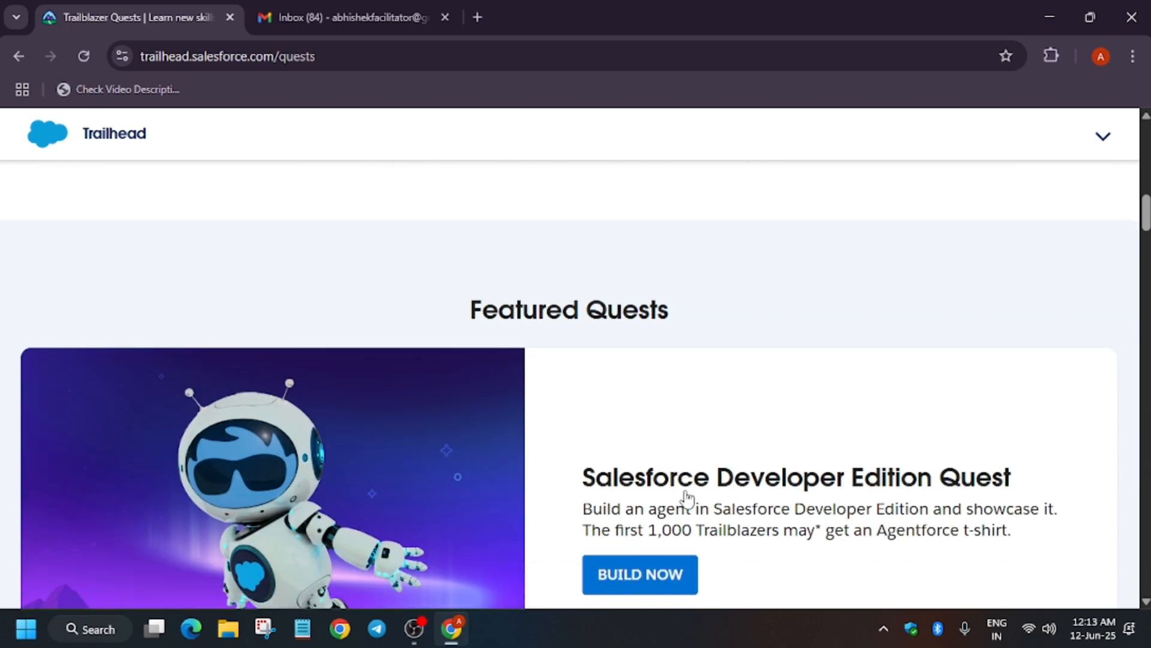
mouse_move(704, 331)
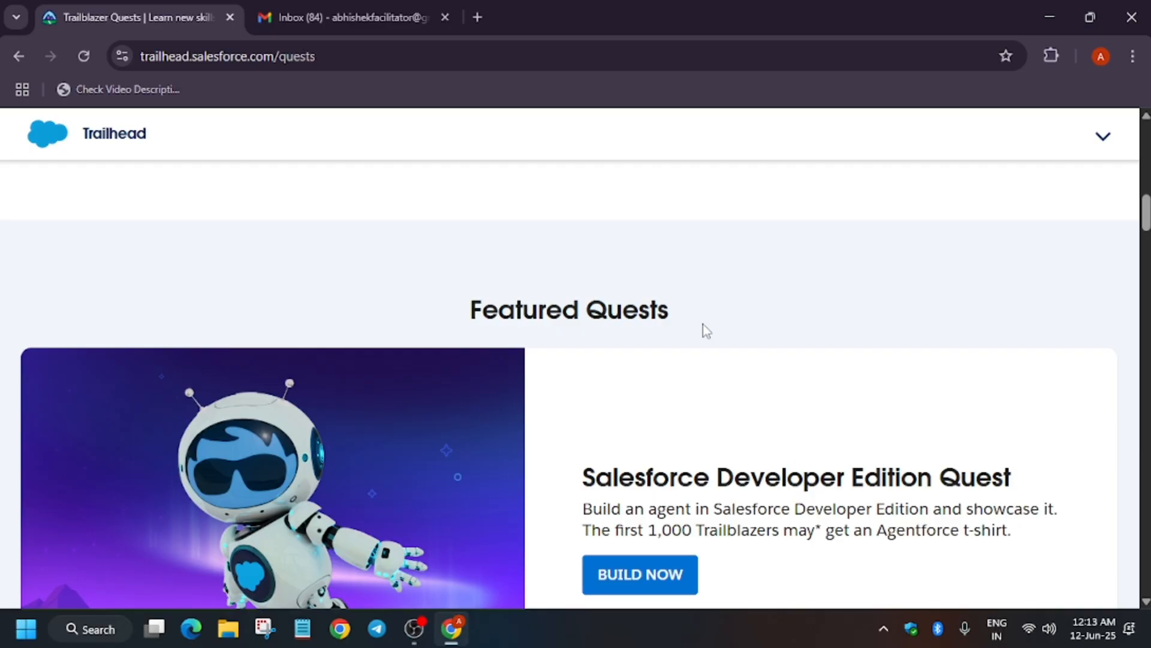
mouse_move(650, 359)
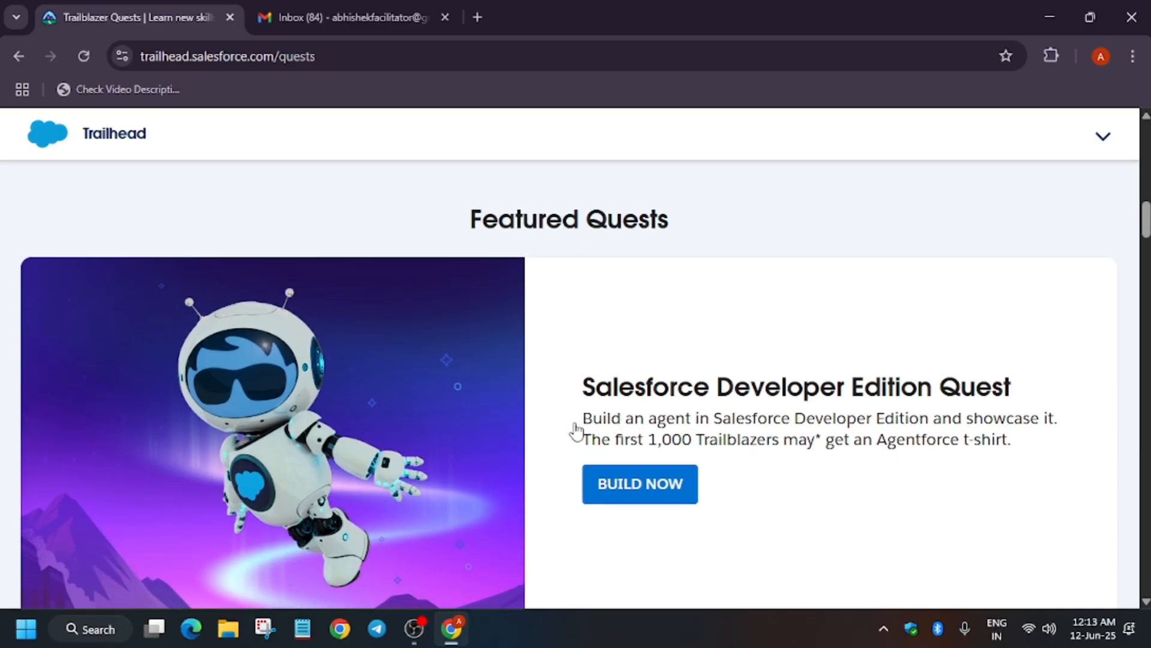
mouse_move(995, 302)
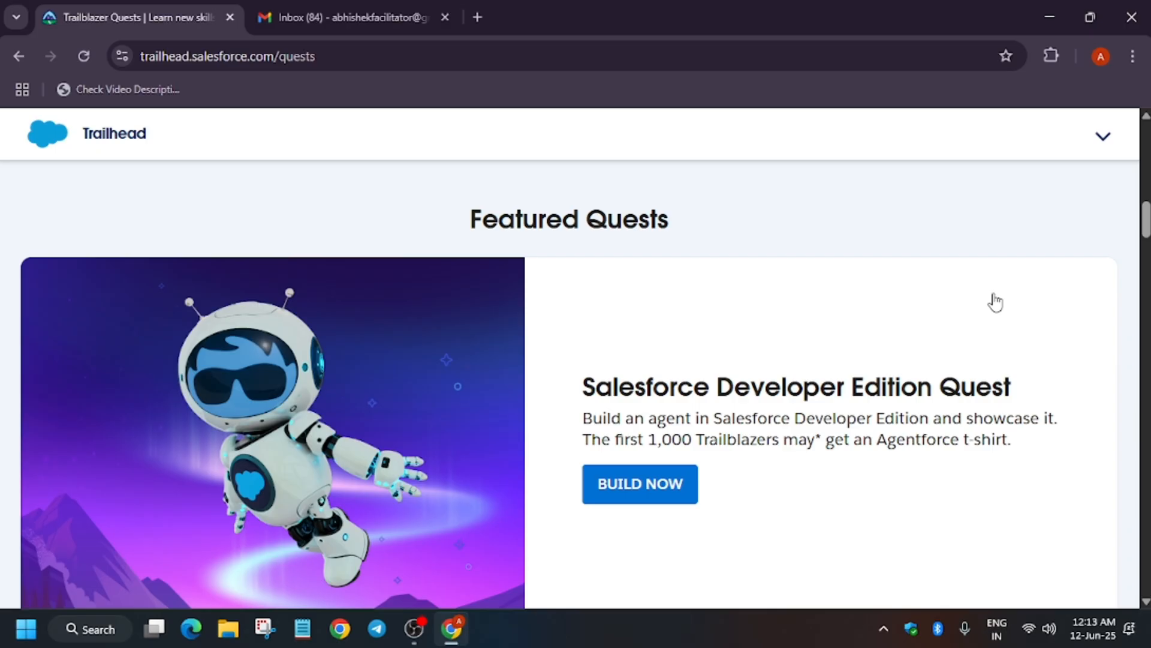
mouse_move(252, 394)
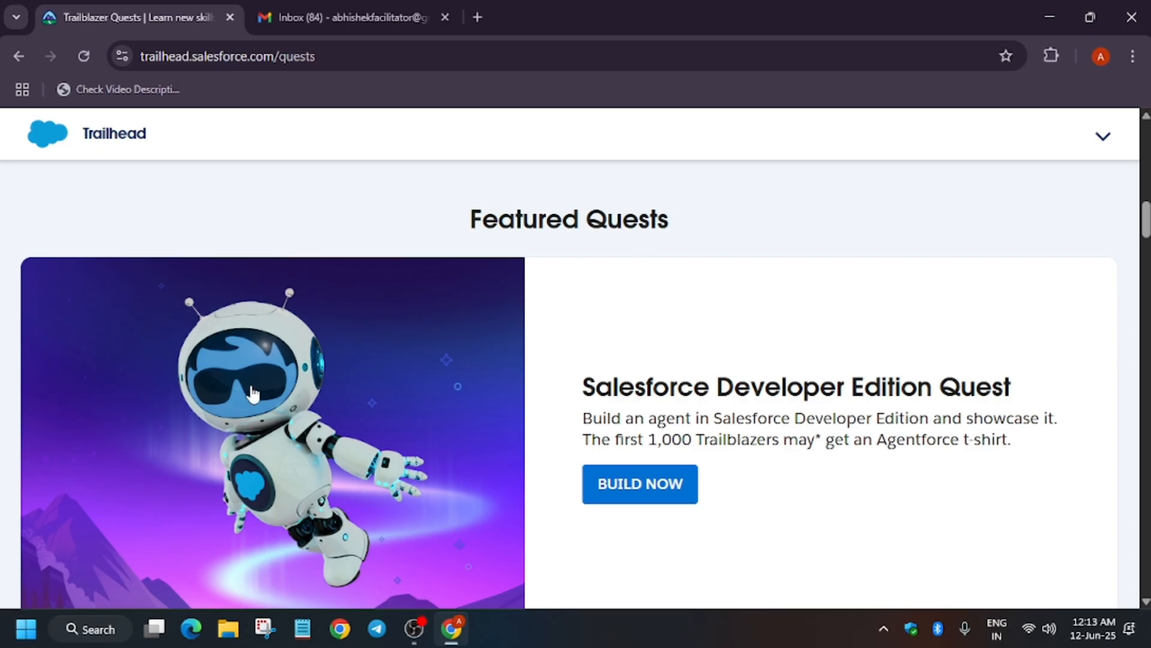
scroll("down", 3)
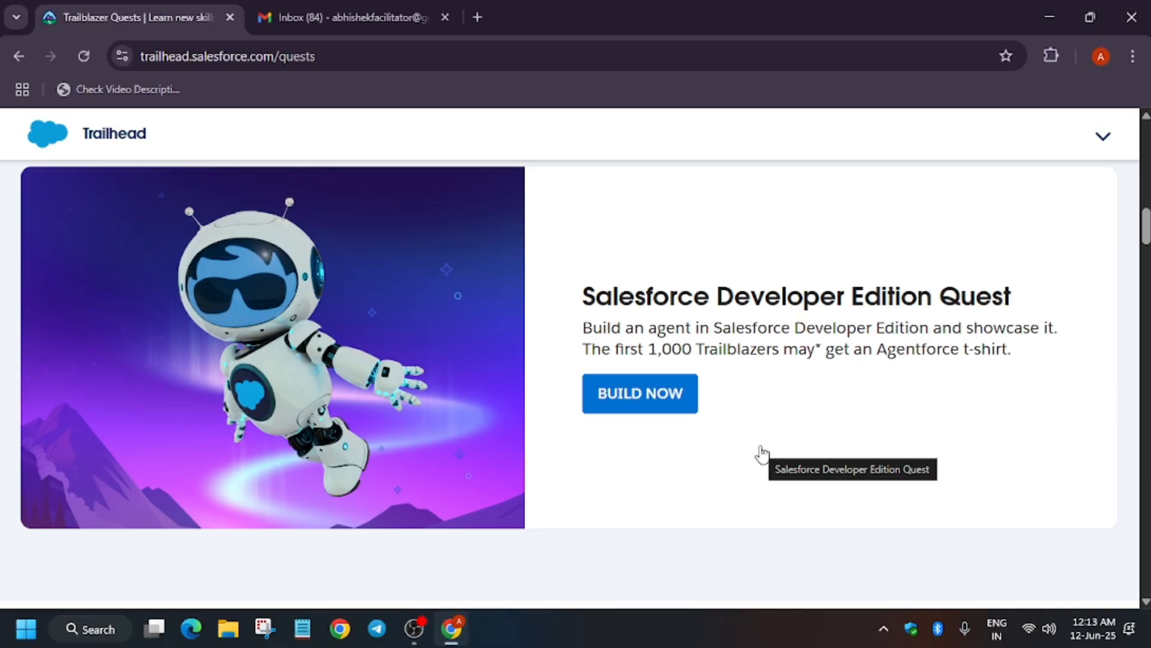
mouse_move(680, 462)
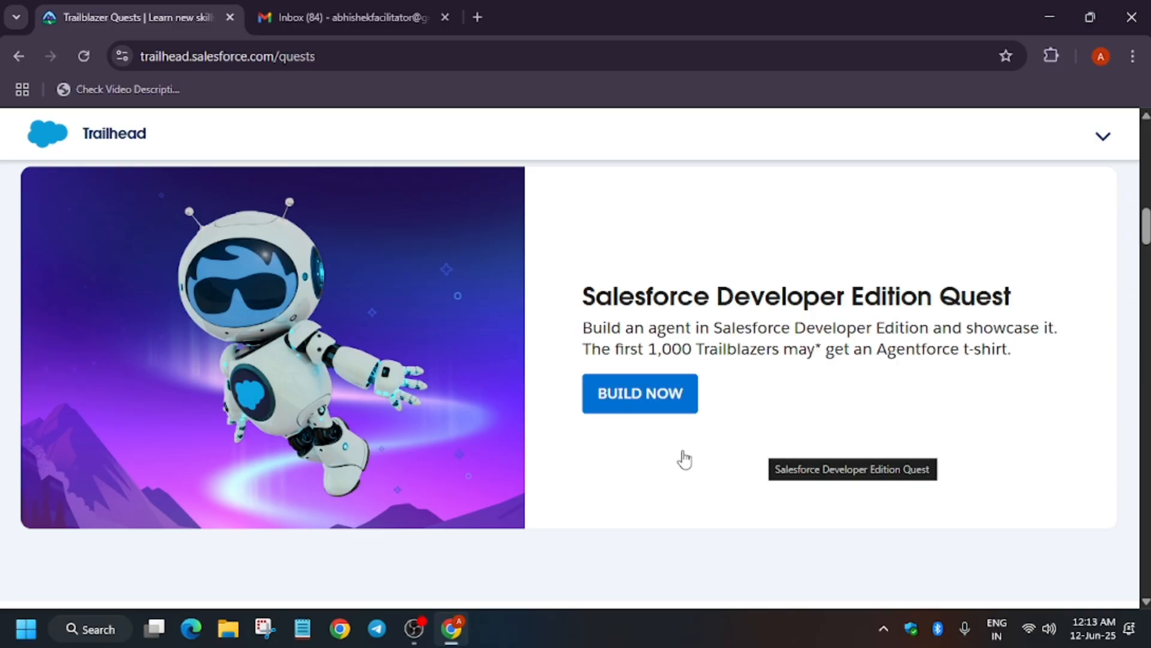
mouse_move(889, 312)
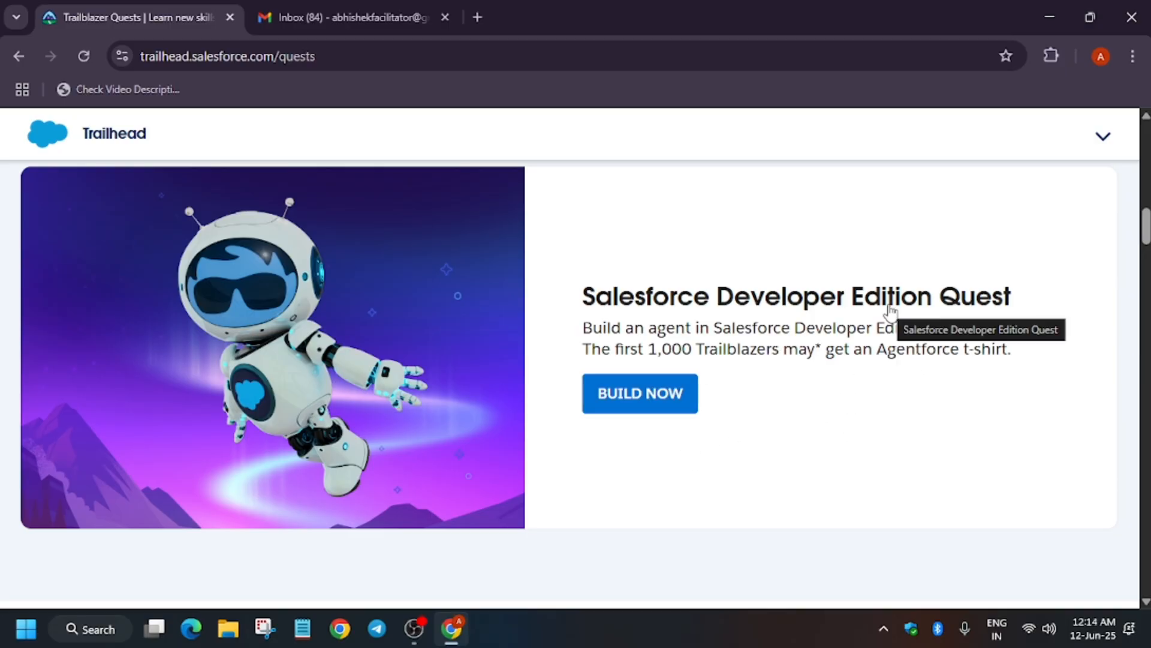
mouse_move(683, 393)
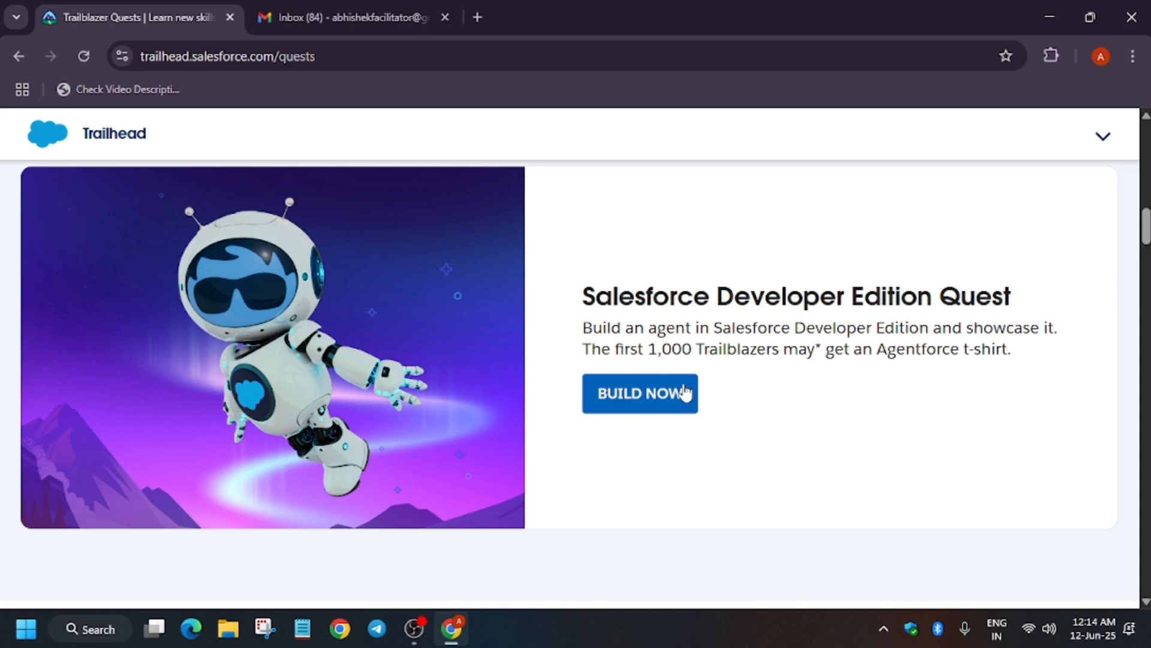
mouse_move(670, 396)
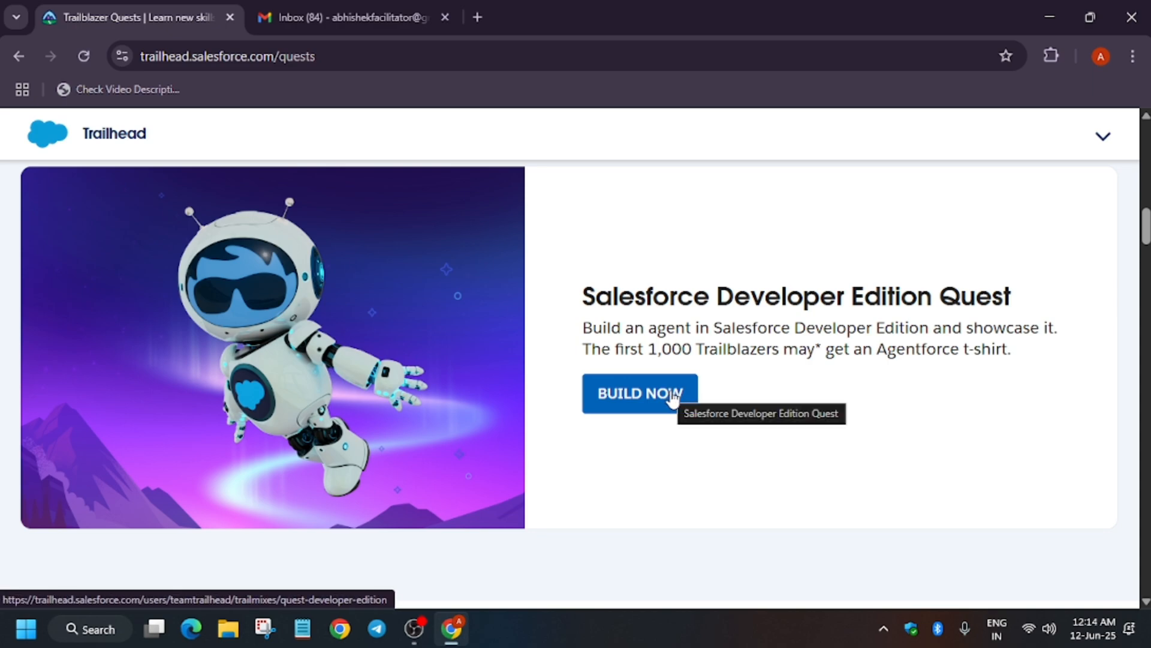
left_click(638, 393)
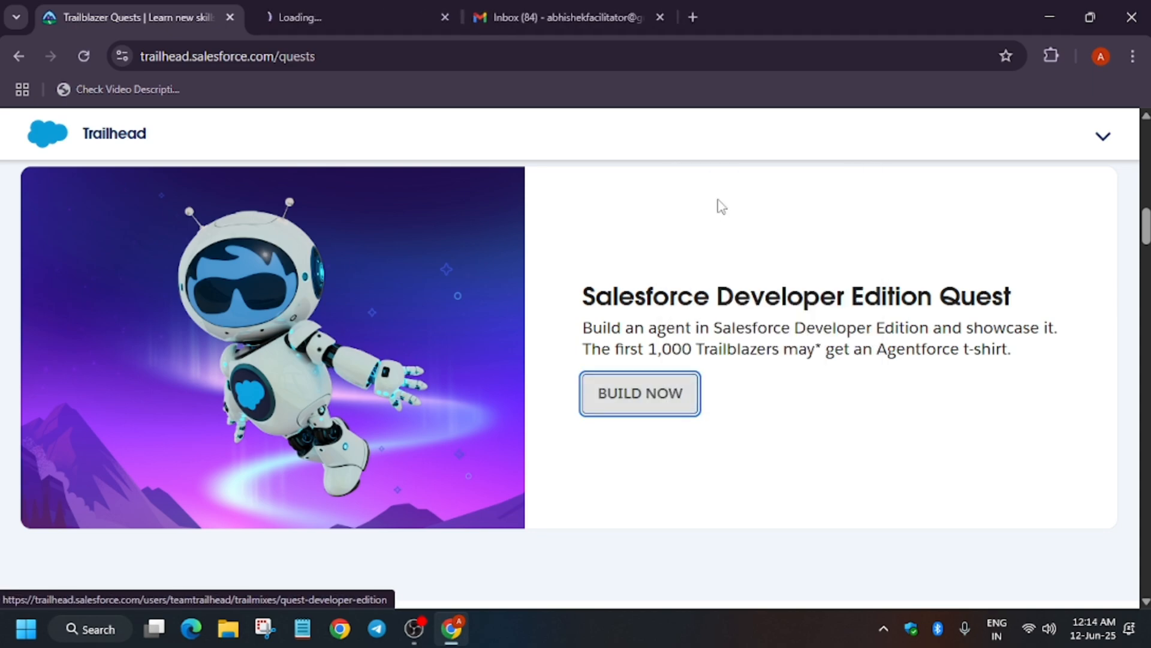
left_click(638, 393)
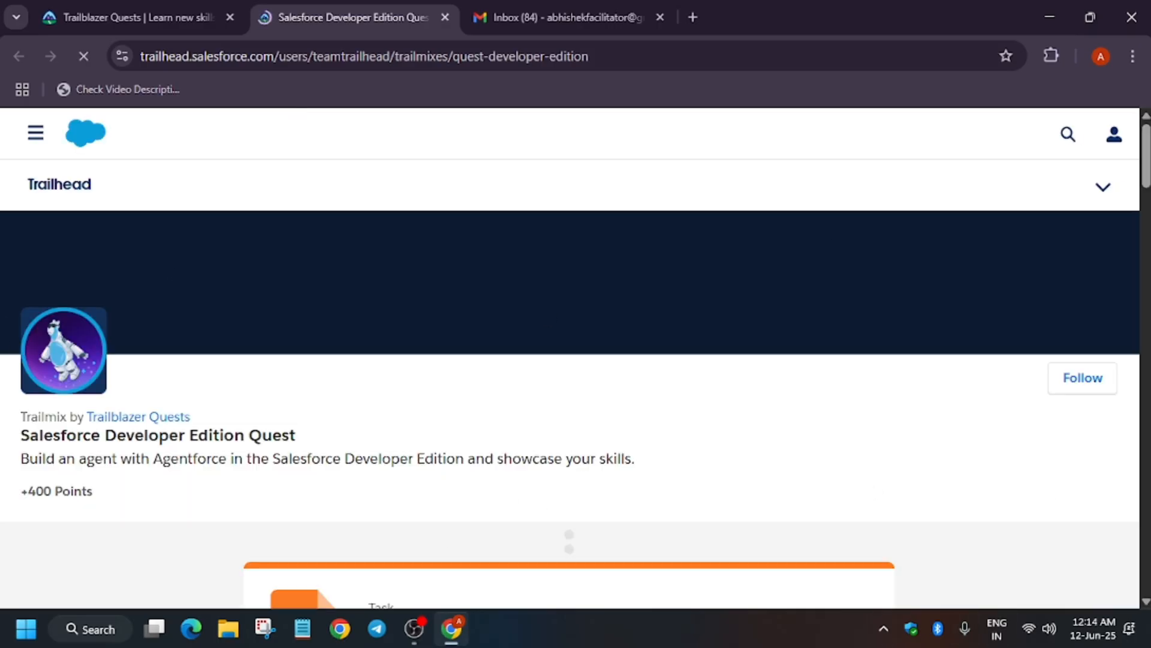
Step: Start Log In to Complete on the Get hands-on with the Developer Edition task
scroll("down", 3)
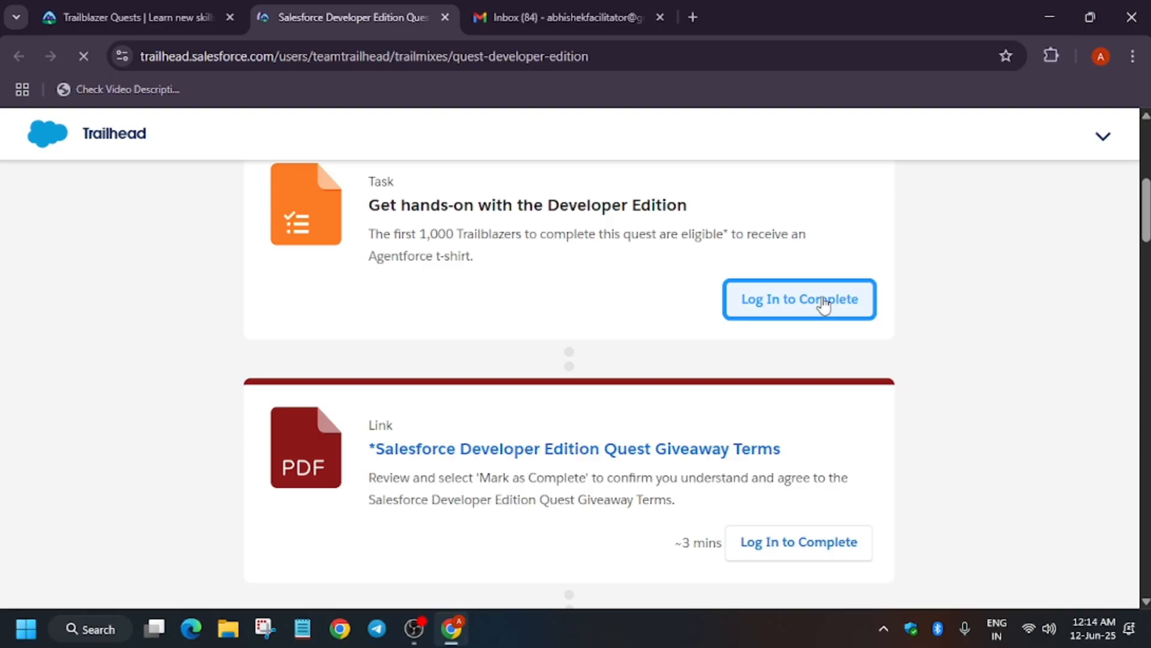
left_click(798, 298)
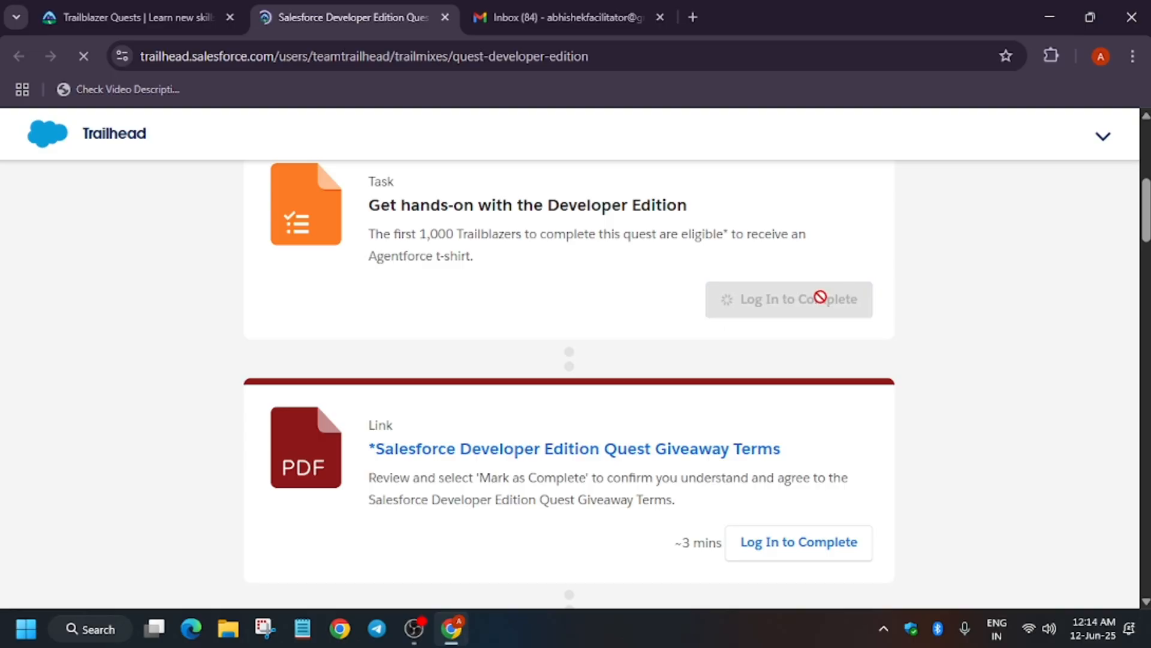
left_click(788, 298)
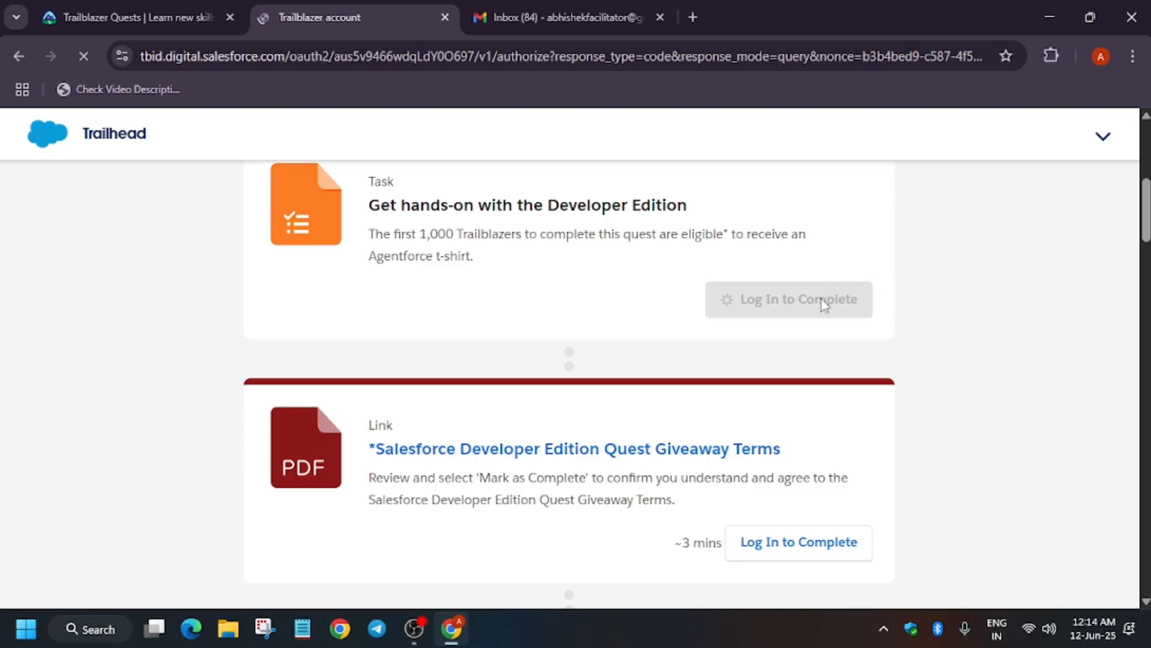
Step: Sign in with the existing Google account and approve sharing name, email and profile picture with salesforce.com
left_click(788, 298)
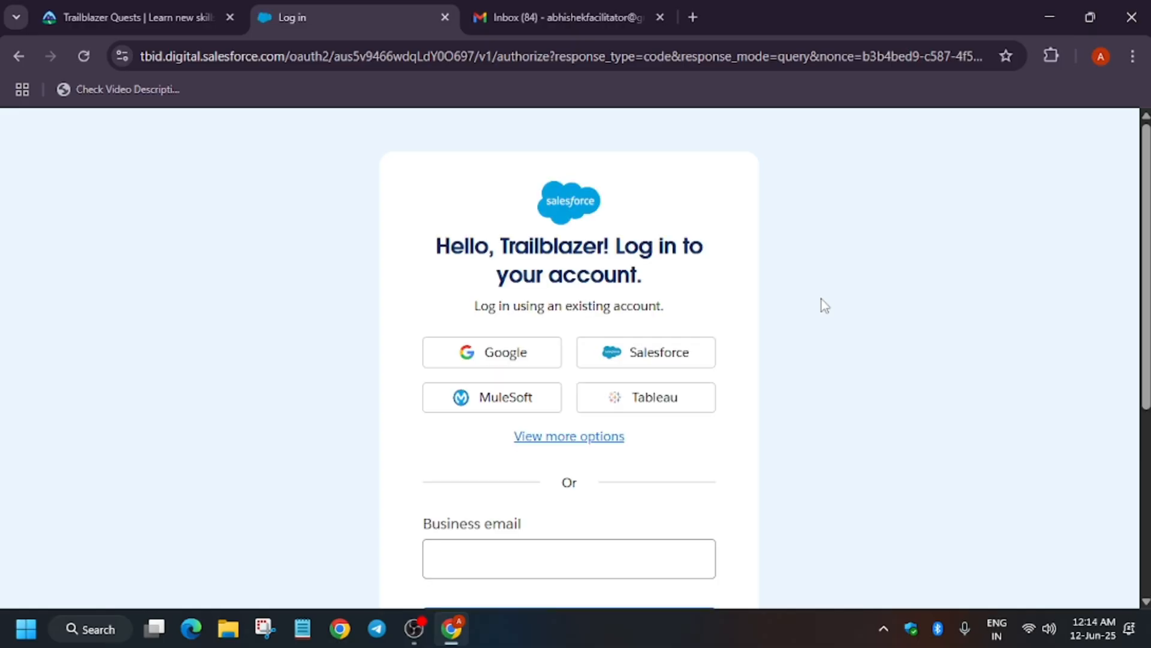
mouse_move(492, 301)
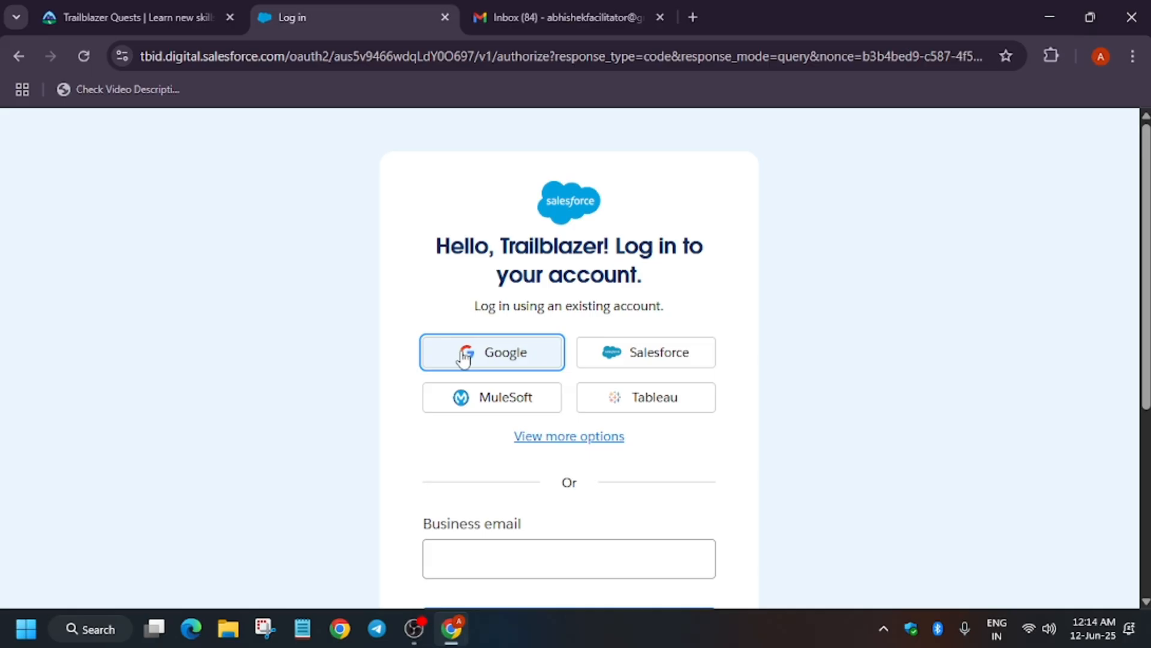
left_click(491, 352)
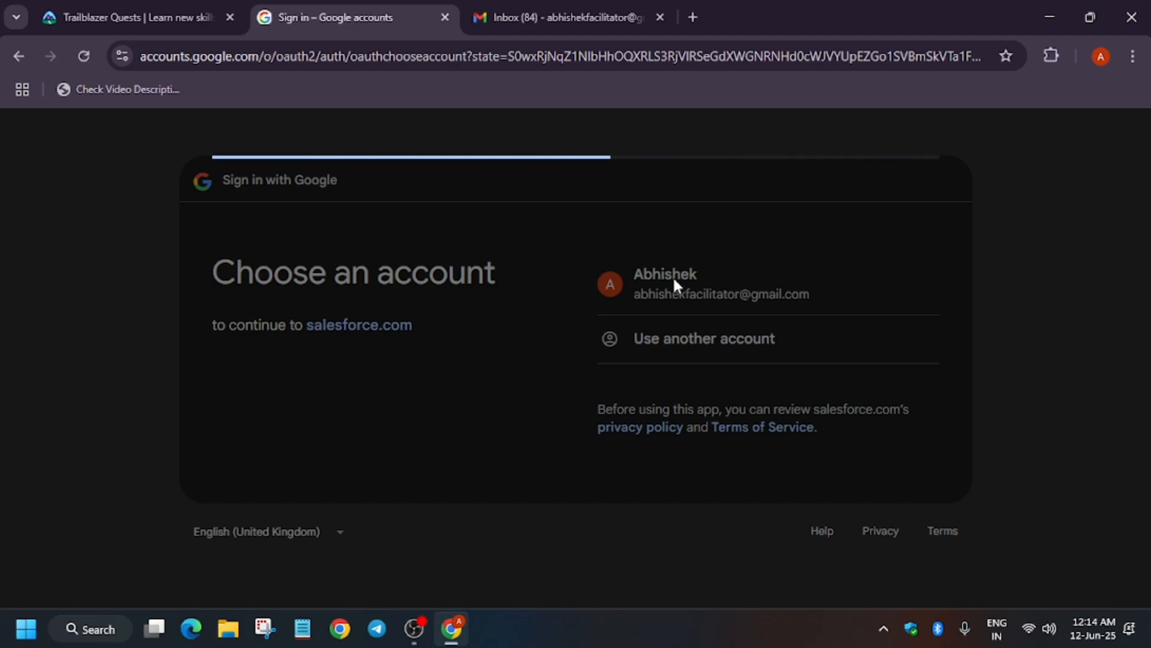
left_click(664, 284)
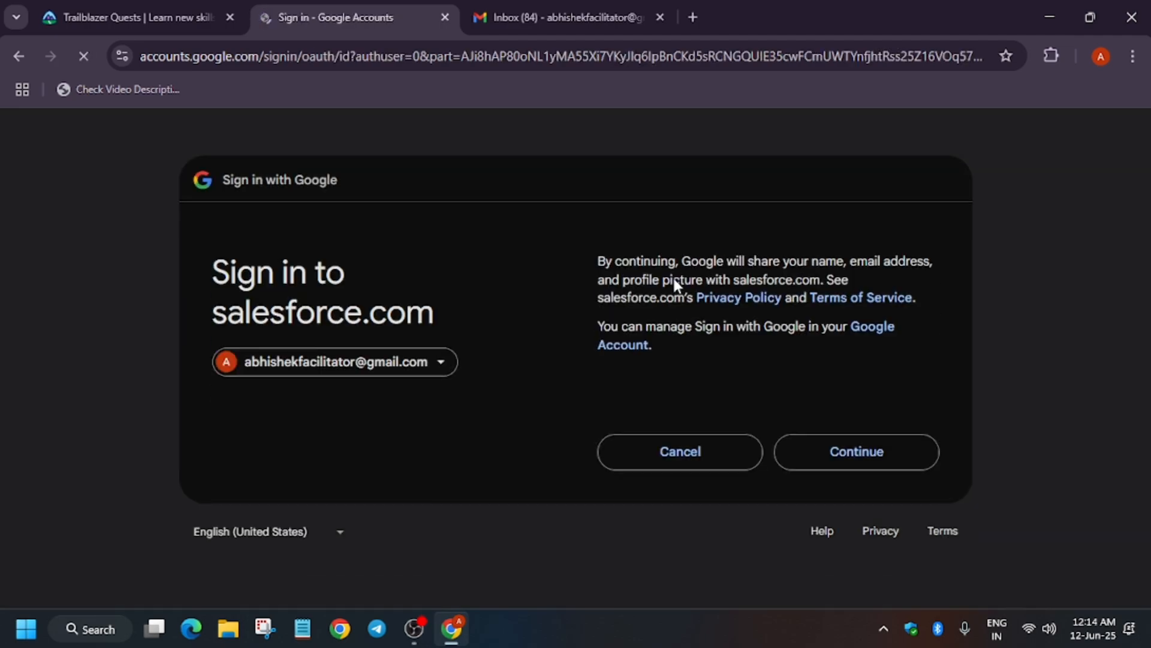
left_click(857, 451)
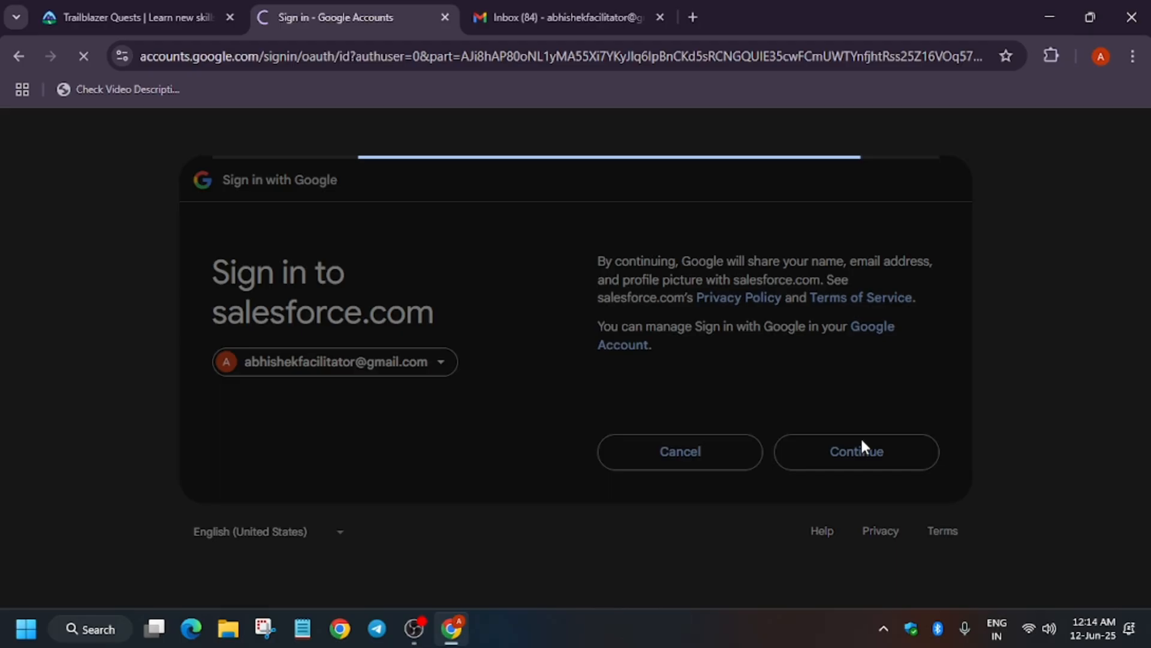
left_click(856, 451)
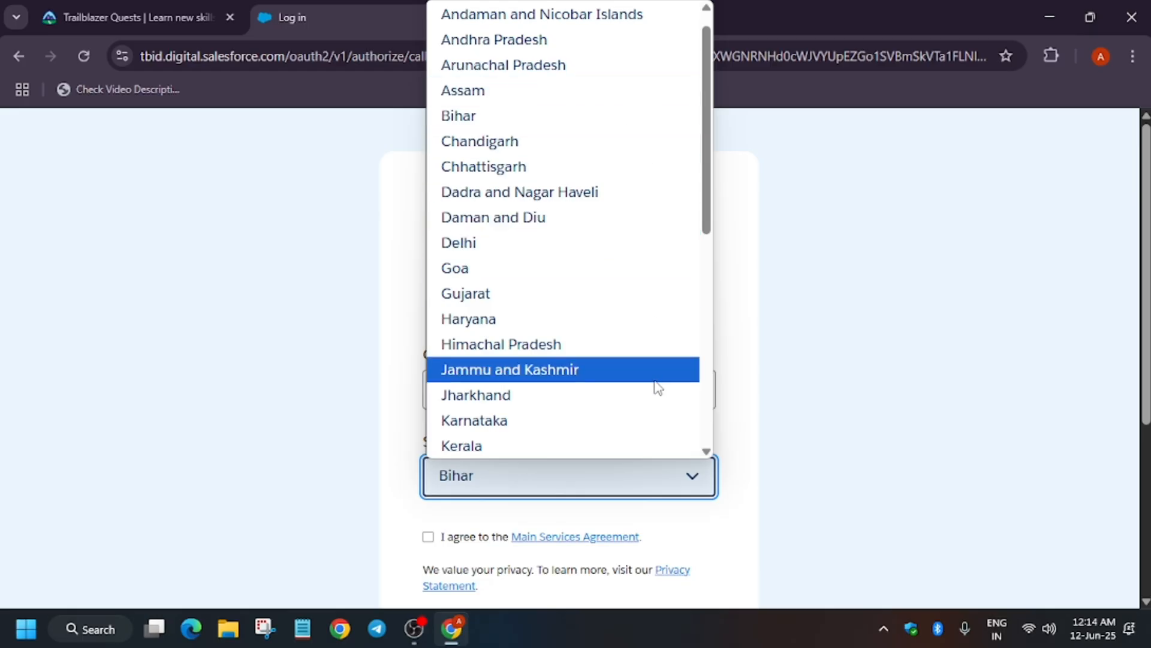
Step: Choose a state in the profile form and submit it to reach Step 3 of 3
scroll("down", 3)
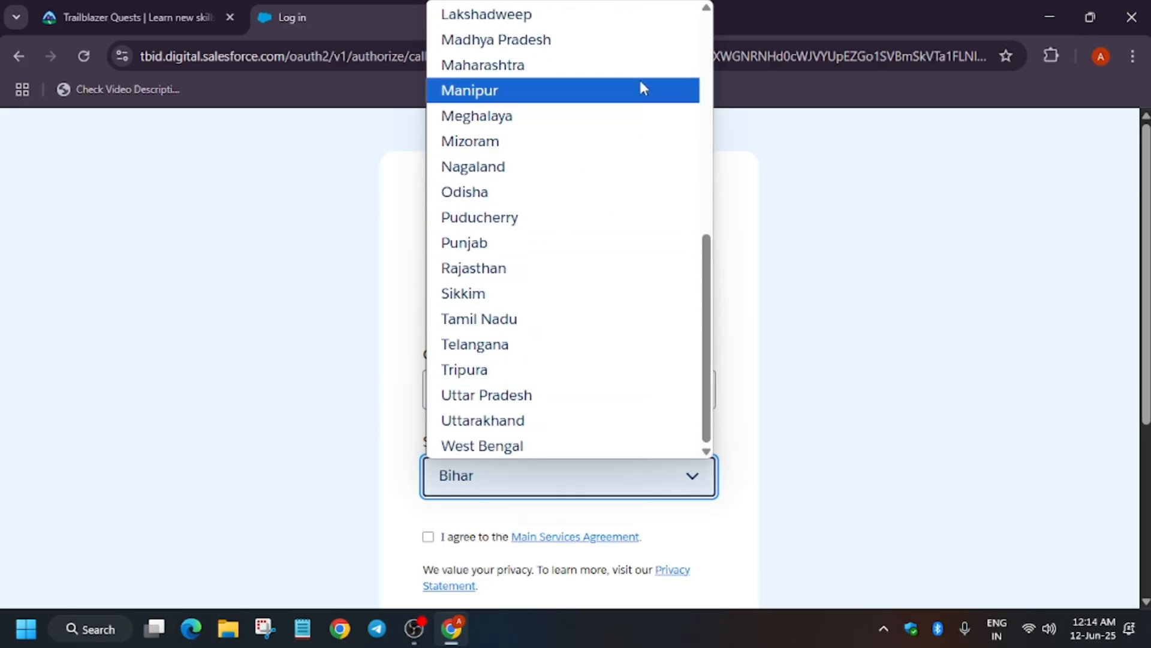
left_click(482, 65)
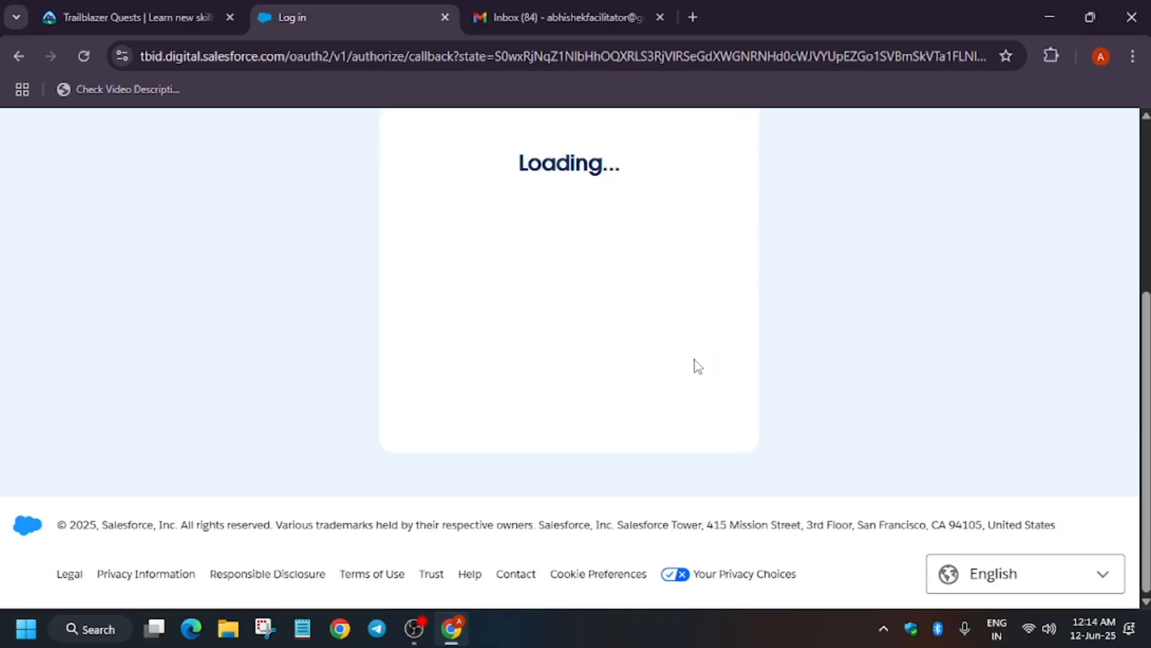
left_click(83, 55)
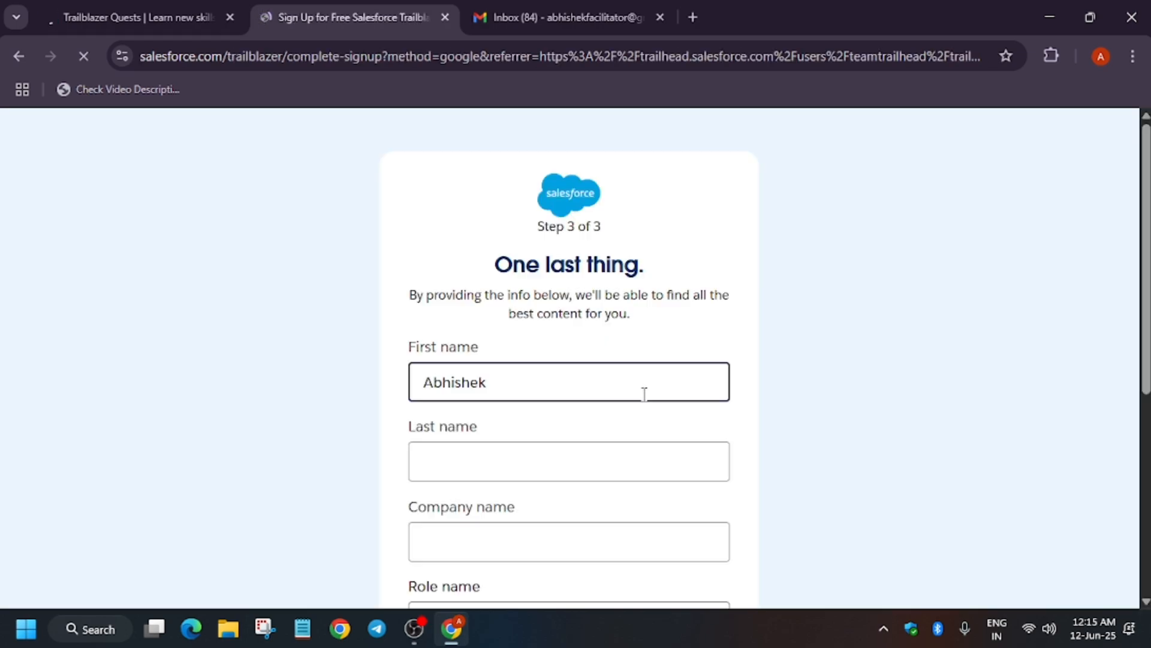
Step: Enter last name 'Abhi' and company 'Dr Abhishek' in the final profile form
scroll("down", 3)
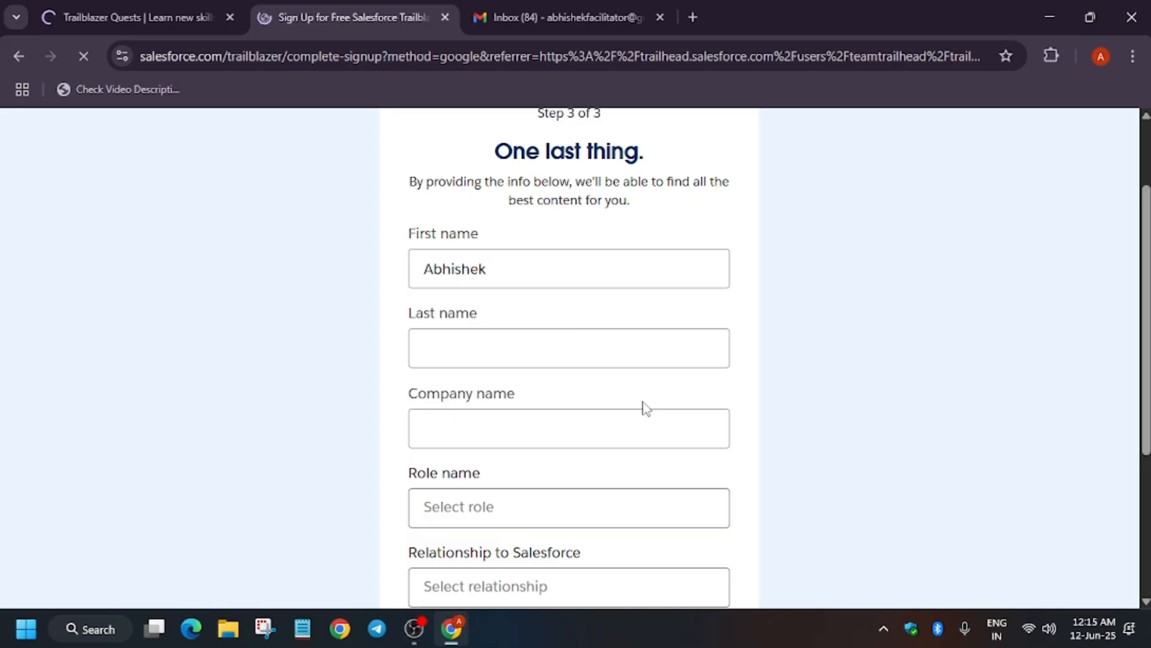
left_click(568, 347)
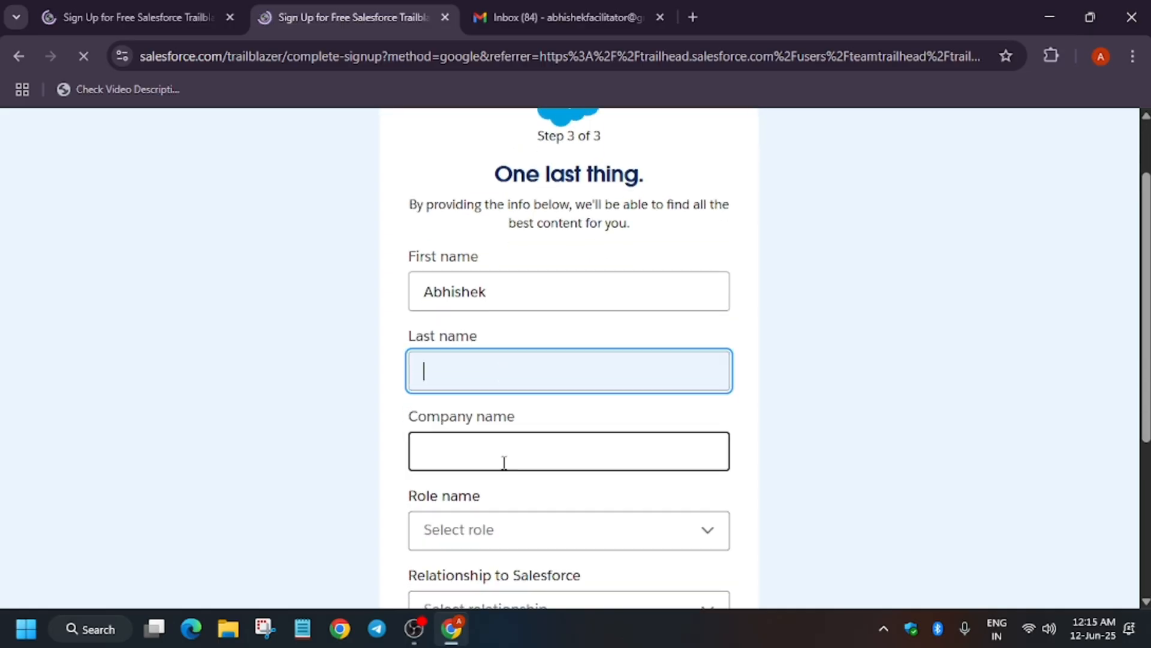
type("A")
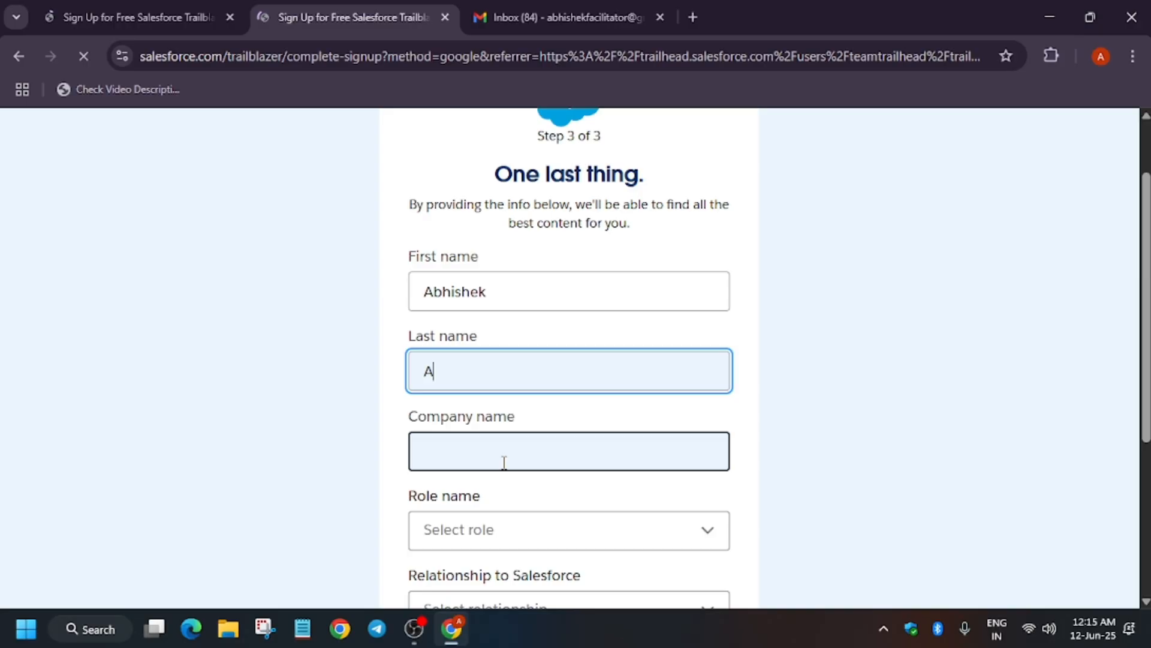
type("bhi")
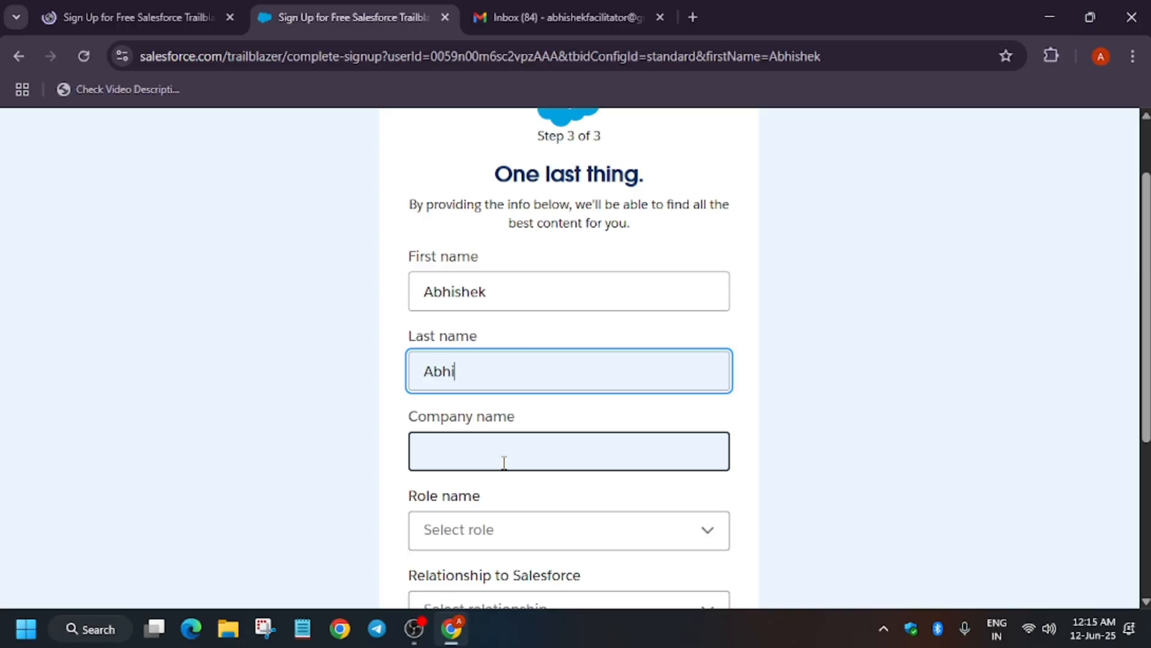
left_click(569, 451)
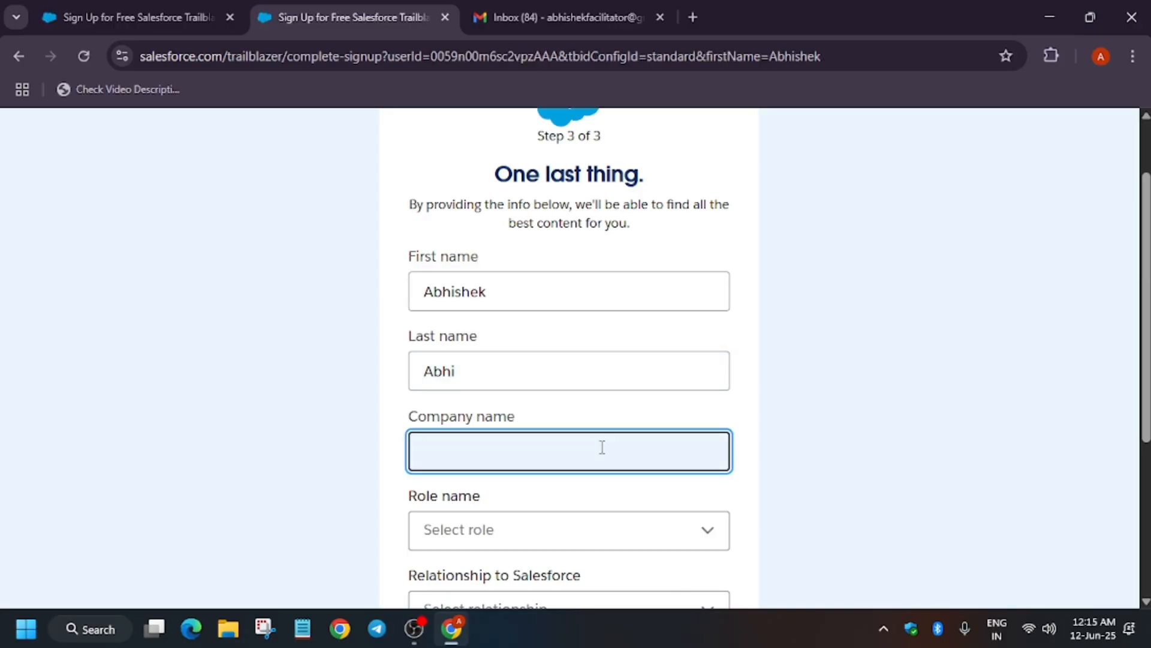
type("Dr Abh")
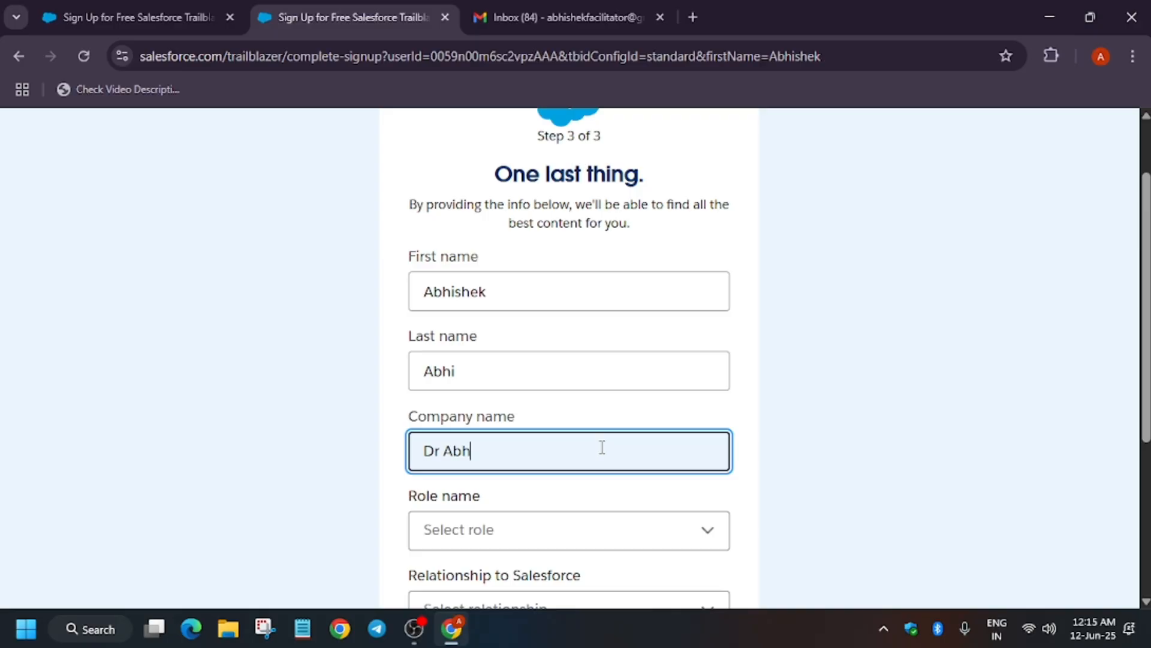
type("ishek")
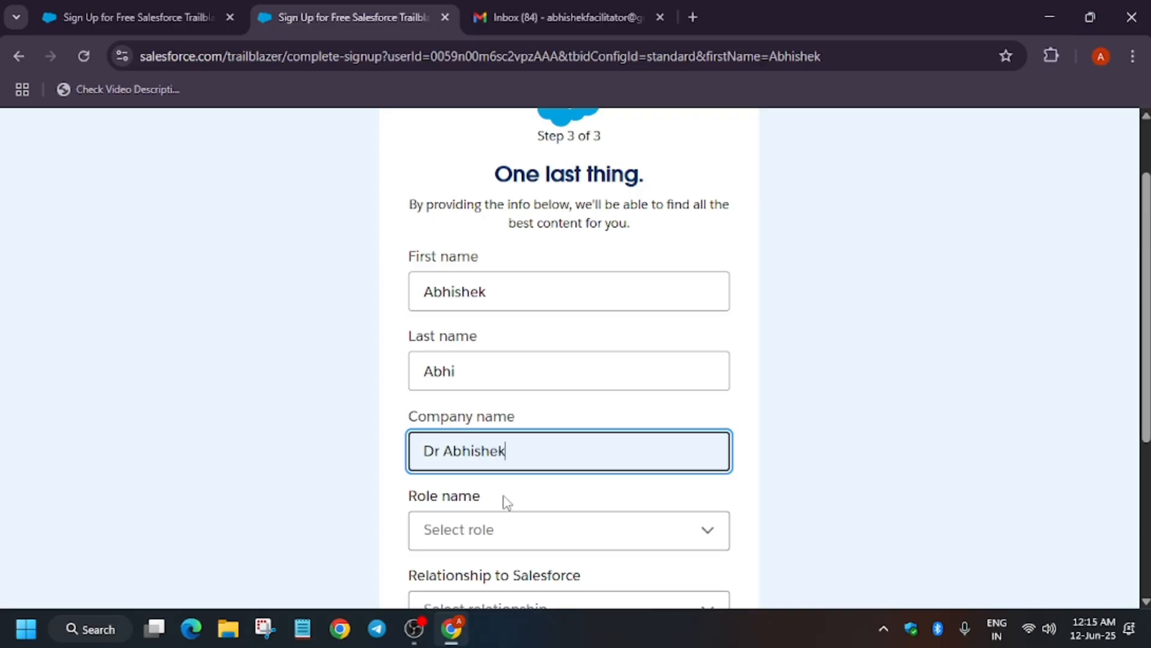
Step: Set role to Student and relationship to Non-Customer / Prospect, then submit the form
left_click(568, 530)
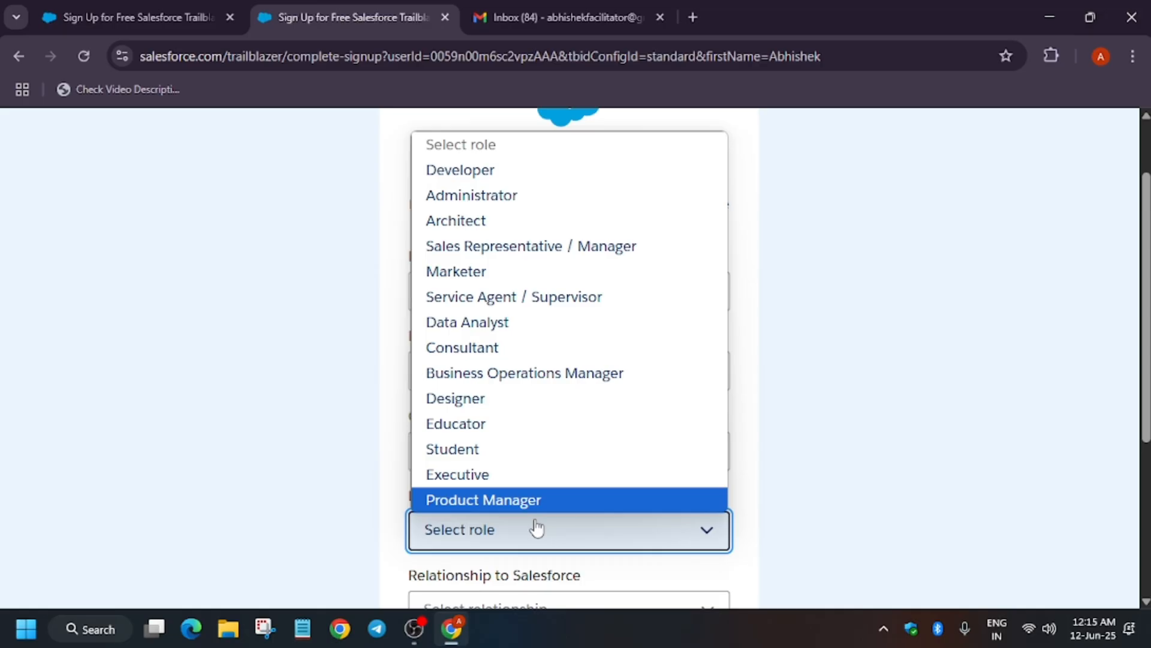
left_click(483, 499)
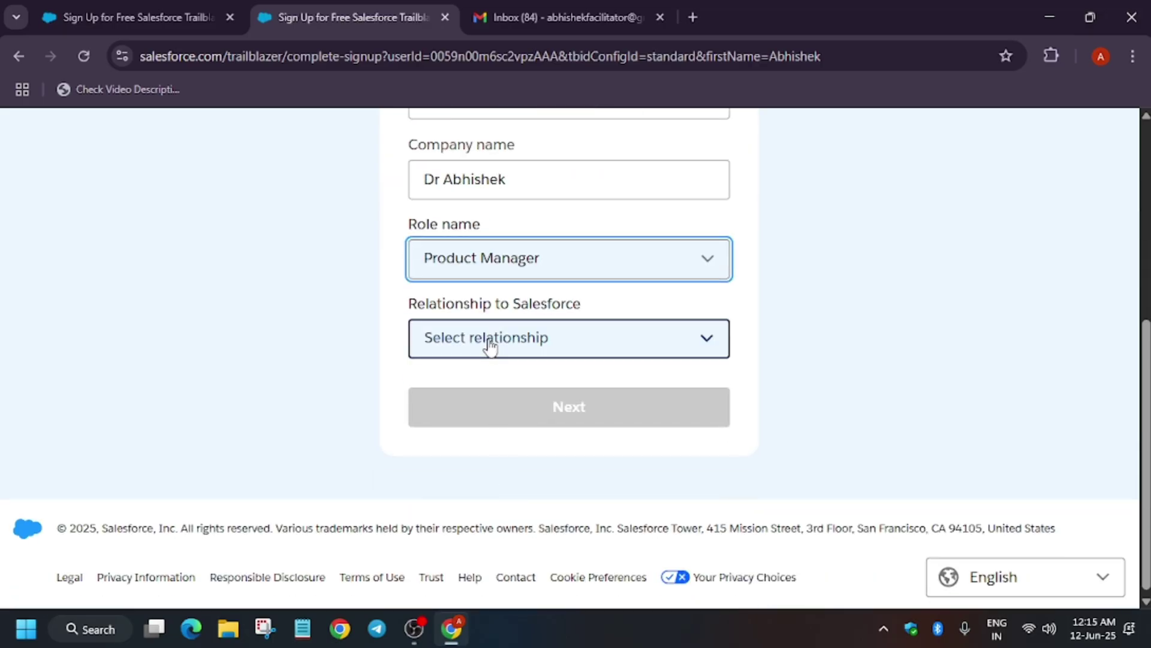
left_click(569, 258)
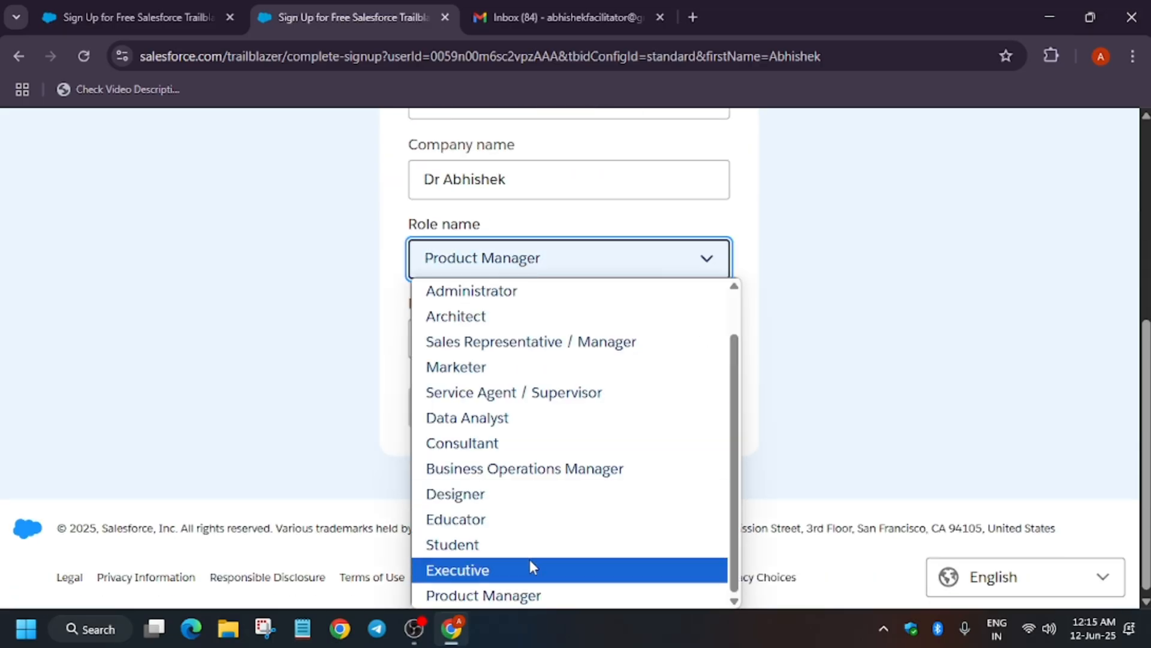
left_click(452, 544)
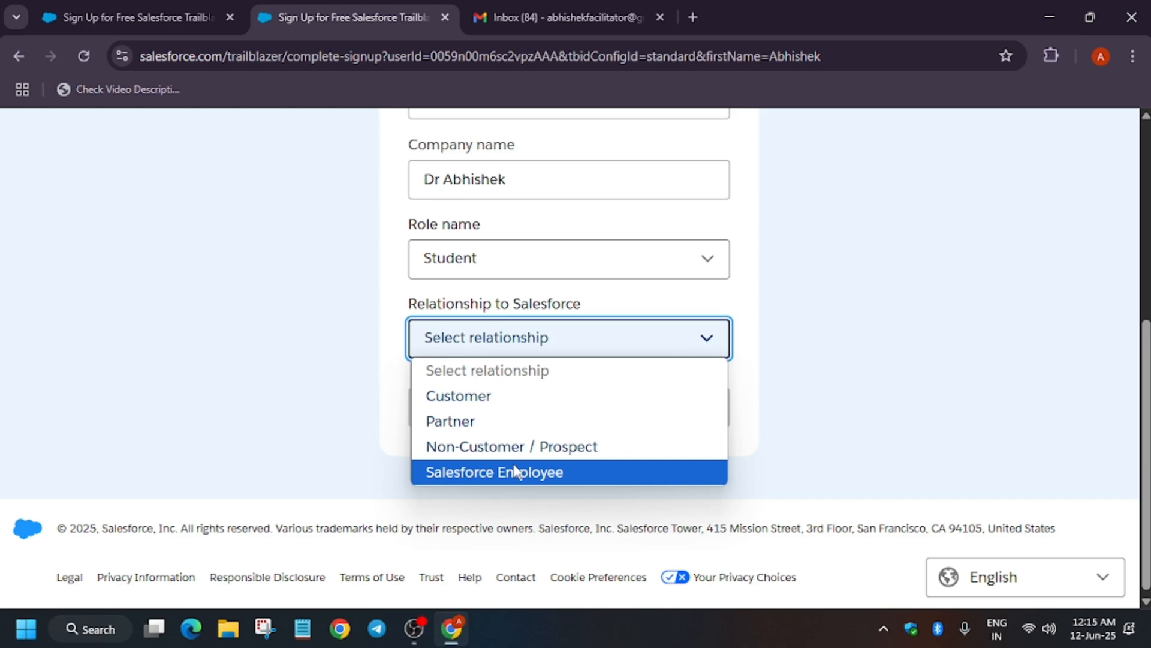
left_click(511, 446)
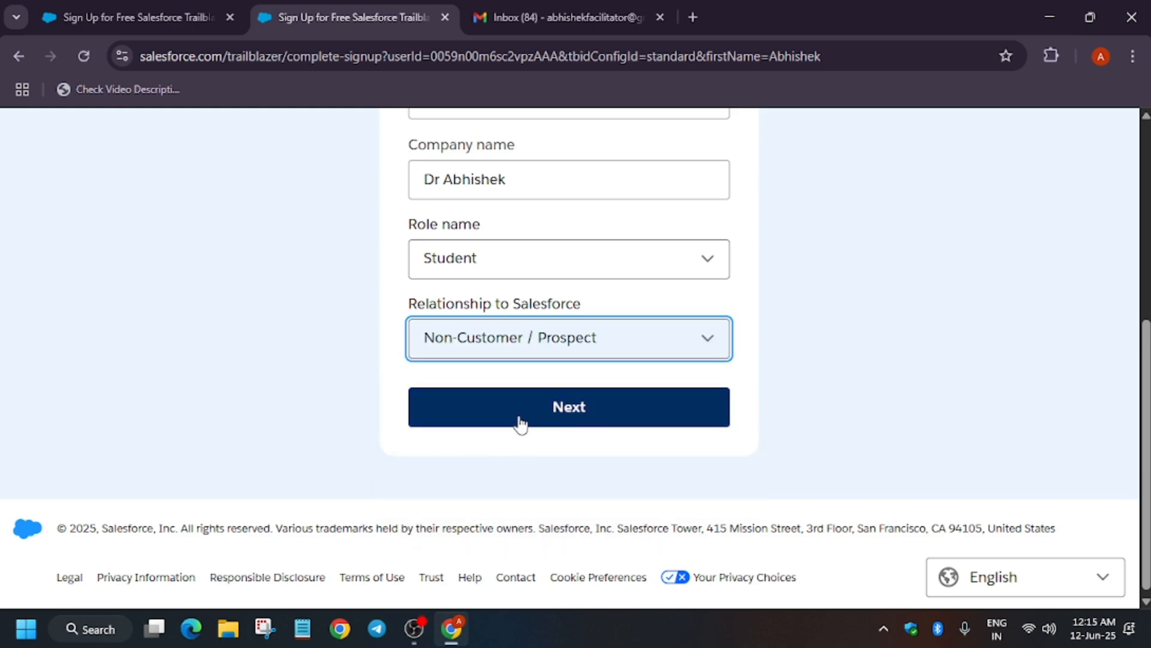
left_click(568, 407)
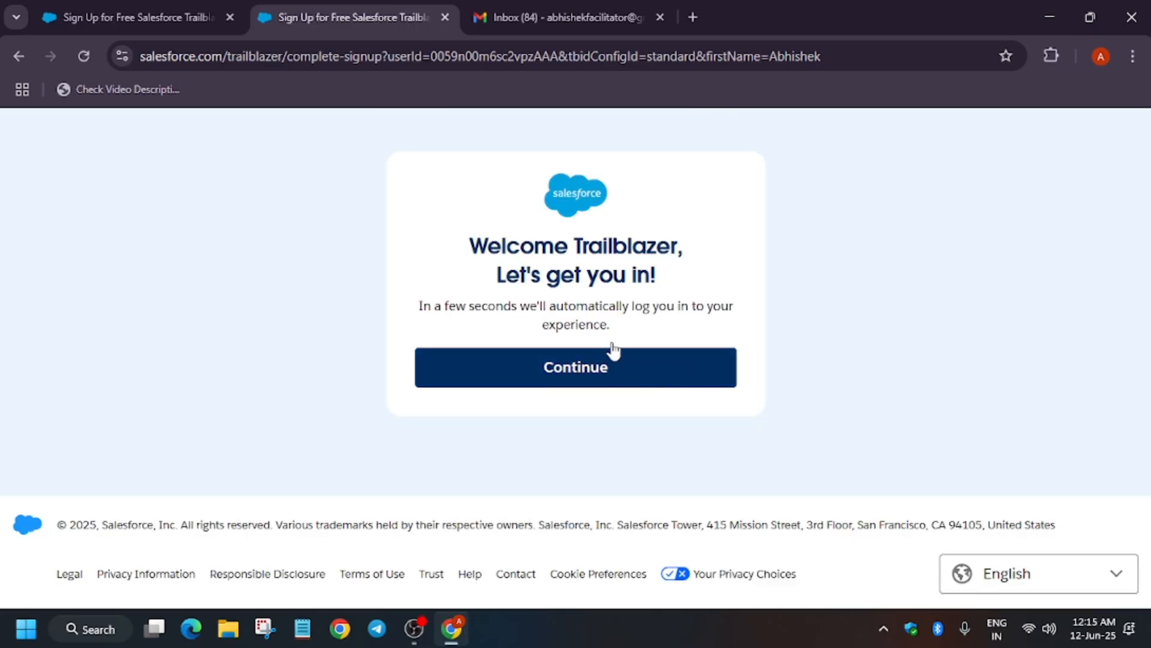
mouse_move(442, 160)
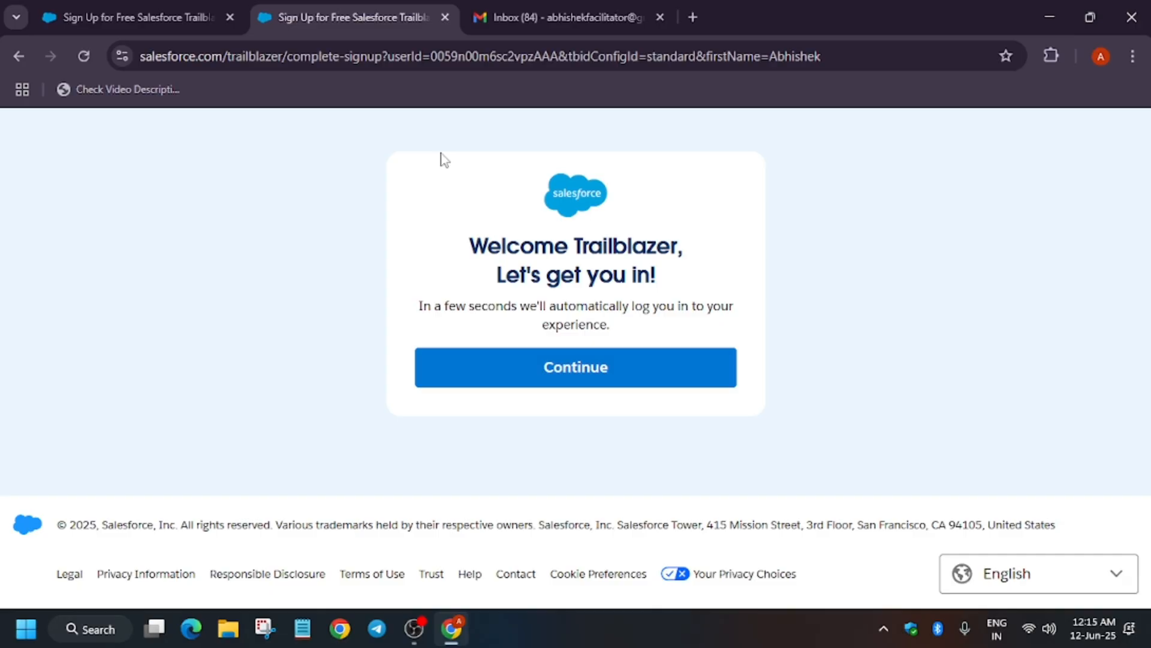
Step: Continue past the welcome page, return to Quests and reopen the Developer Edition Quest trailmix
left_click(575, 367)
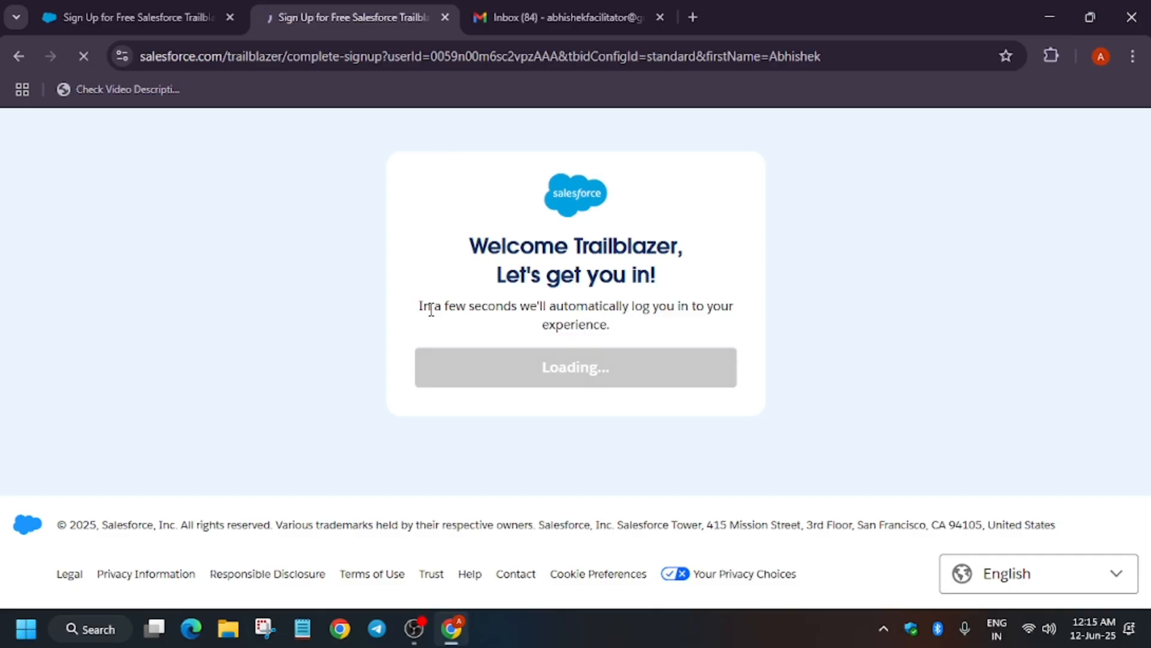
left_click(17, 55)
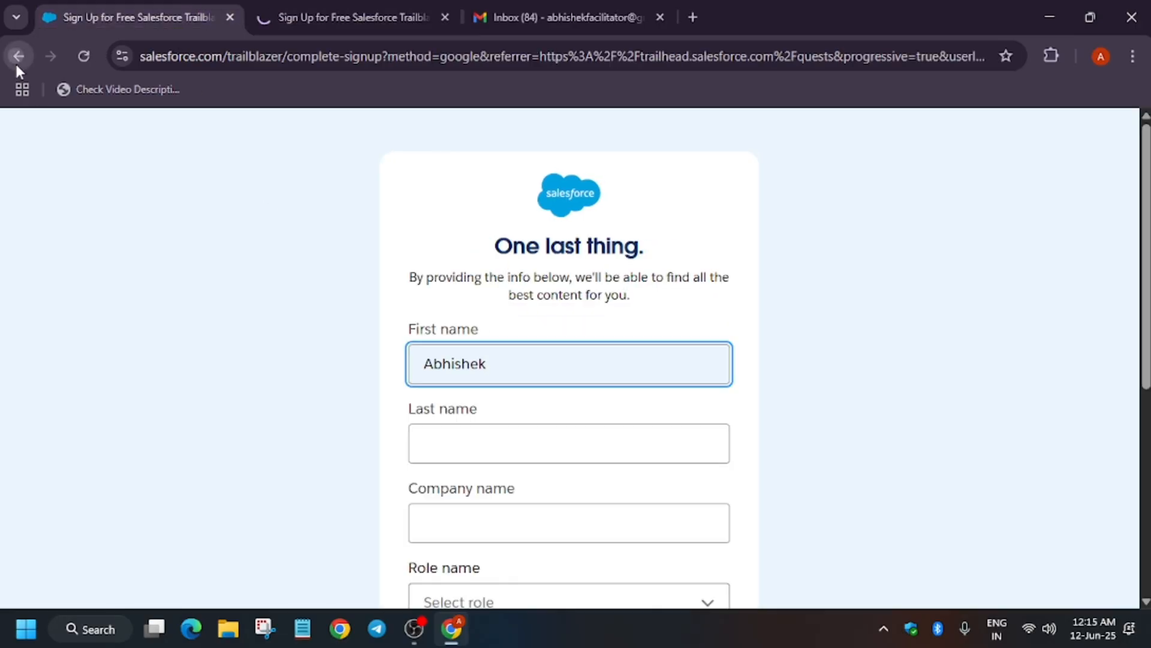
left_click(18, 56)
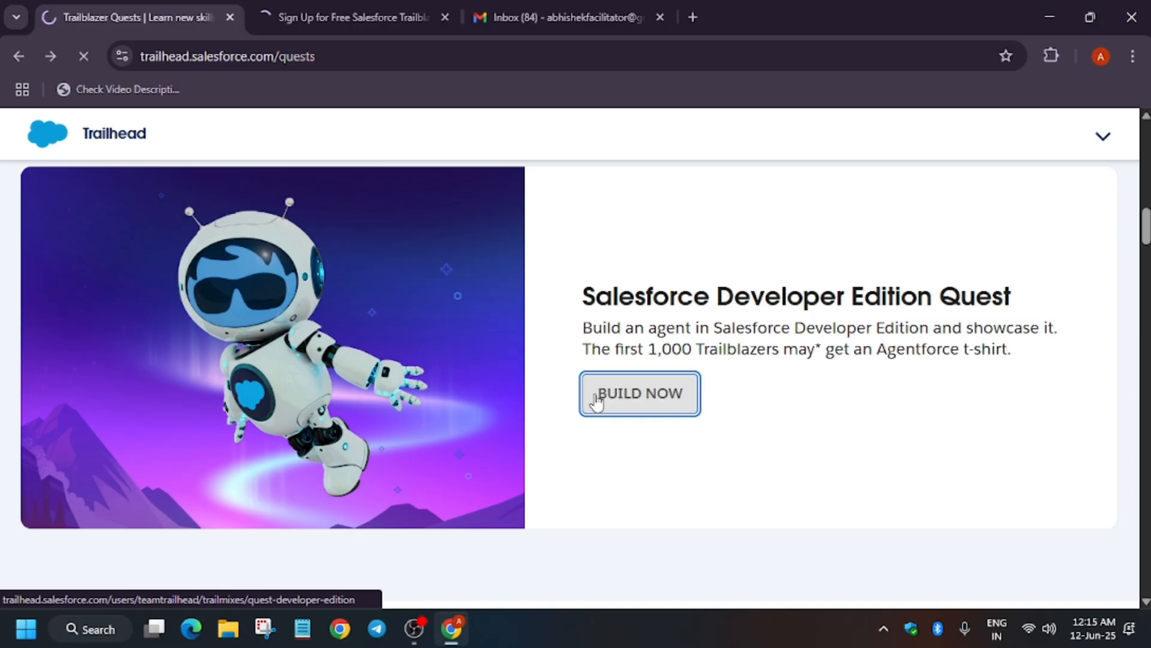
left_click(639, 393)
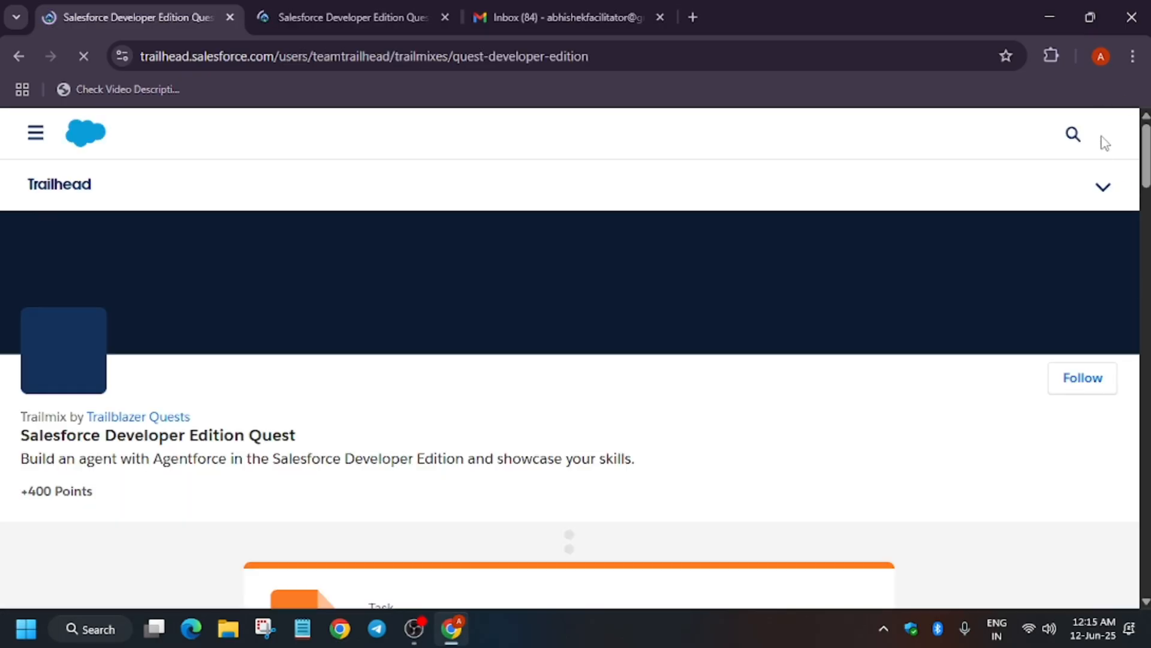
Step: Mark the Get hands-on with the Developer Edition task card as complete
scroll("down", 3)
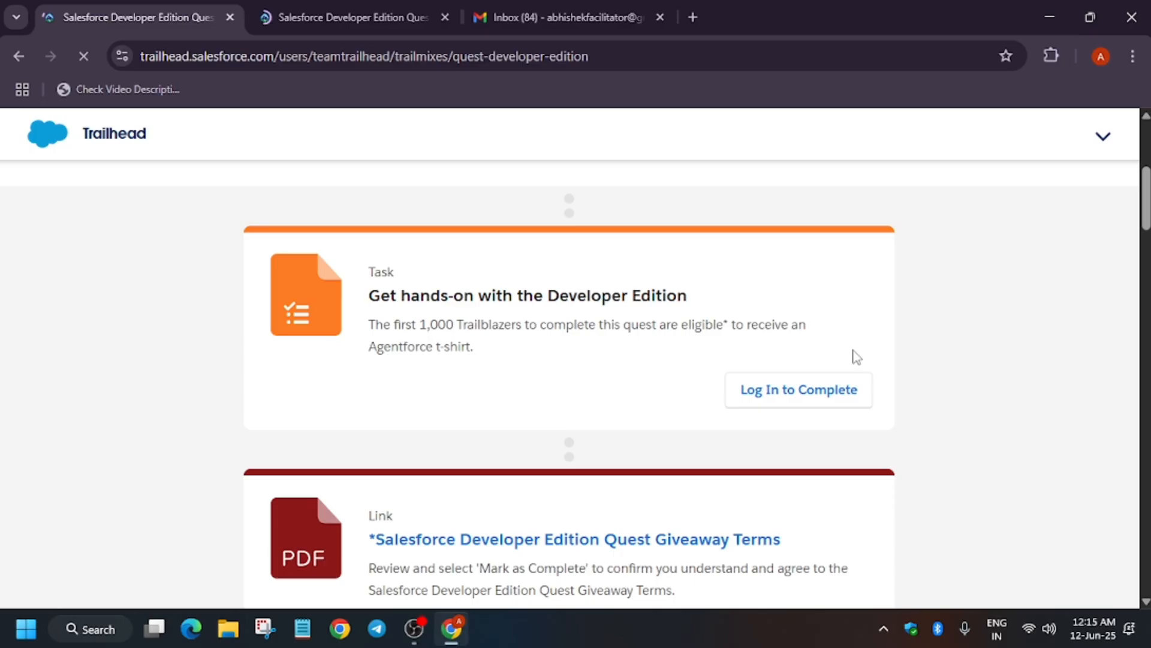
mouse_move(852, 359)
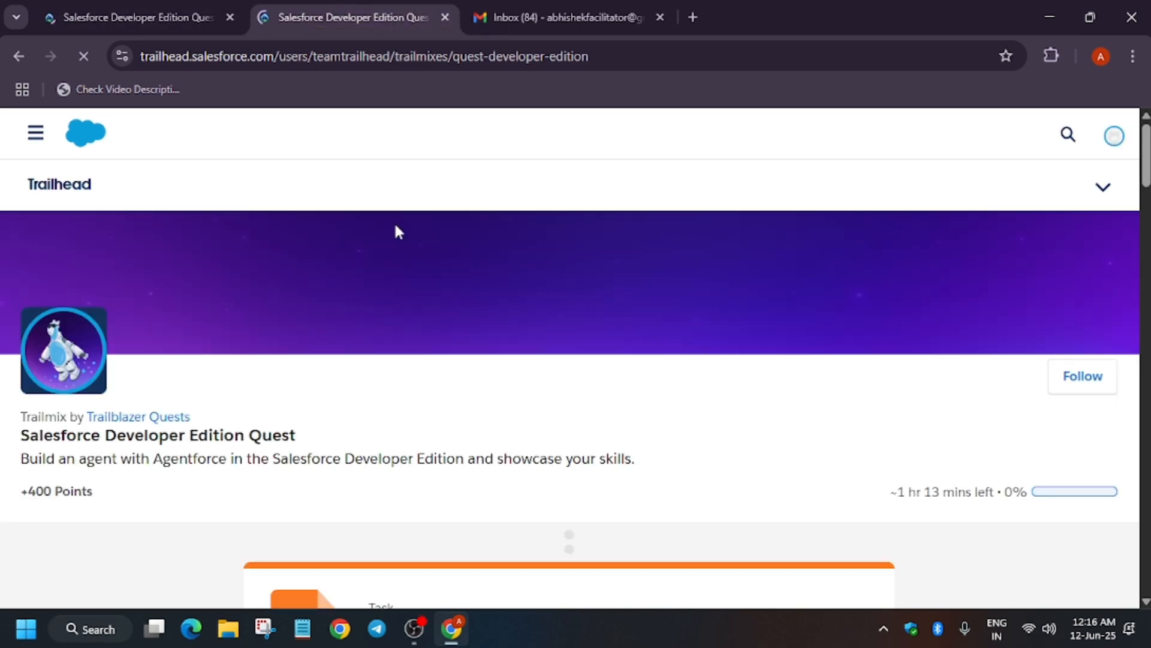
scroll("down", 3)
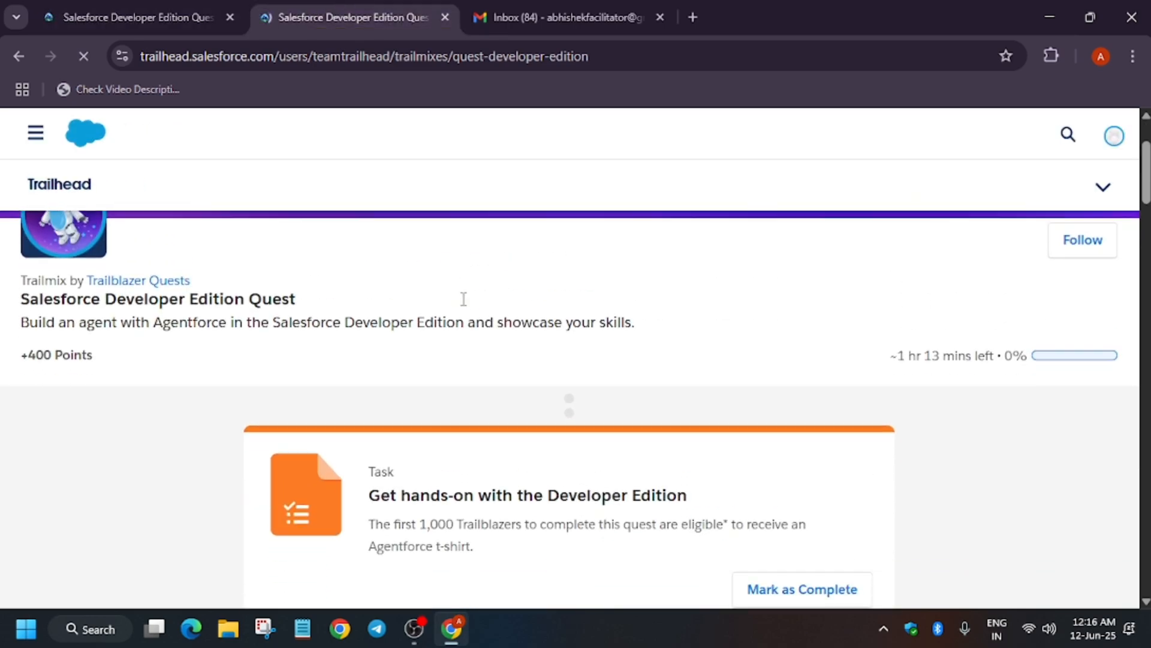
scroll("down", 3)
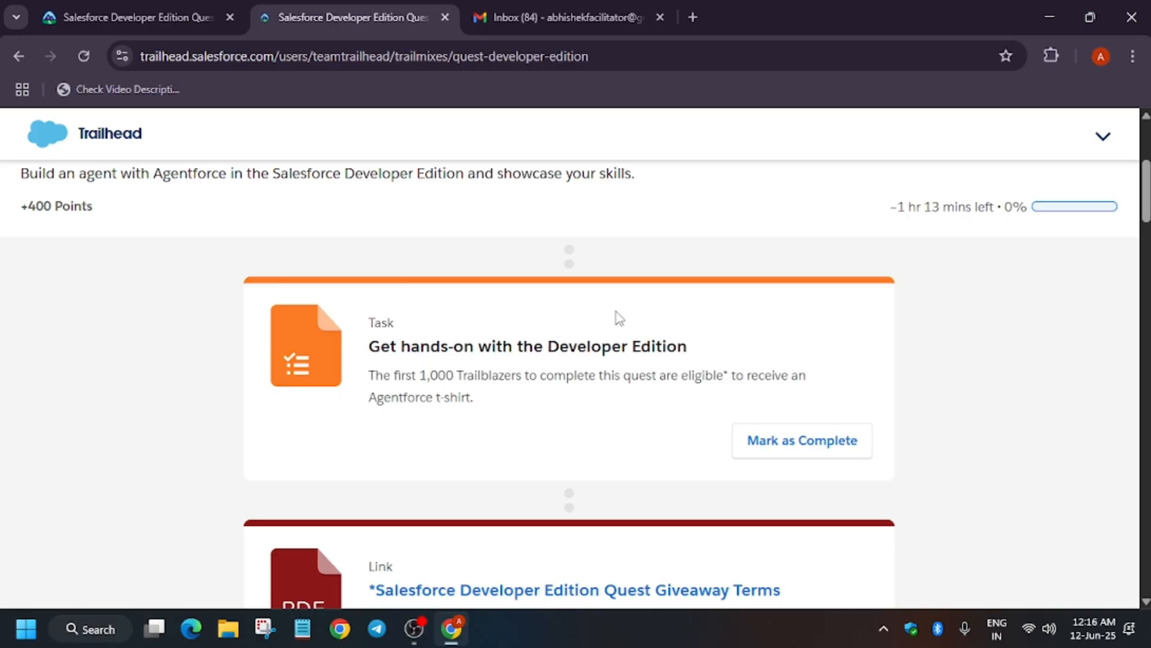
mouse_move(801, 442)
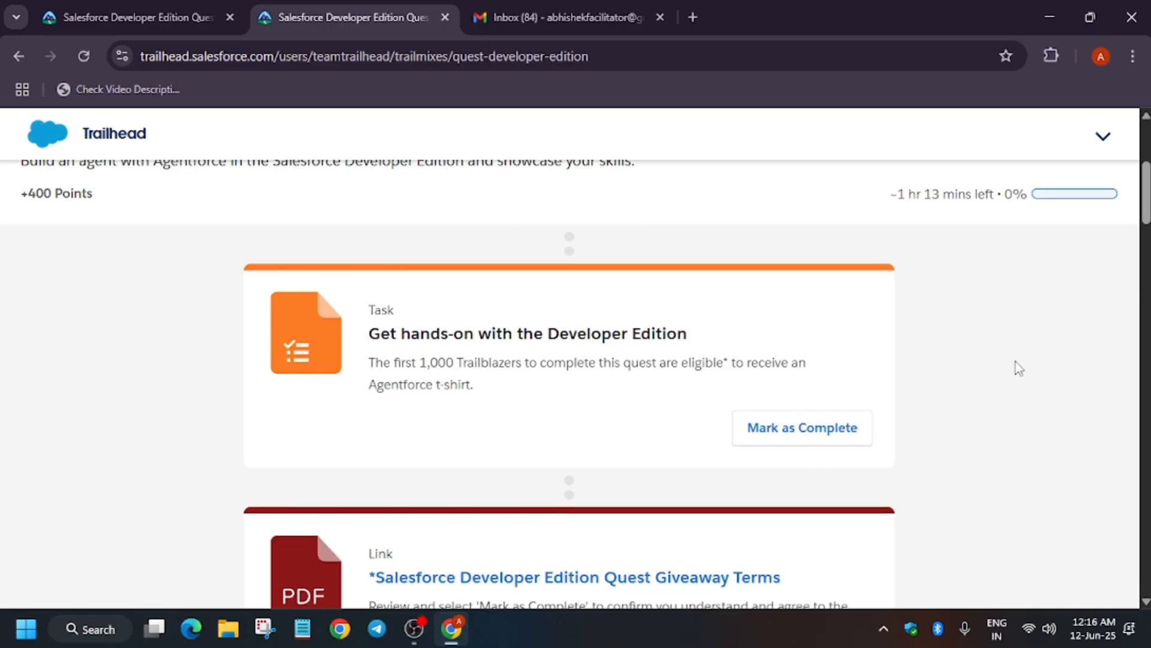
scroll("up", 3)
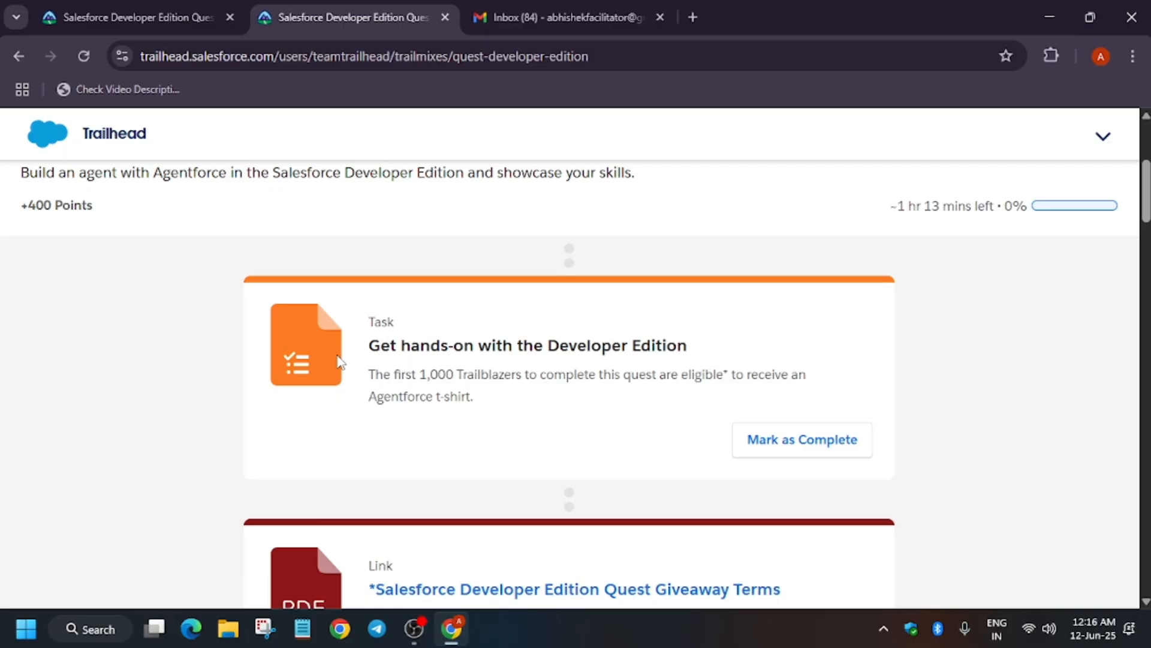
mouse_move(327, 393)
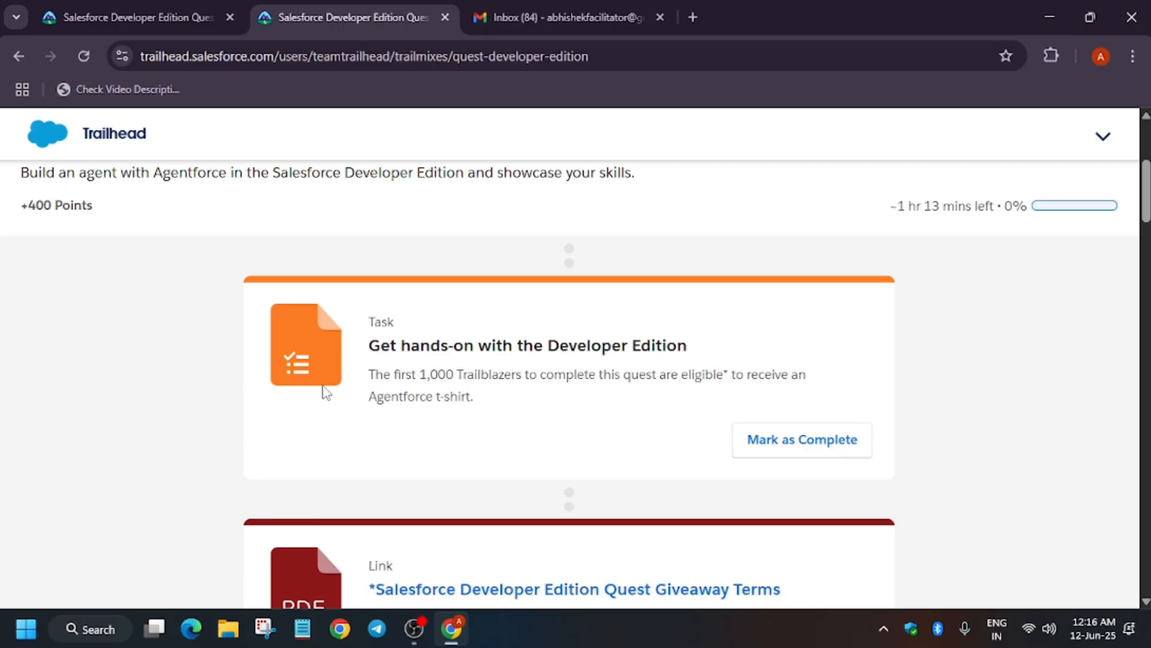
scroll("down", 3)
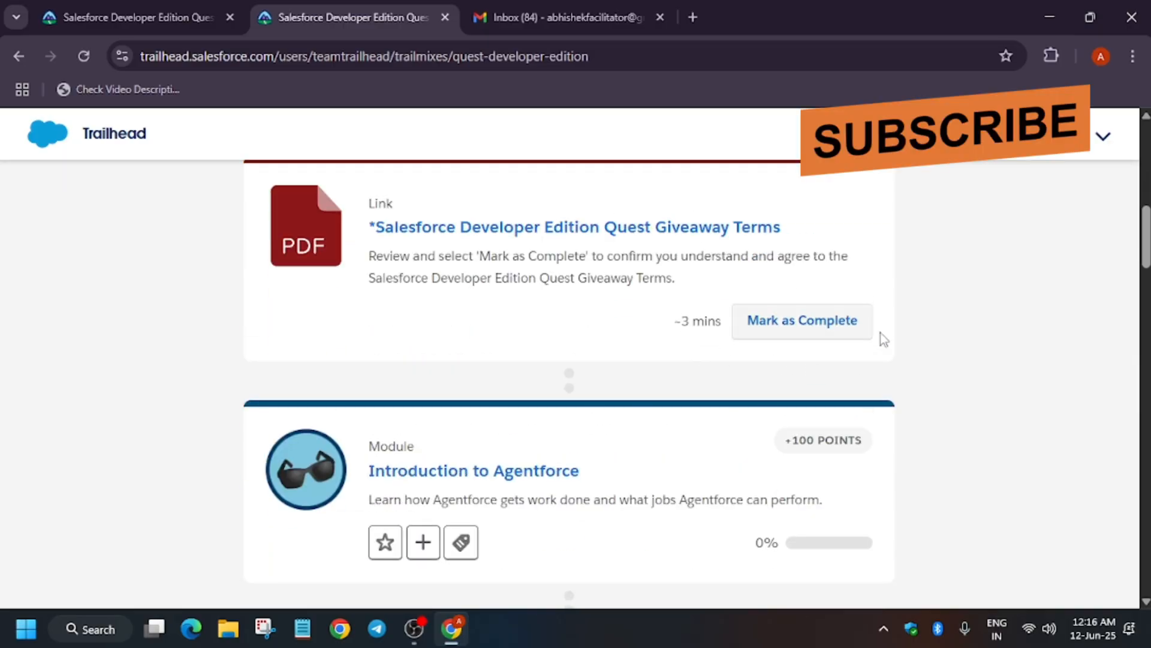
scroll("up", 3)
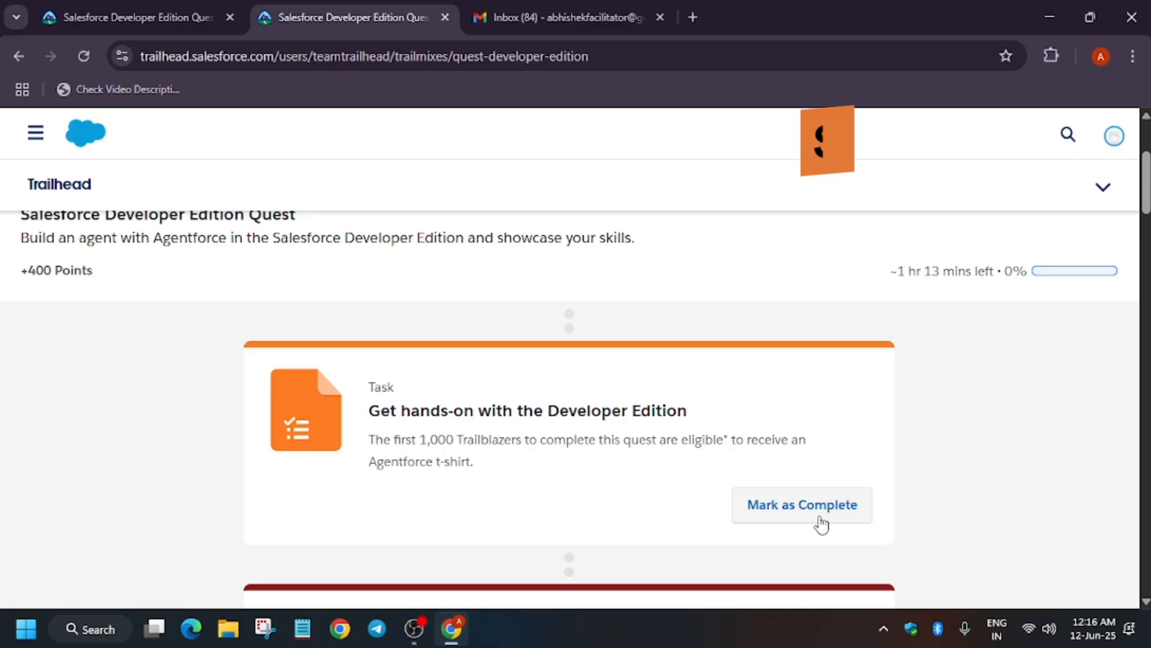
left_click(802, 505)
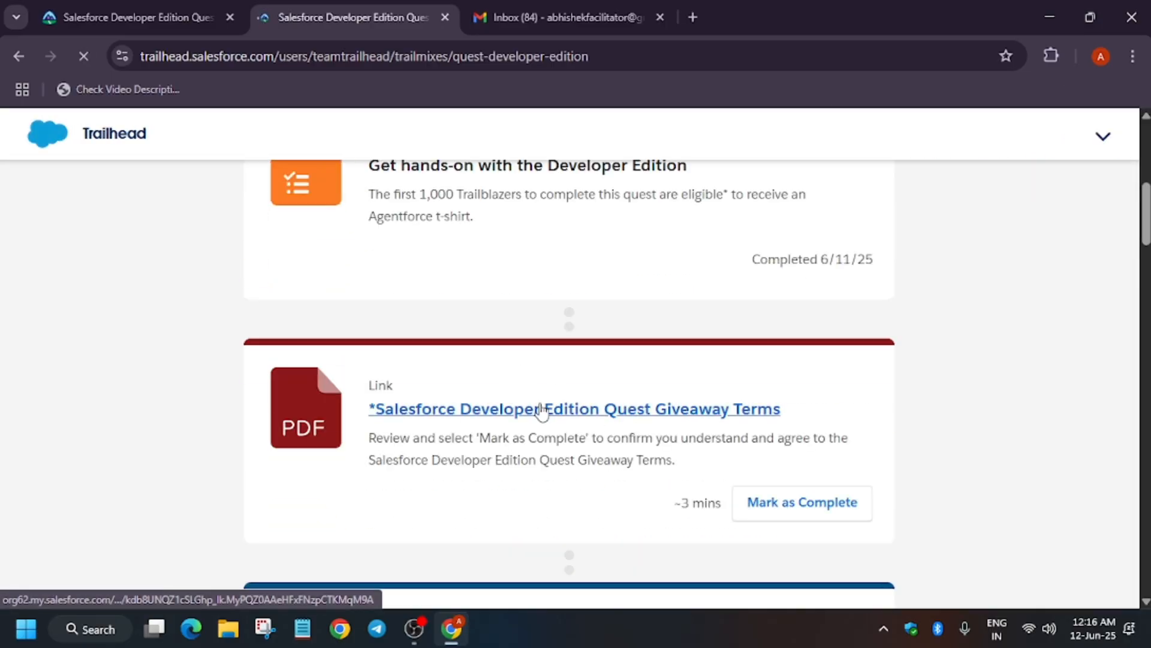
Step: Scroll through the Developer Edition Quest Giveaway Terms PDF in its new tab
scroll("down", 3)
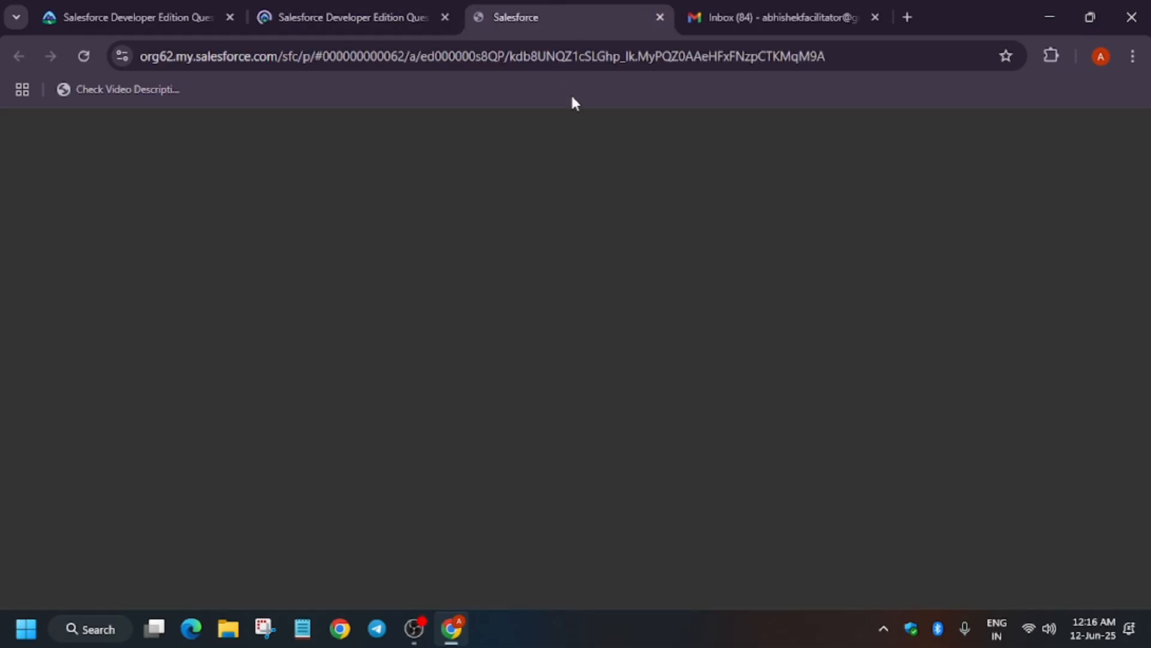
mouse_move(668, 198)
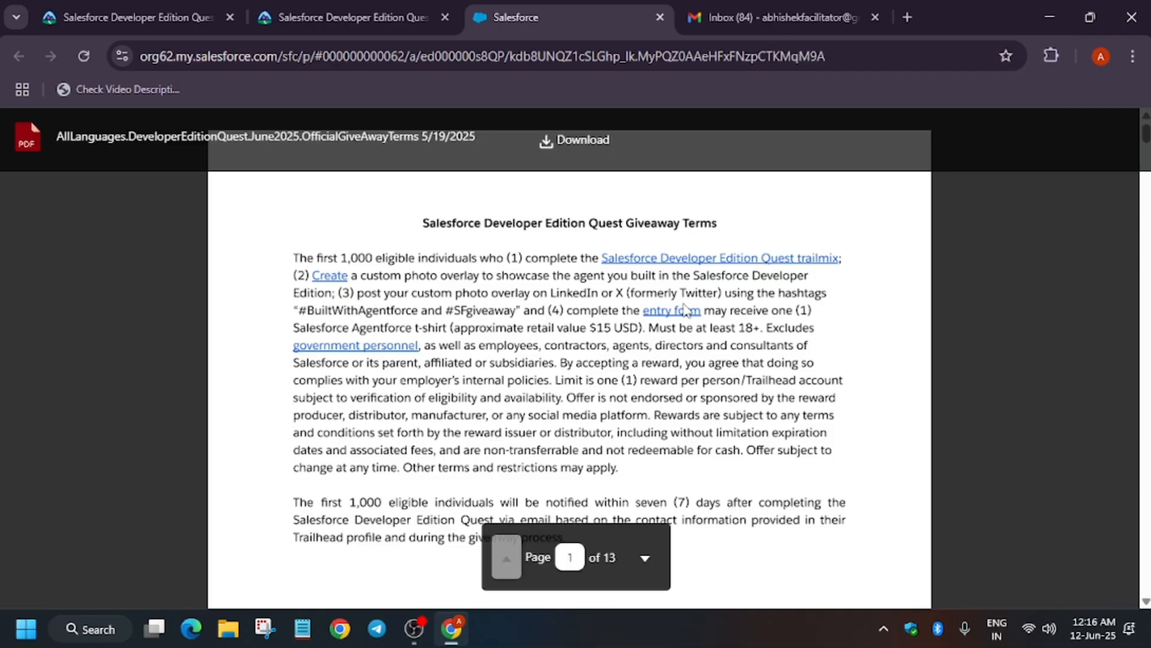
mouse_move(277, 560)
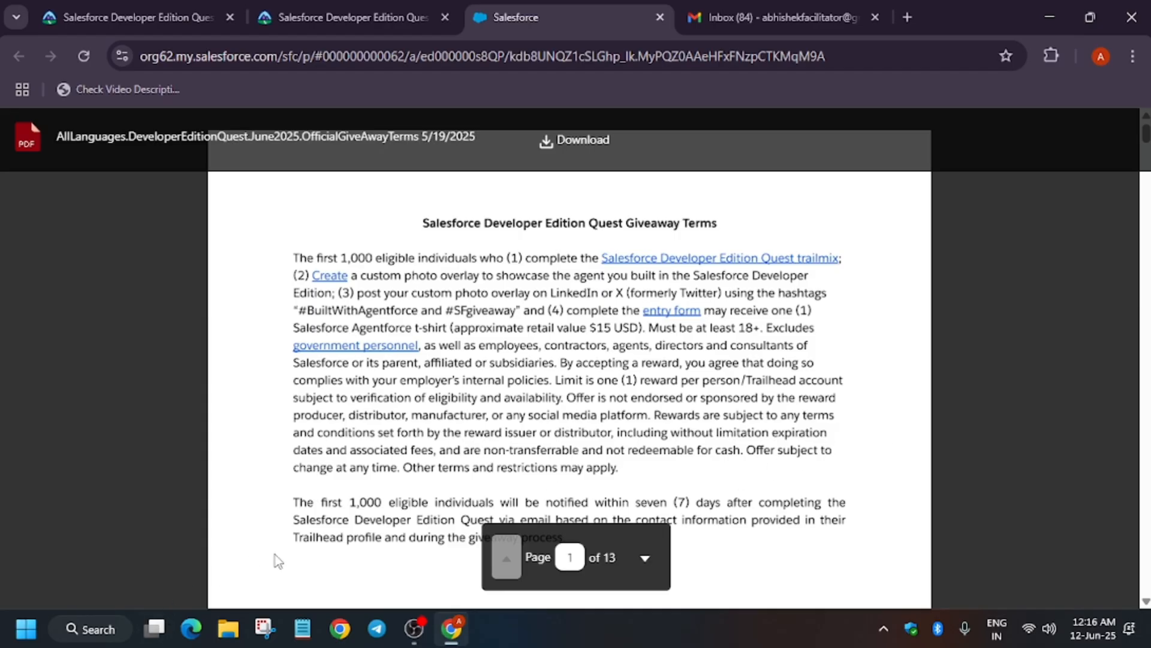
scroll("down", 3)
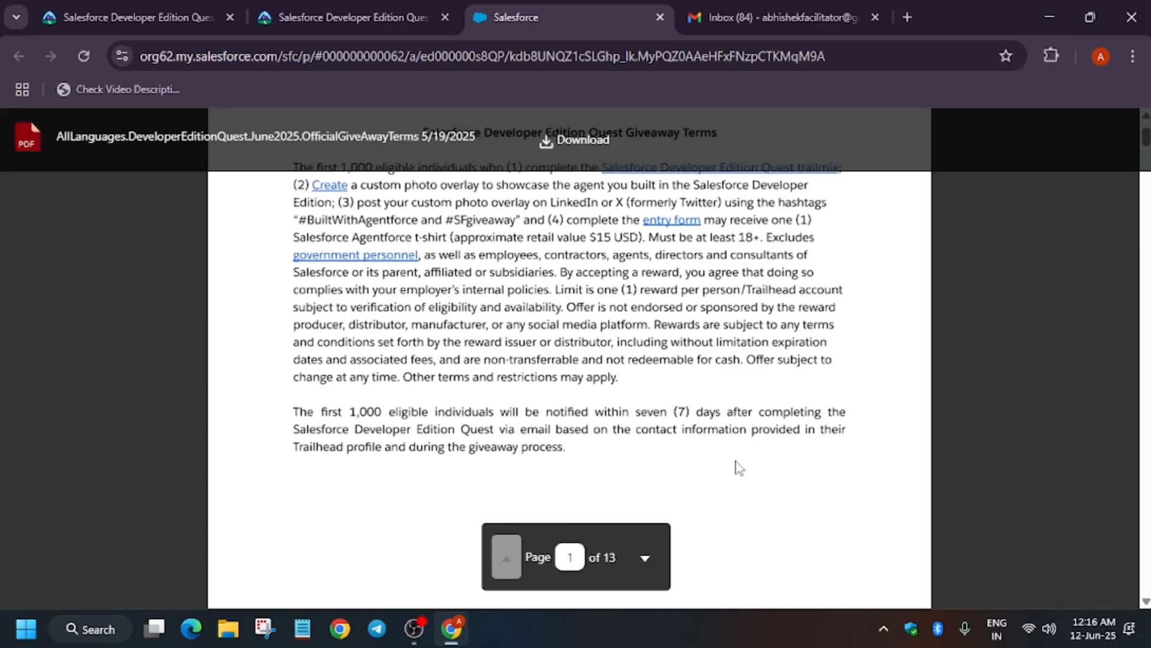
mouse_move(746, 307)
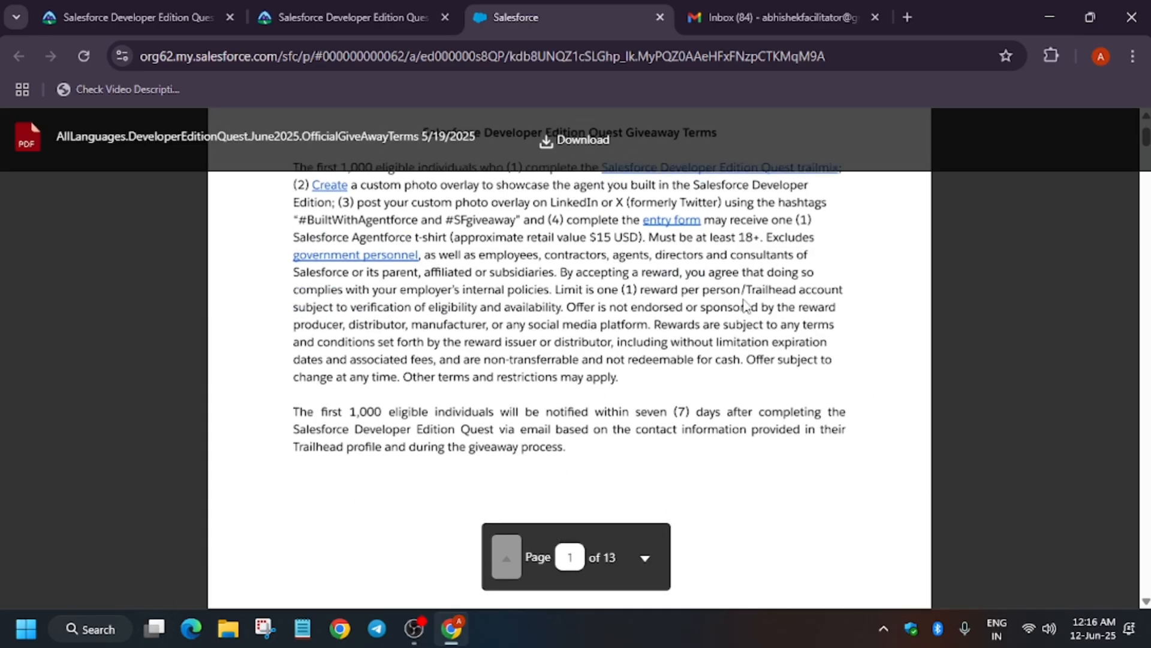
mouse_move(768, 408)
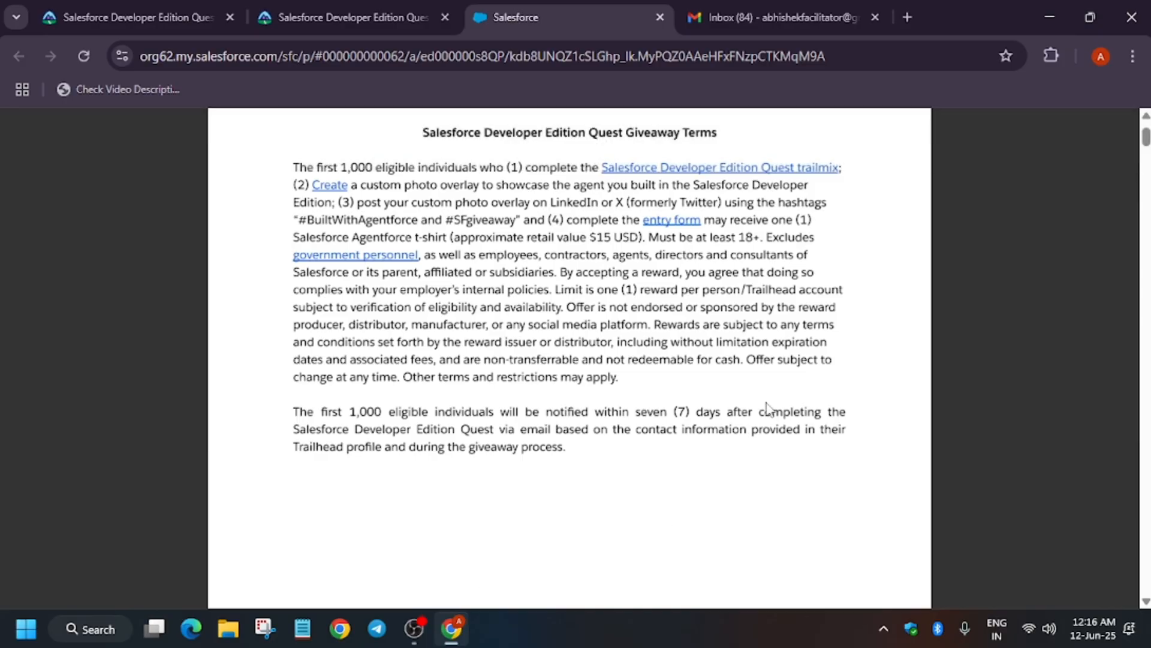
mouse_move(760, 390)
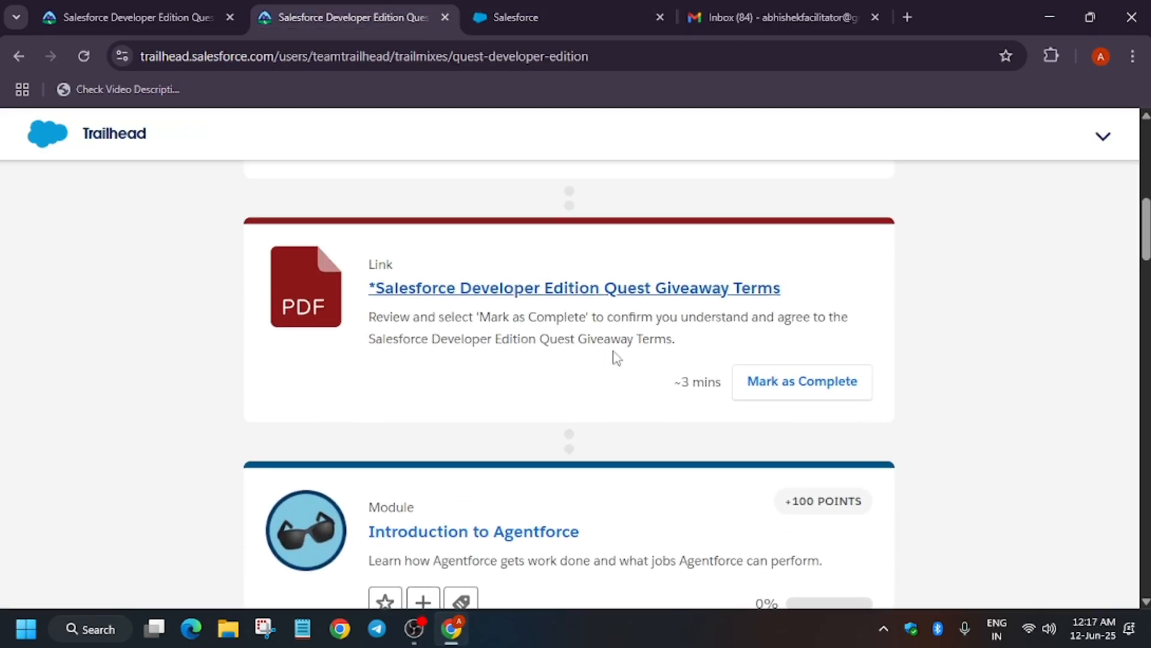
Step: Mark the Giveaway Terms link card as complete
scroll("down", 3)
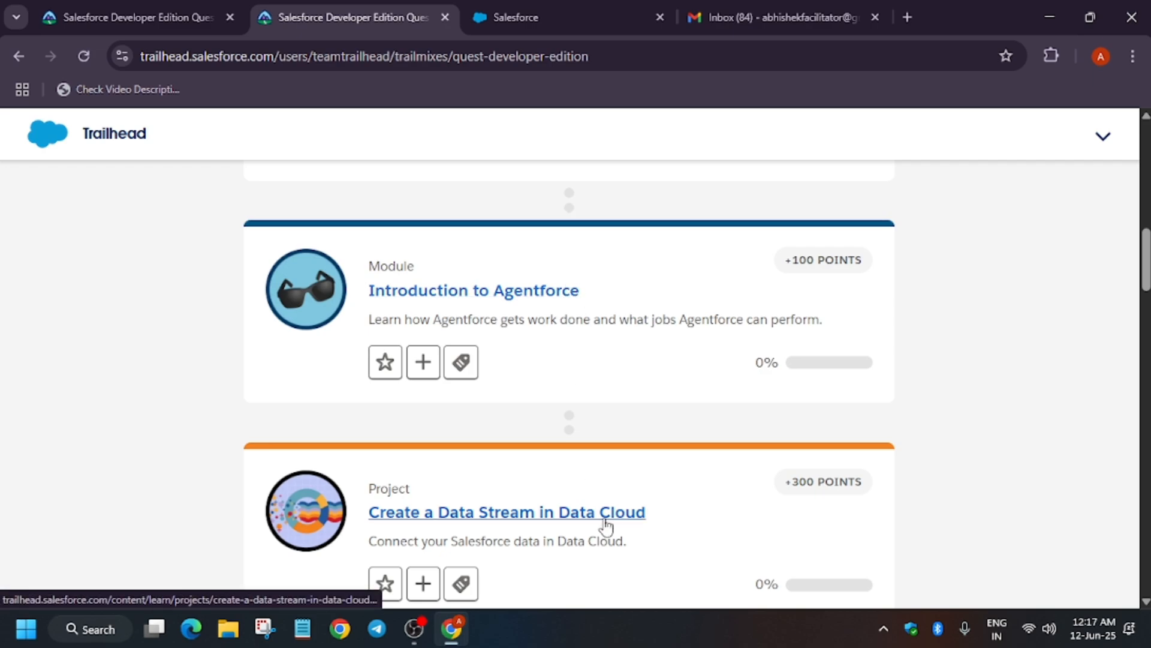
mouse_move(690, 294)
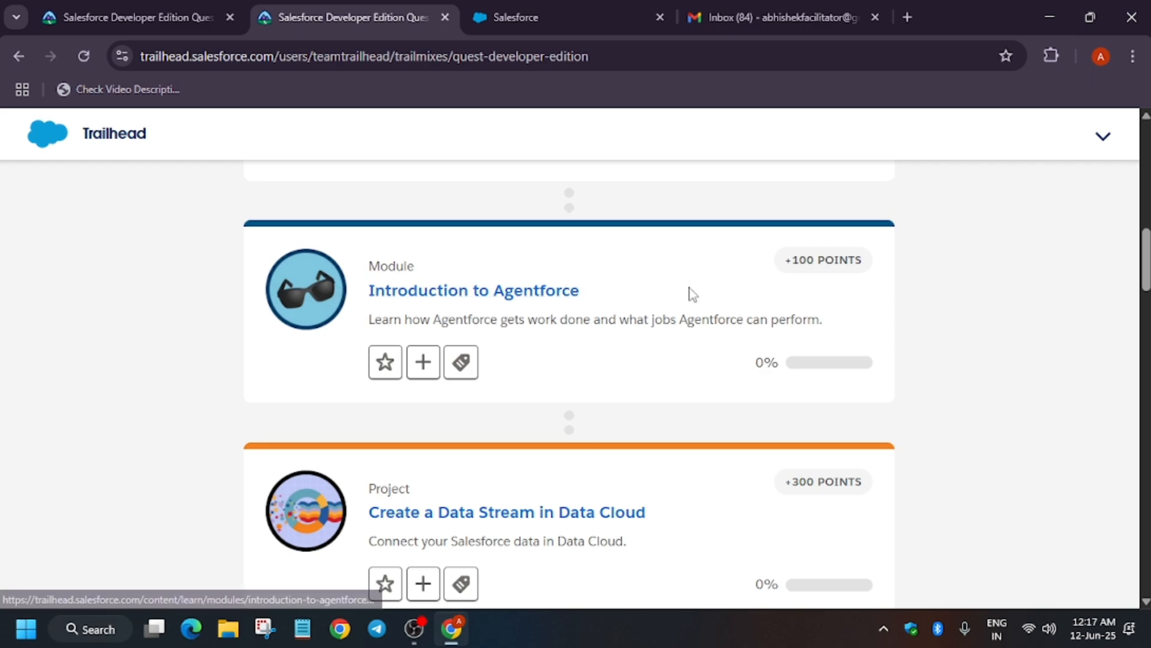
mouse_move(799, 480)
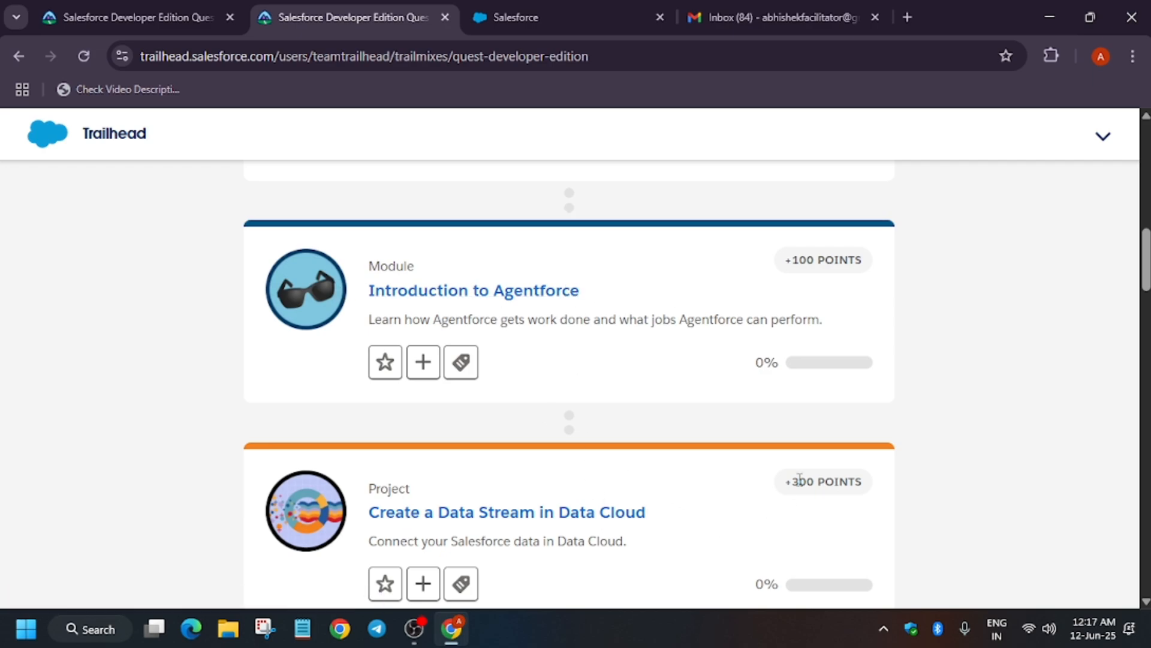
scroll("up", 3)
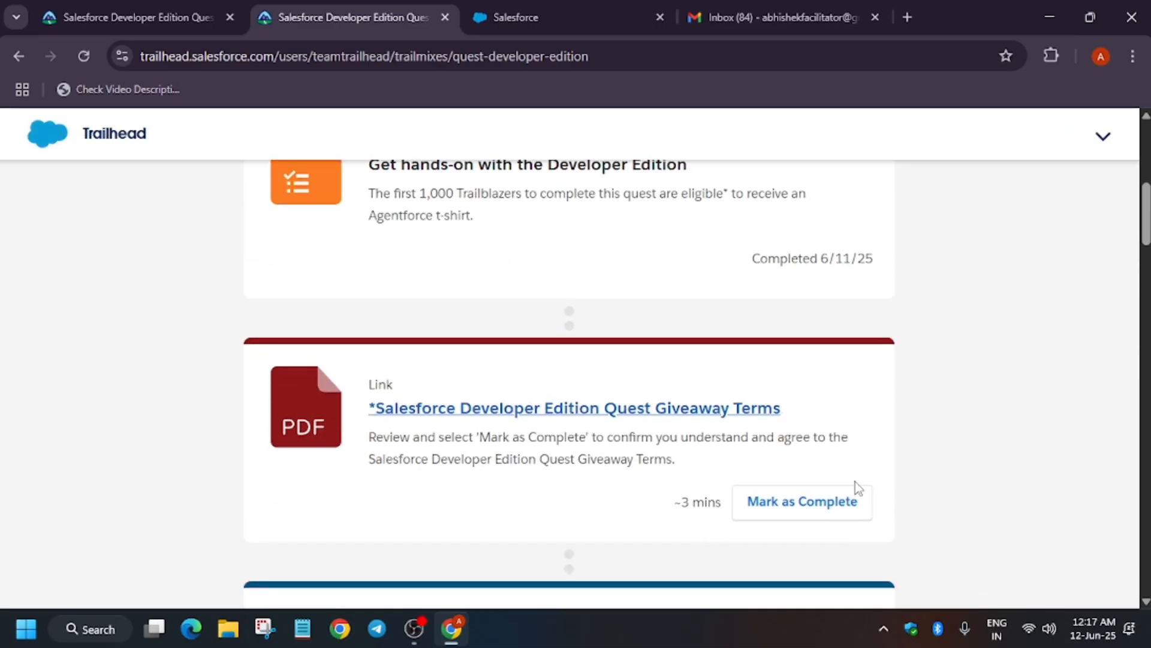
left_click(802, 501)
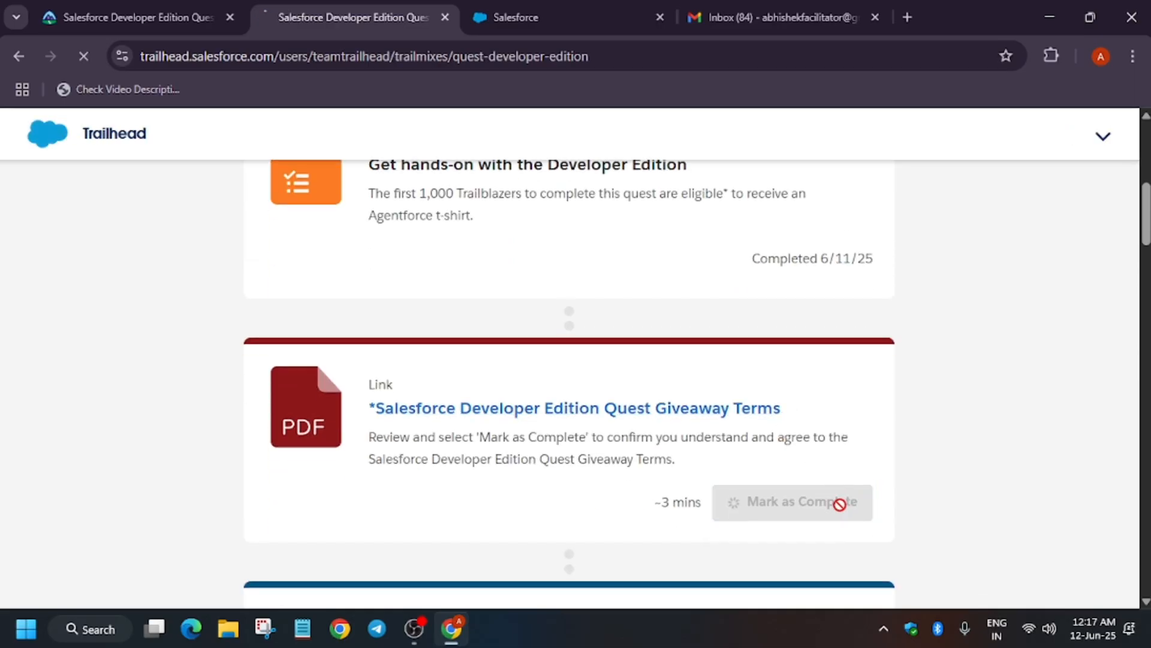
left_click(791, 502)
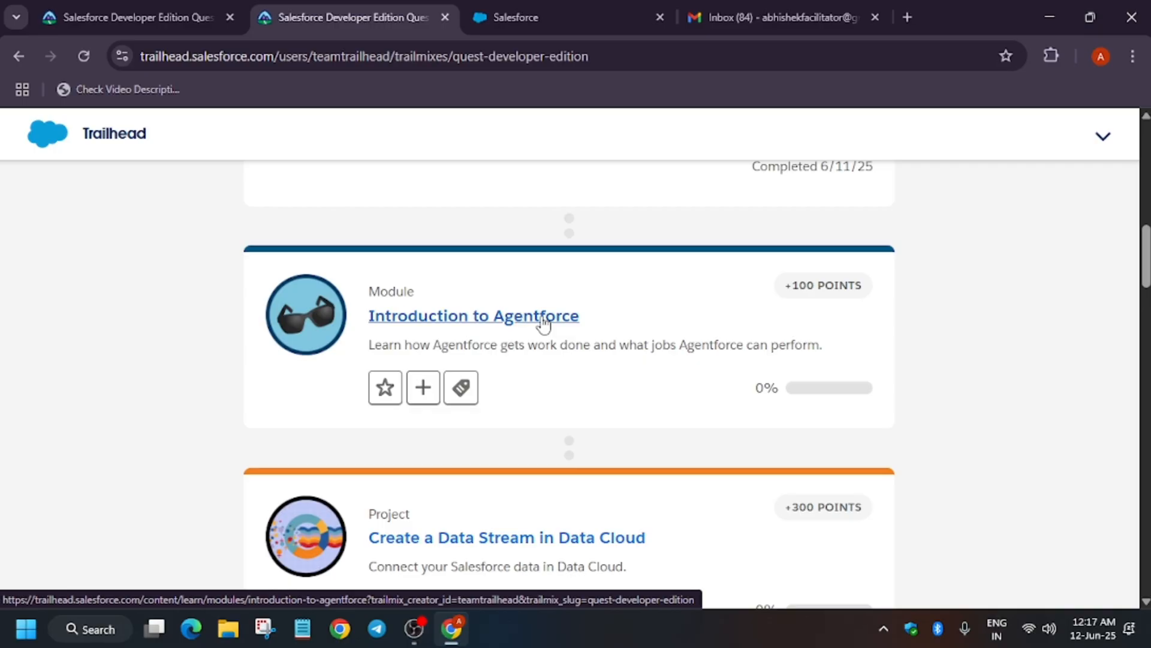
Step: Launch the Introduction to Agentforce module in its own tab
left_click(473, 316)
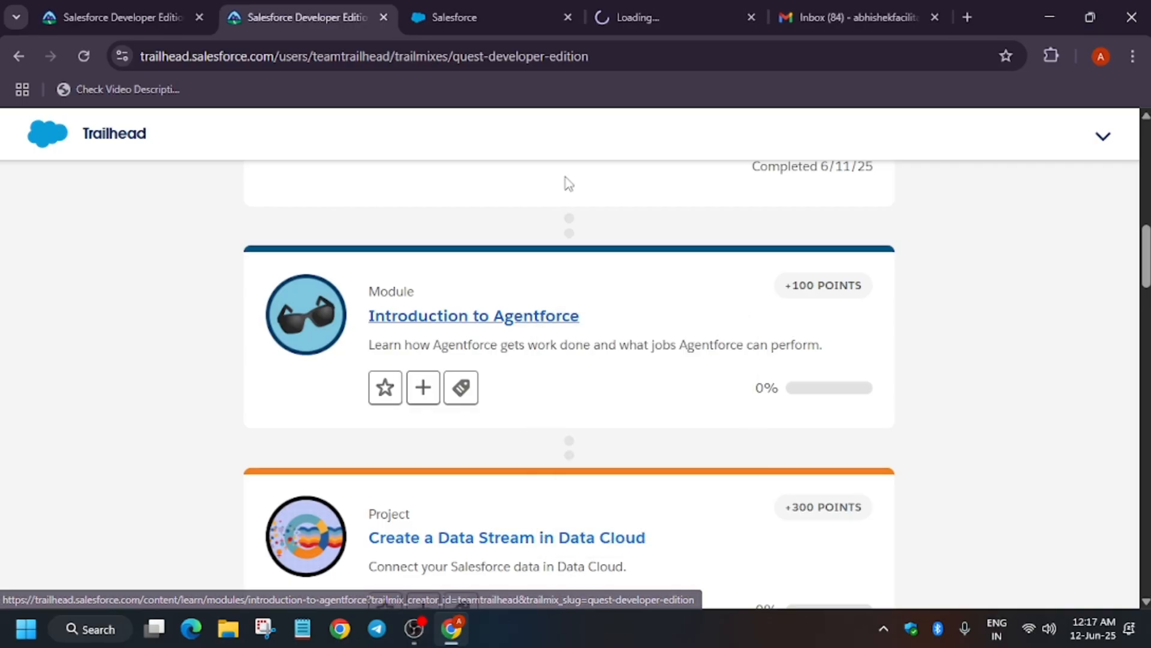
left_click(473, 316)
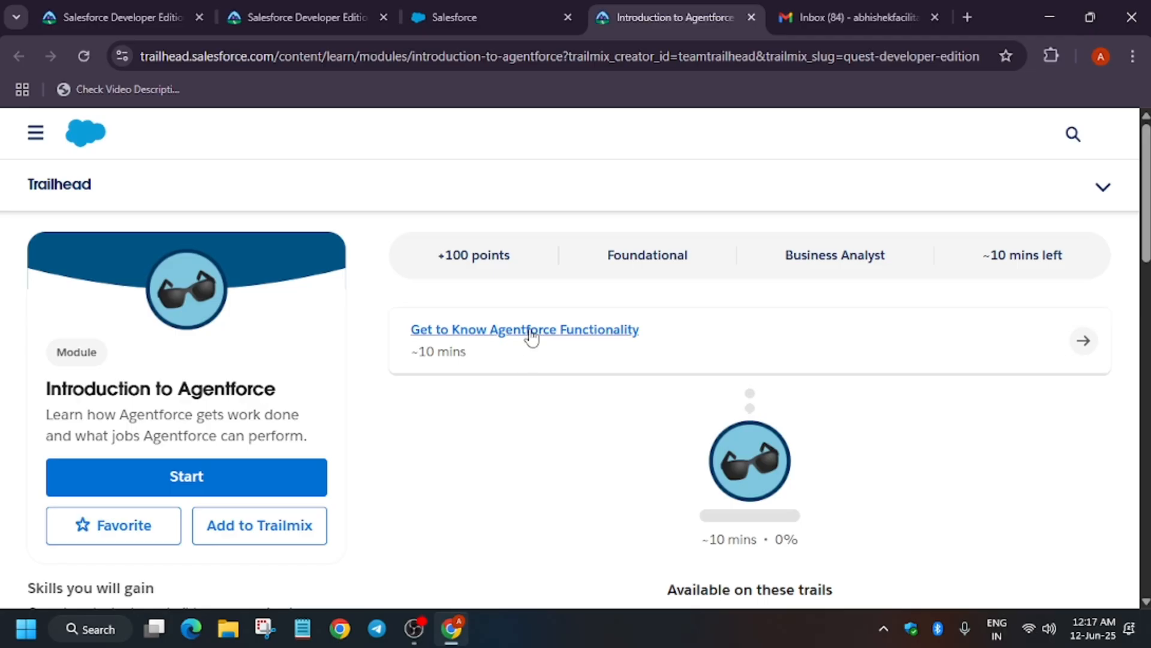
Step: Go through the Get to Know Agentforce Functionality unit down to its quiz questions
left_click(524, 329)
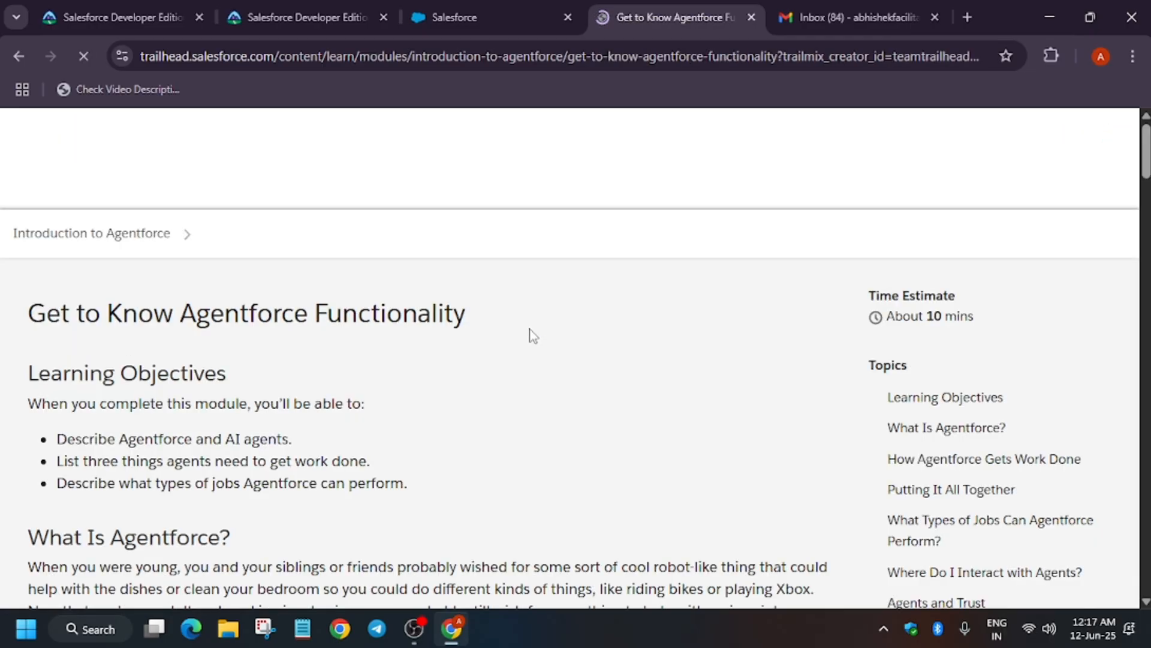
scroll("down", 3)
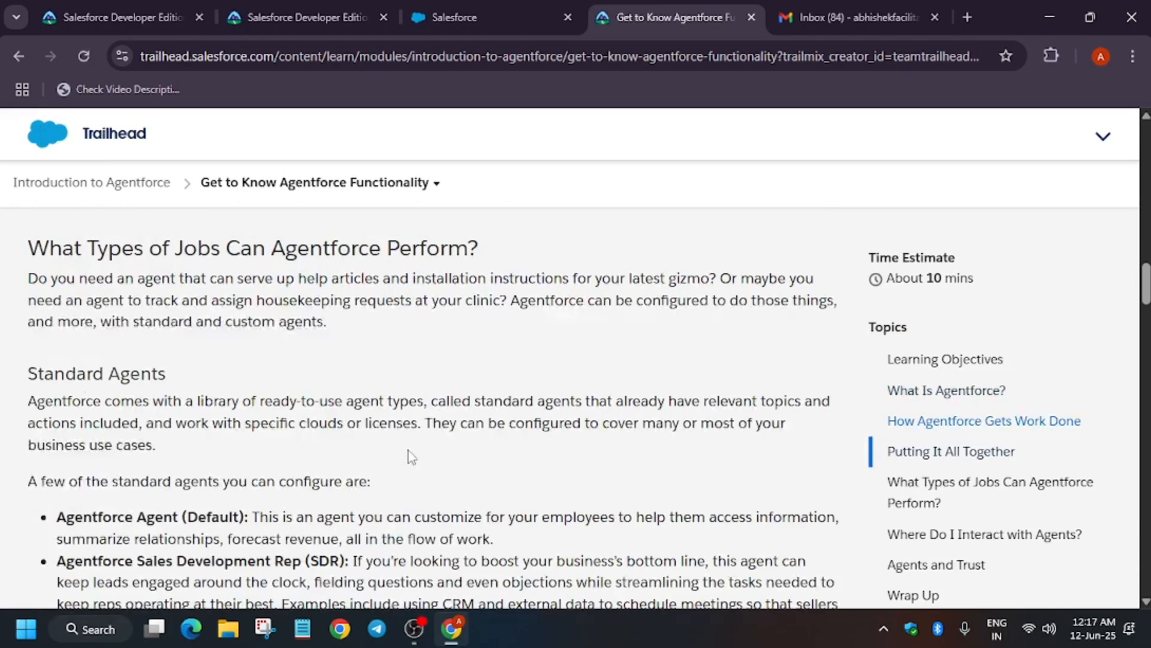
scroll("down", 3)
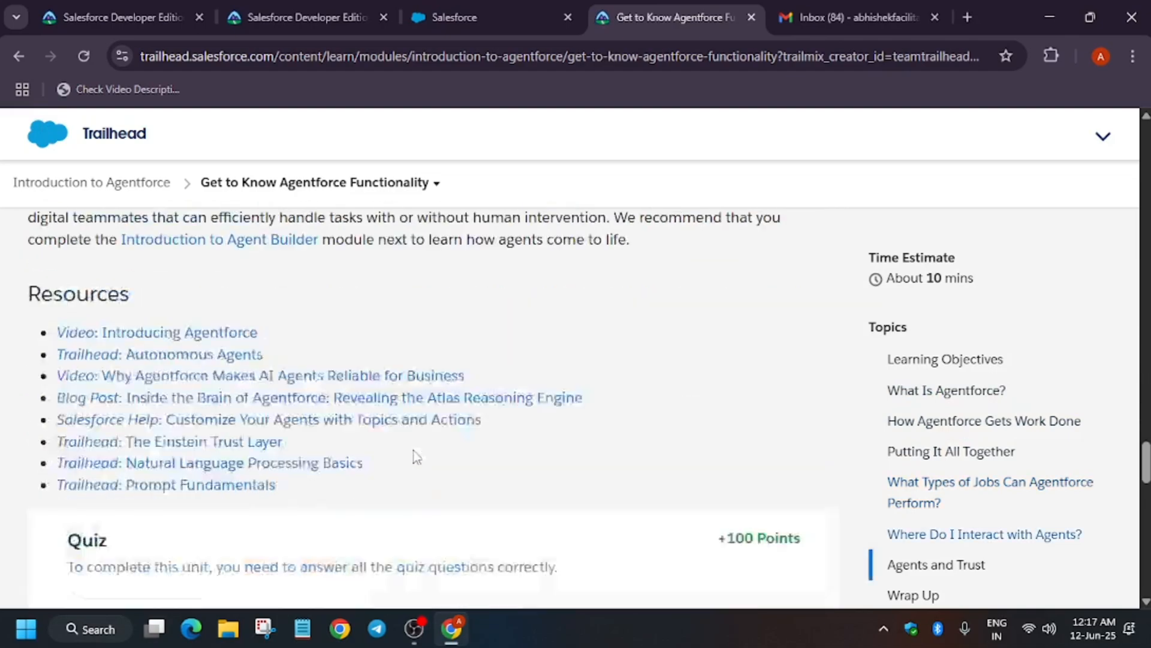
scroll("down", 3)
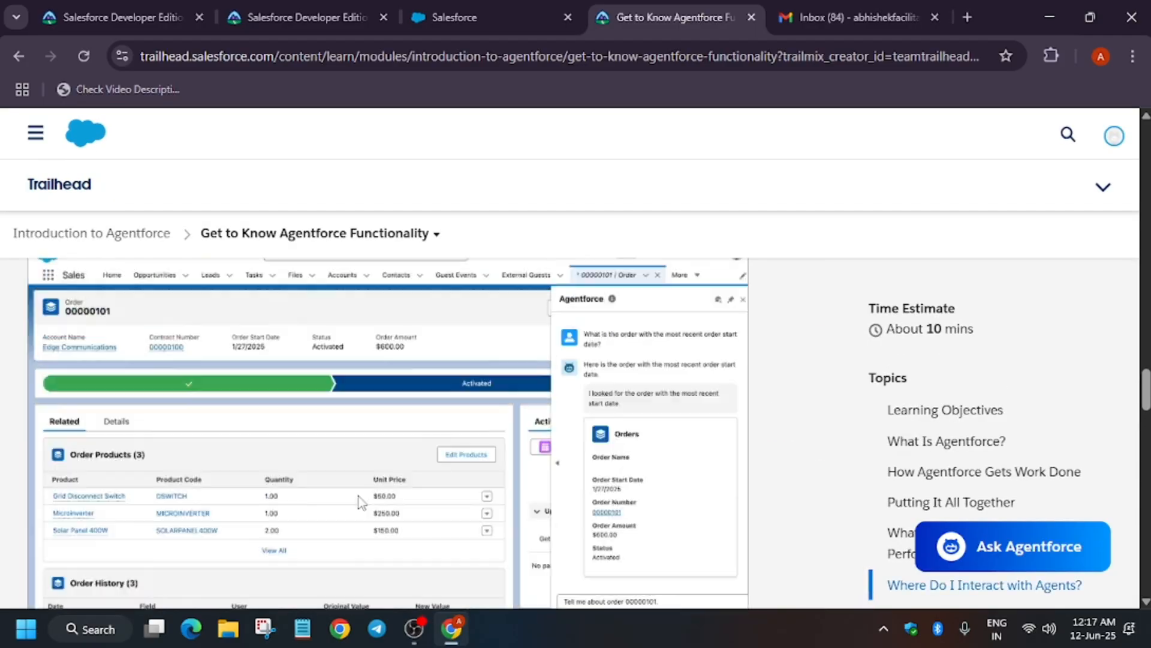
scroll("down", 3)
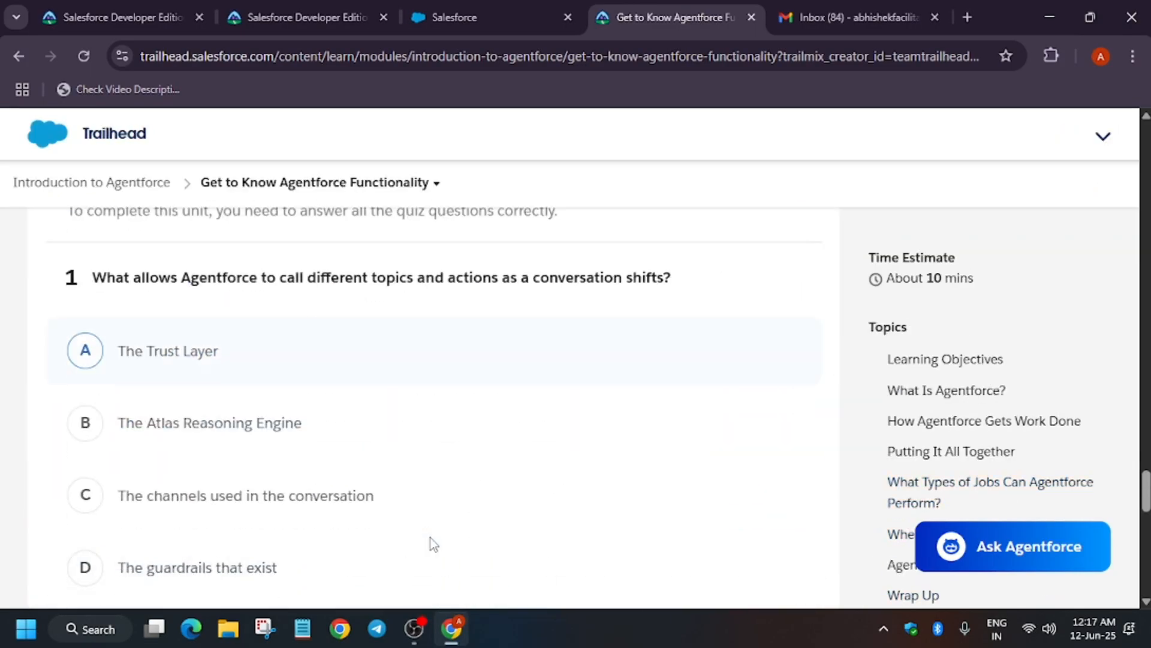
scroll("down", 3)
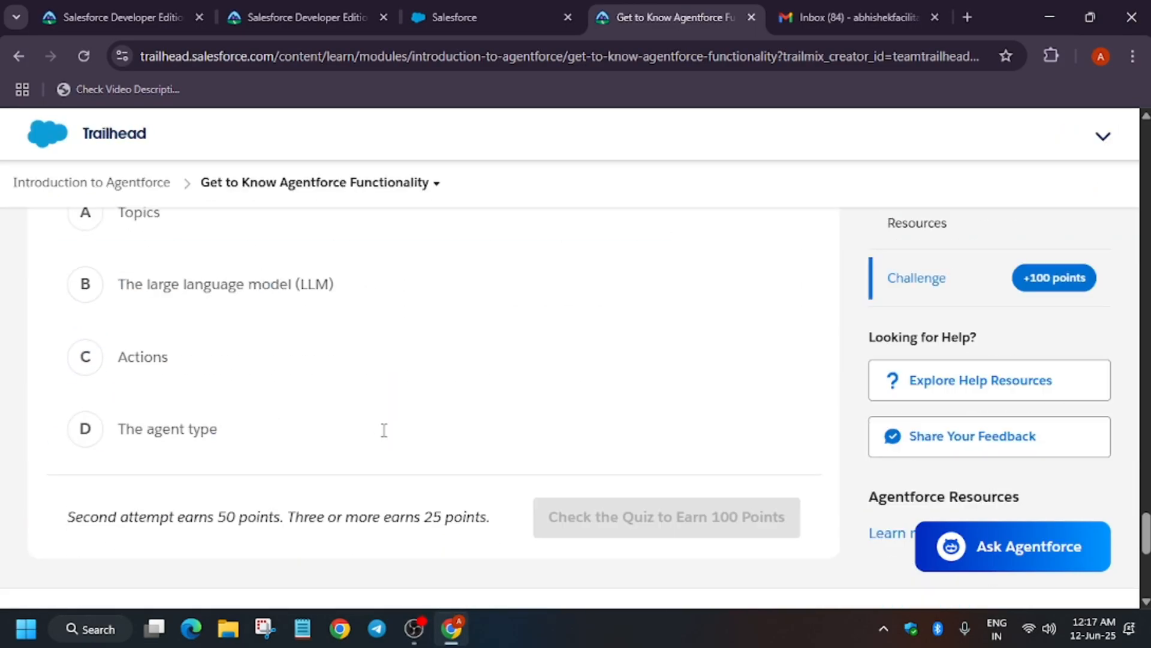
scroll("up", 3)
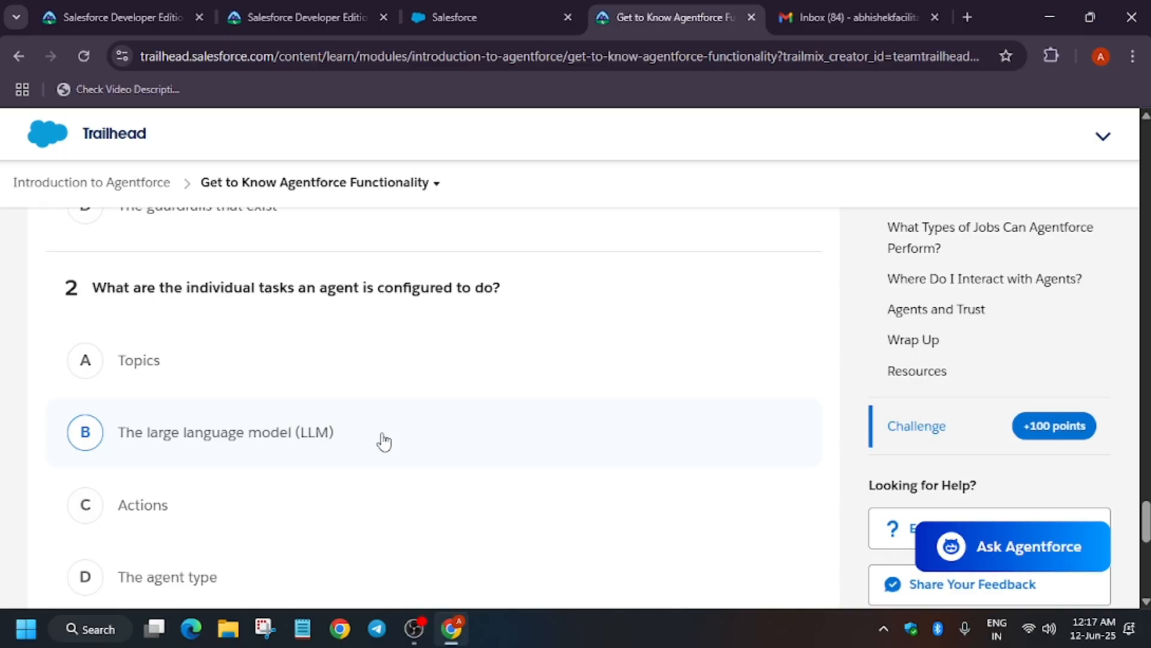
scroll("down", 3)
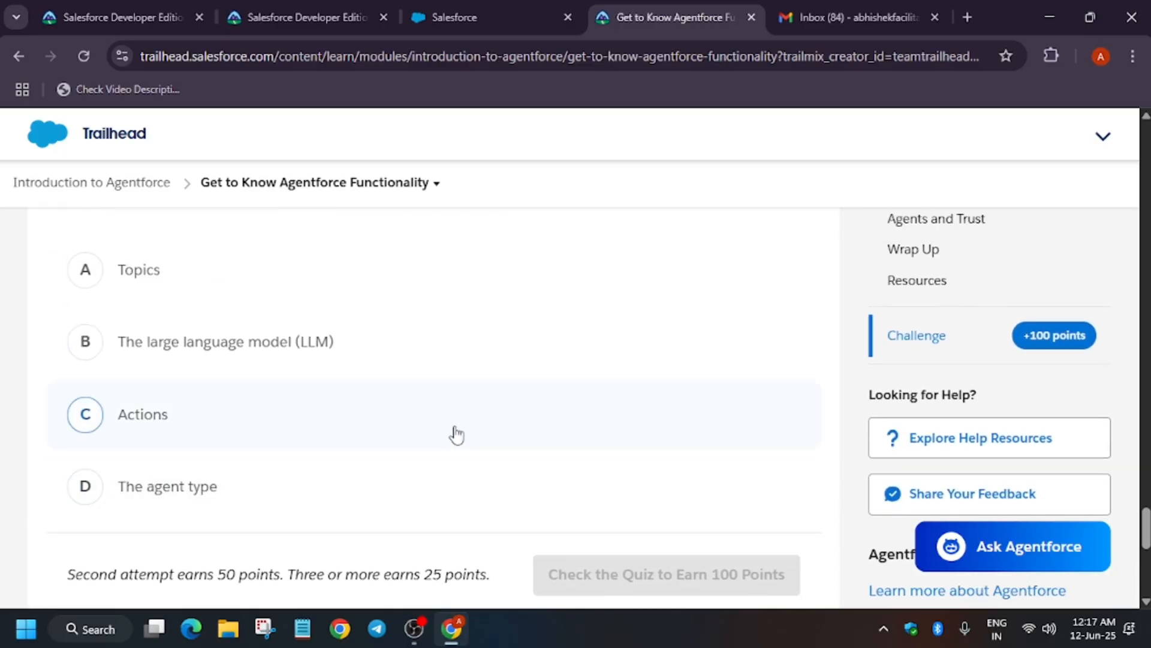
mouse_move(490, 429)
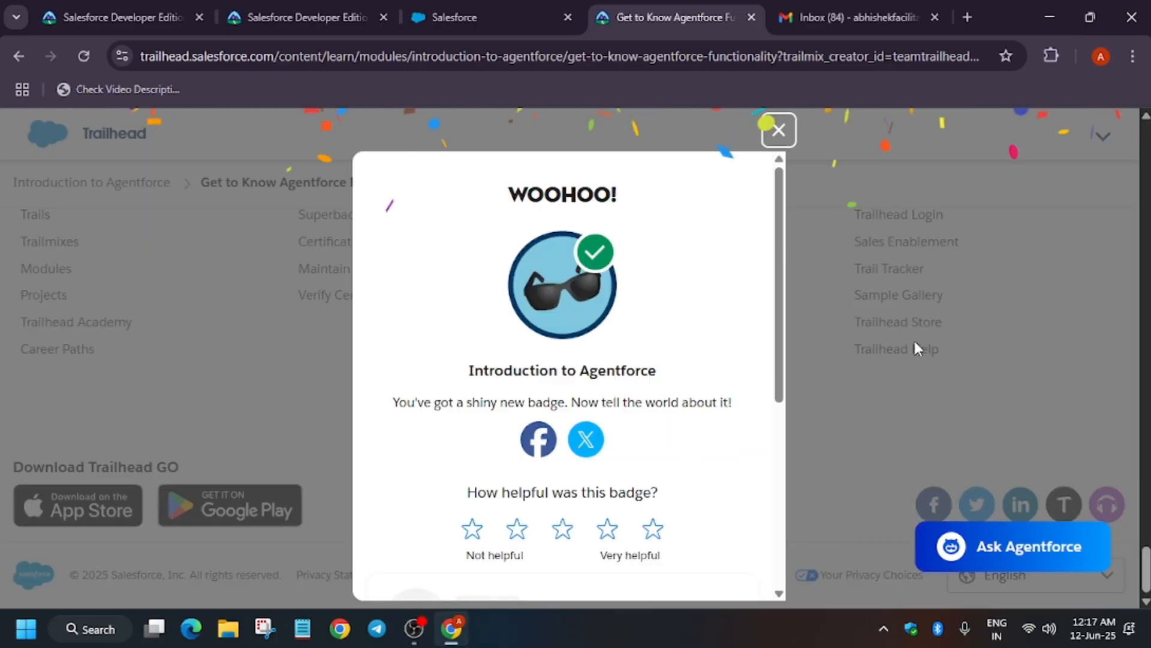
Step: Dismiss the WOOHOO badge popup, review the 100-point quiz results and return via the module breadcrumb
left_click(778, 130)
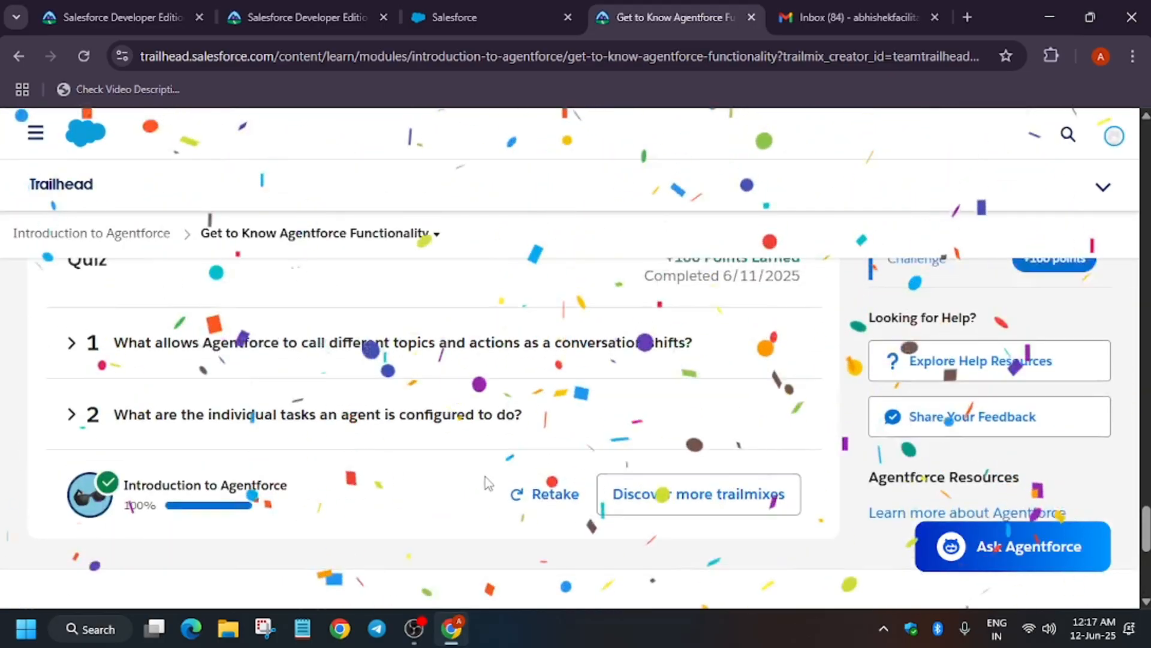
scroll("down", 3)
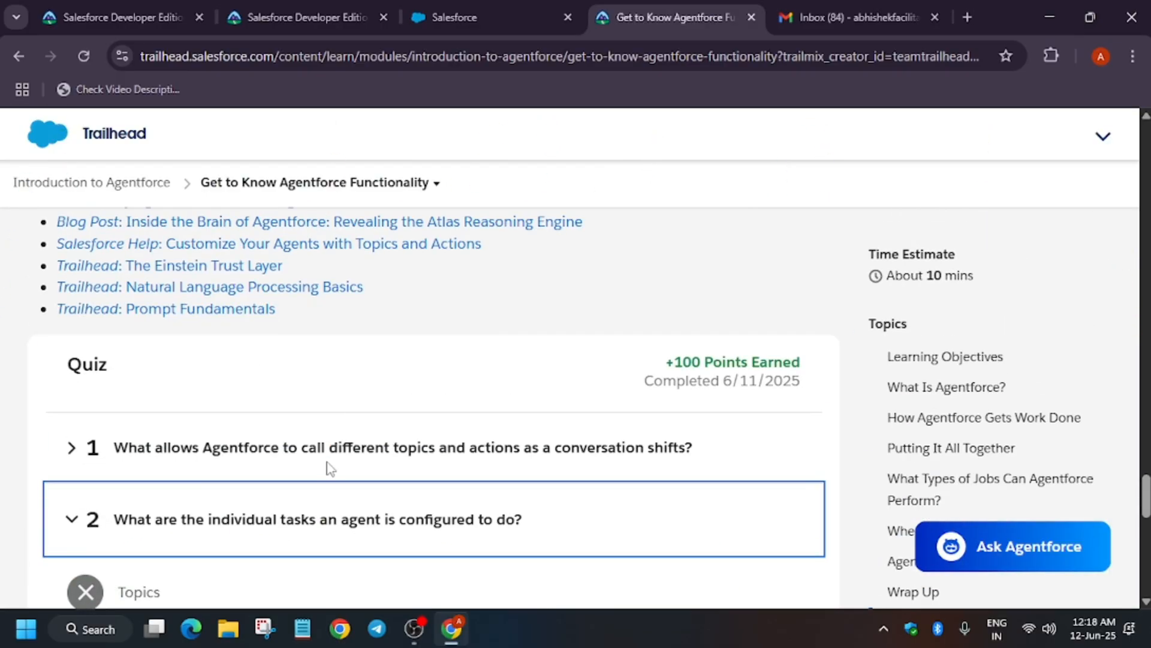
scroll("down", 3)
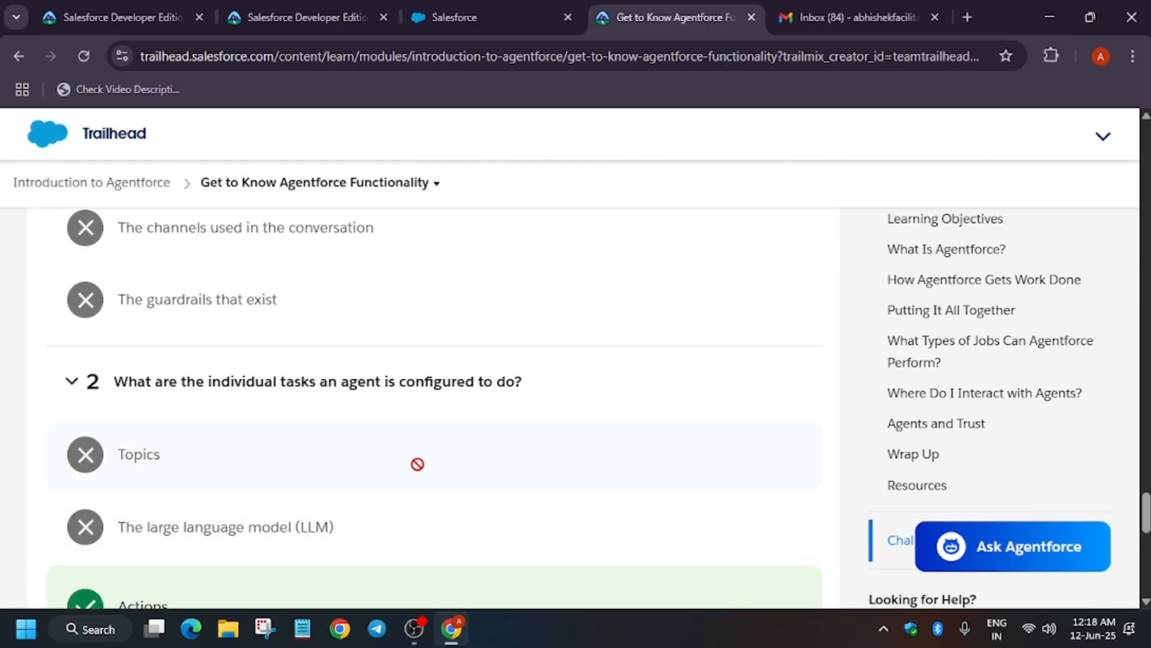
scroll("down", 3)
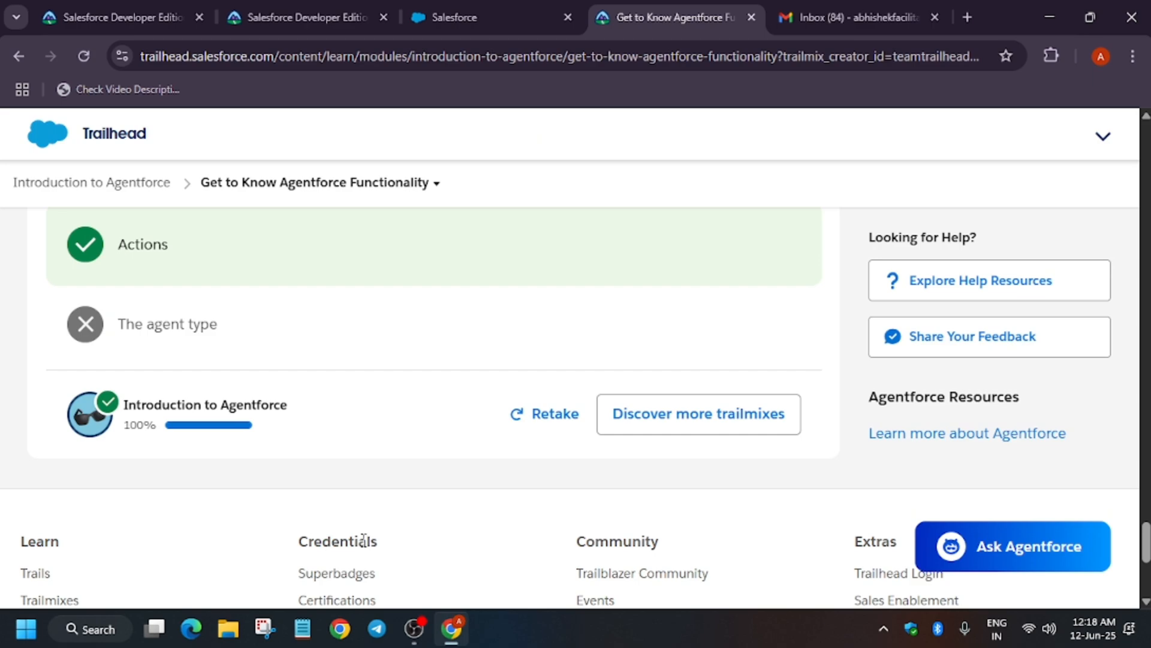
scroll("up", 3)
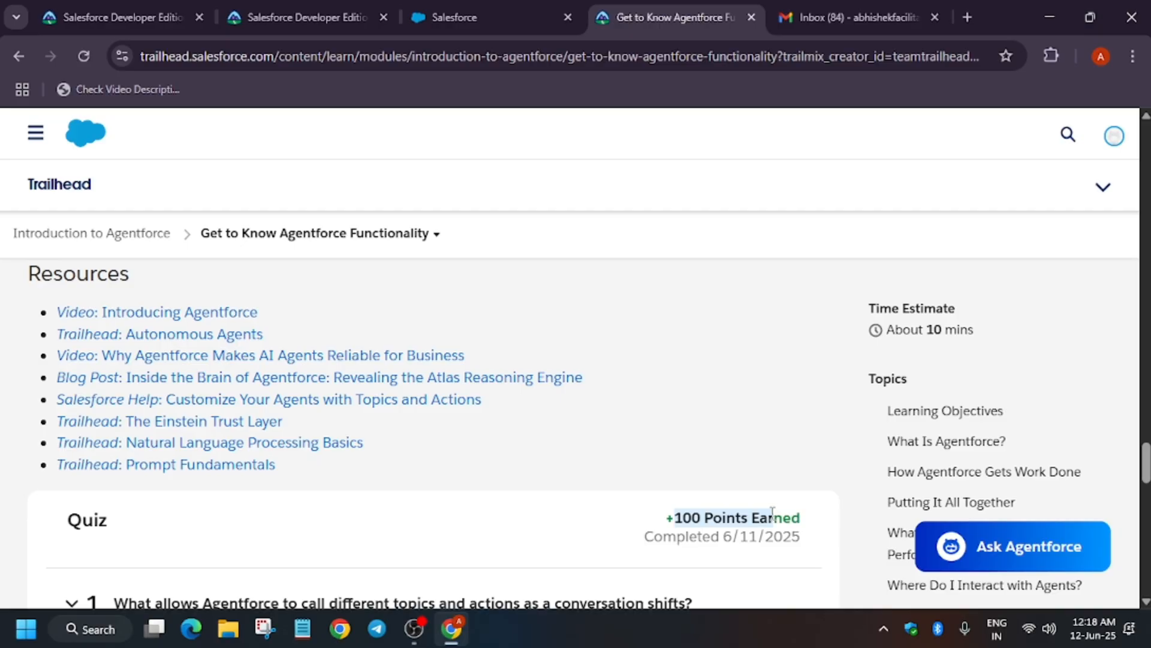
scroll("down", 3)
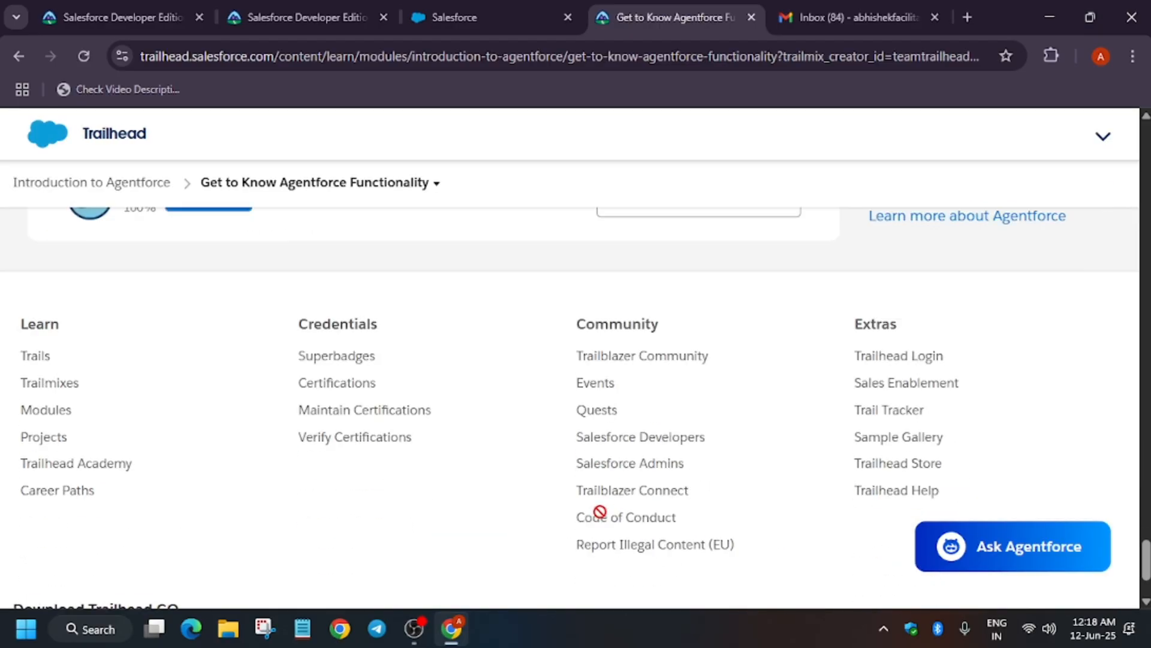
scroll("up", 3)
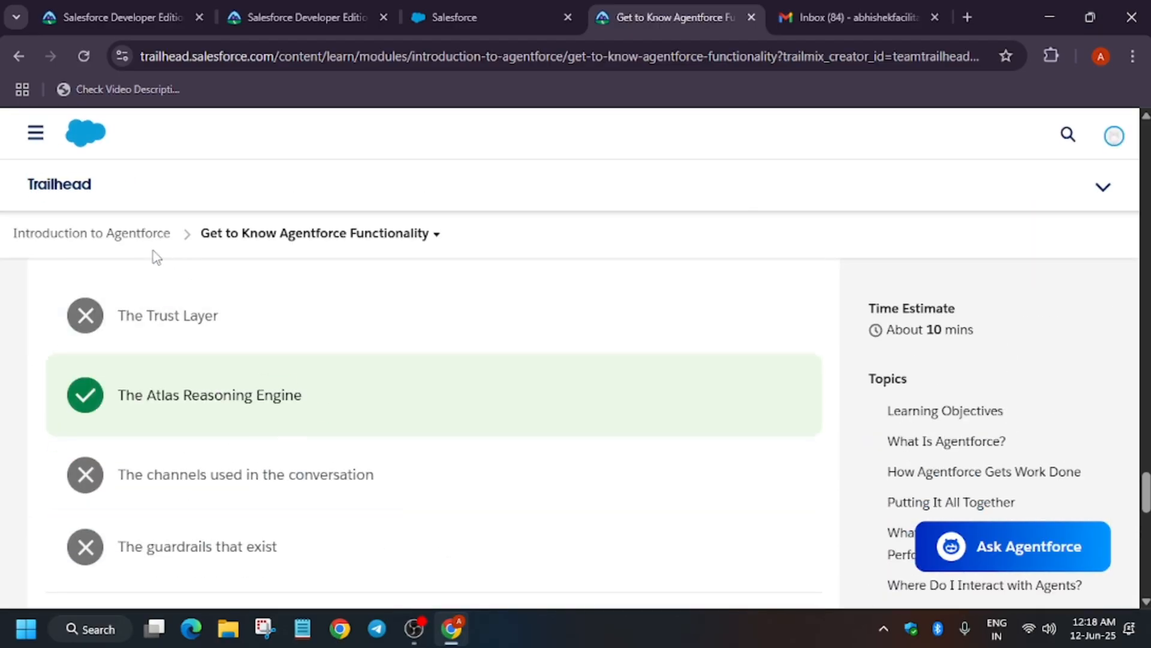
left_click(91, 233)
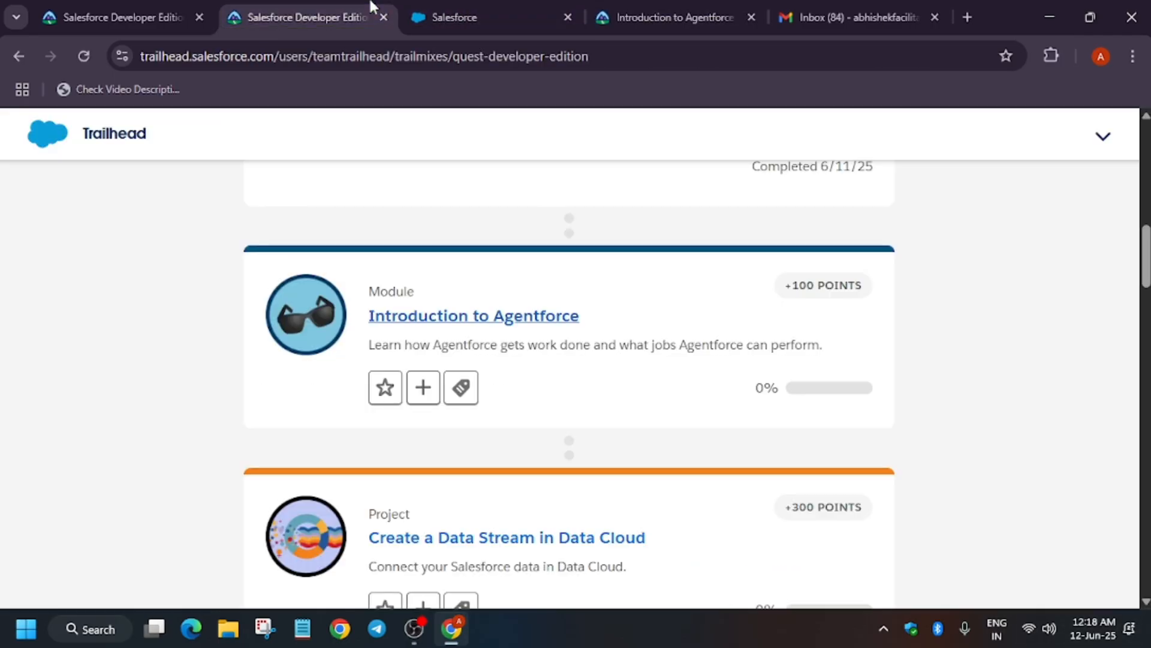
Step: Reload the trailmix page so Introduction to Agentforce shows completed 6/11/25
scroll("down", 3)
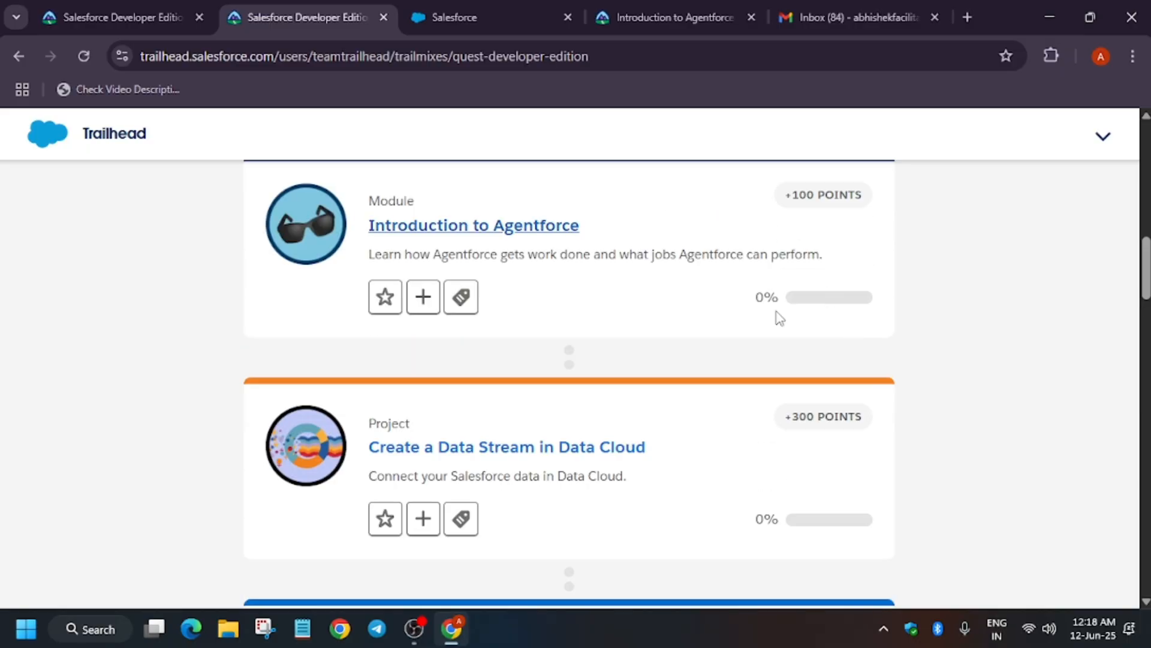
left_click(82, 56)
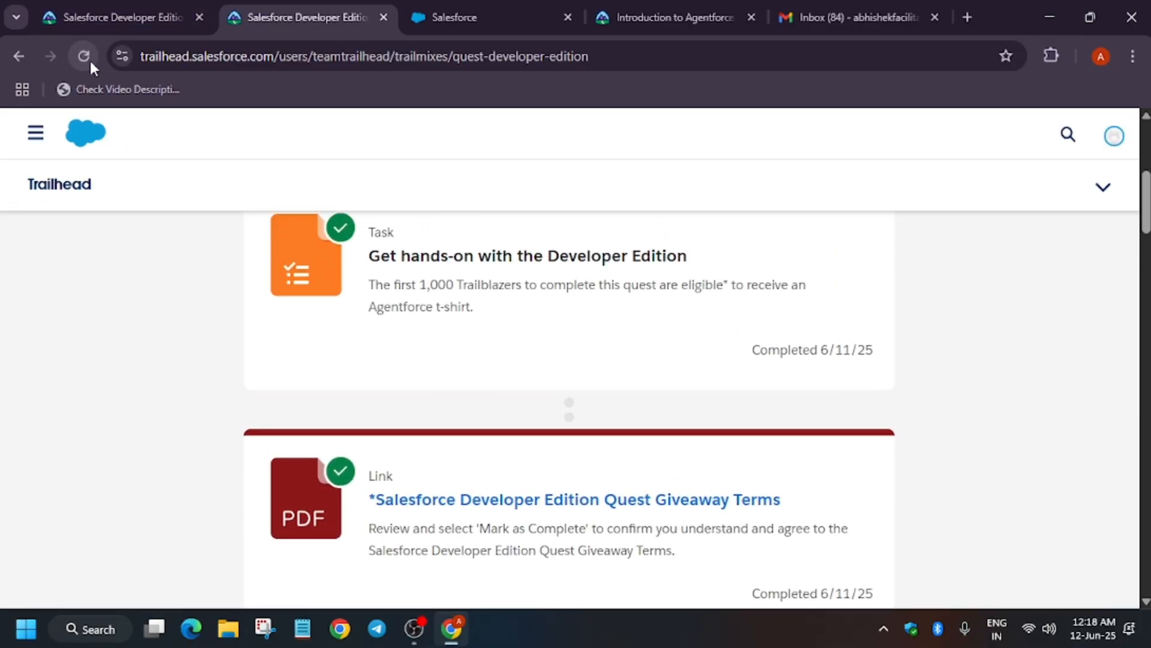
left_click(82, 56)
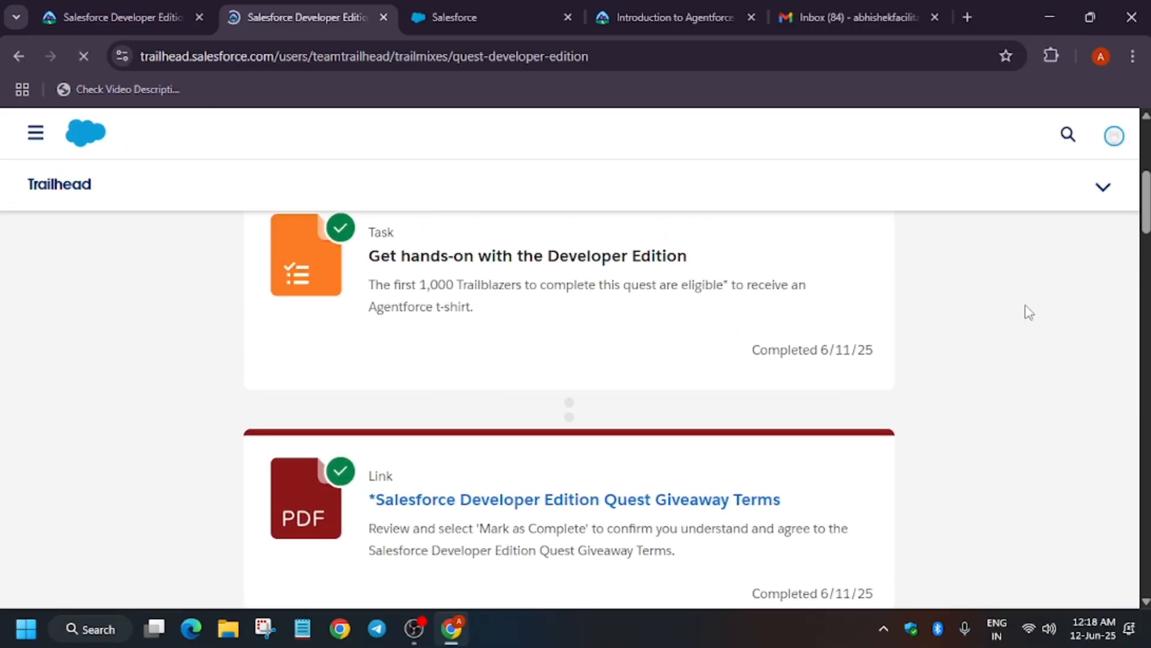
scroll("down", 3)
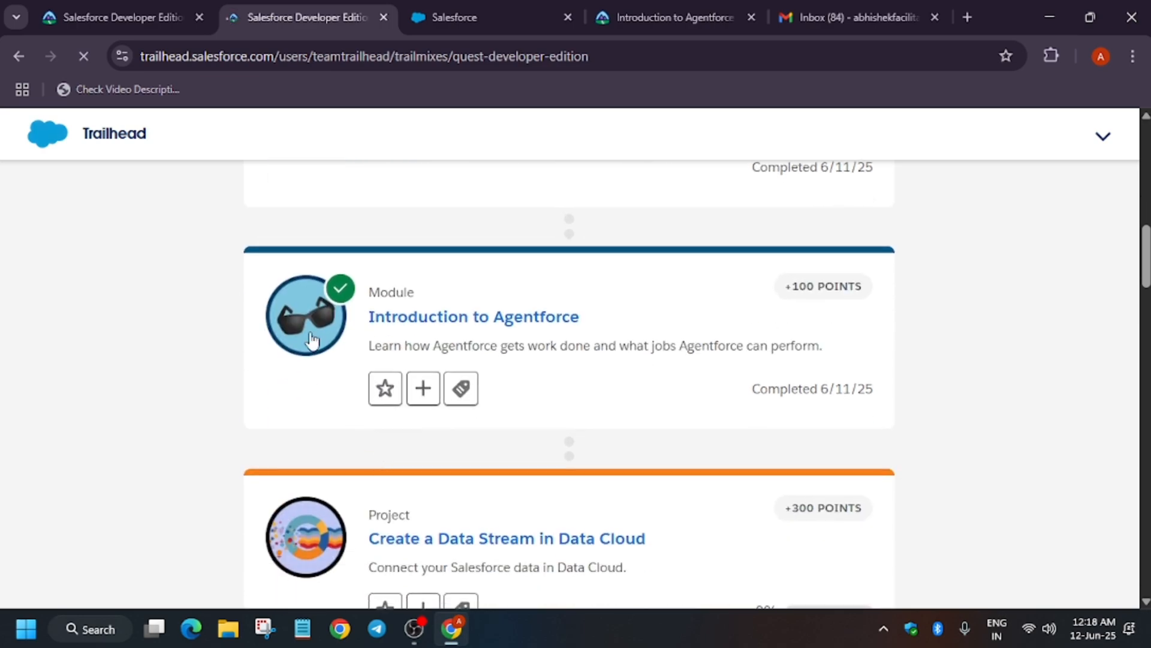
scroll("down", 3)
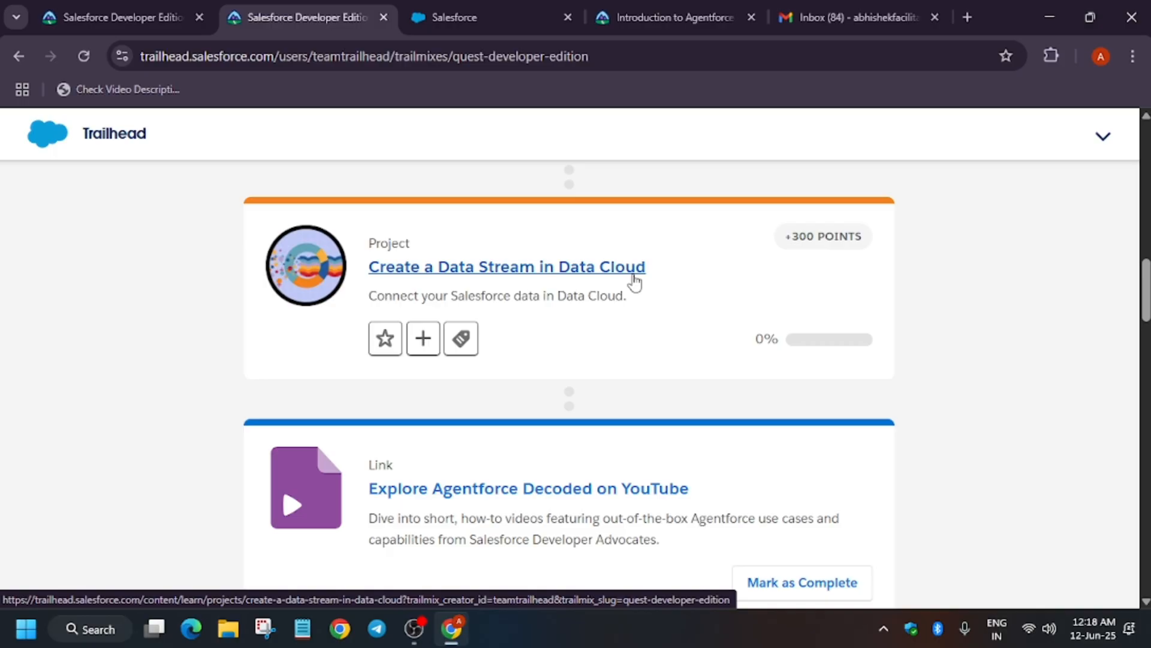
mouse_move(651, 288)
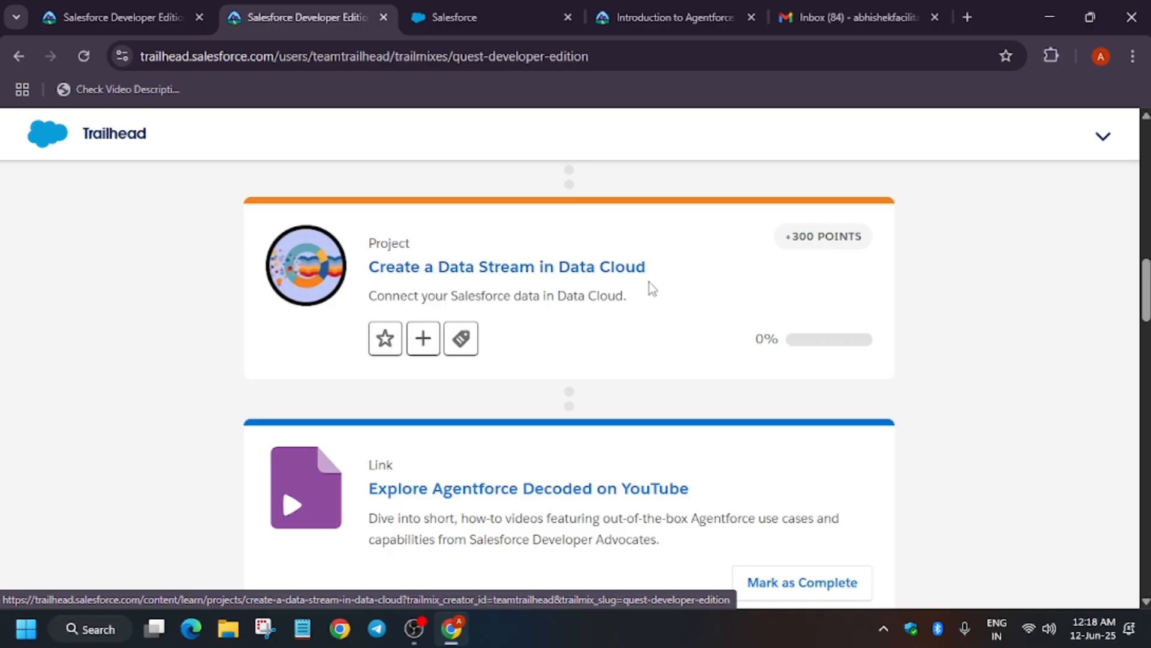
Step: Mark the Agentforce Decoded YouTube link and the Developer Edition sign-up link as complete
scroll("down", 3)
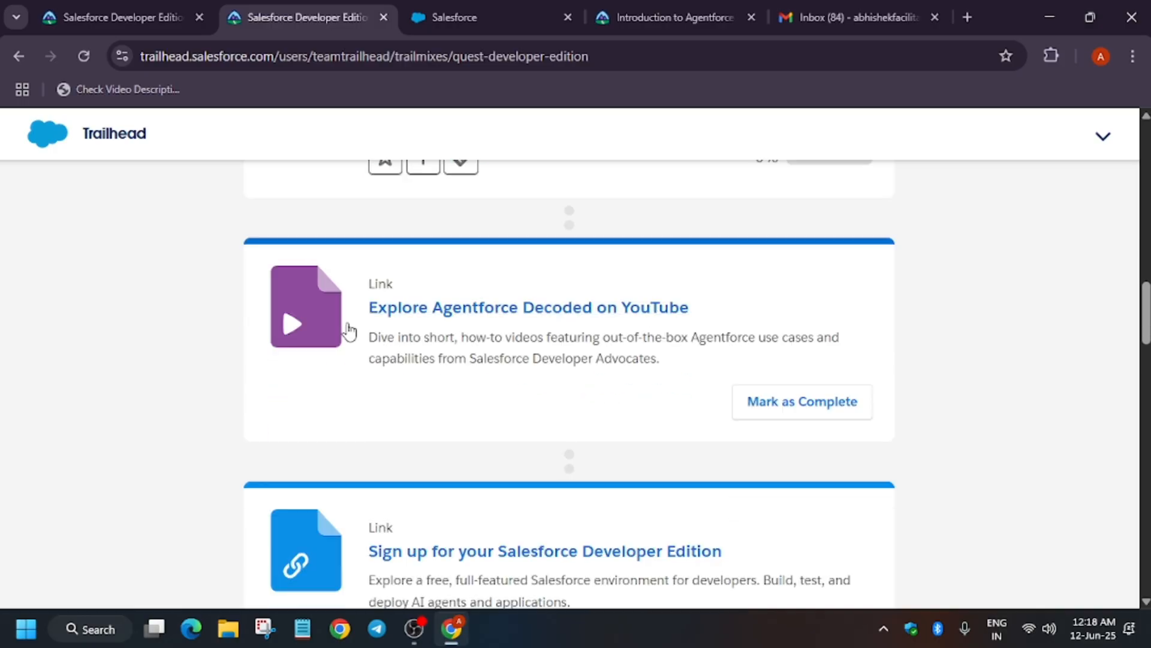
left_click(801, 401)
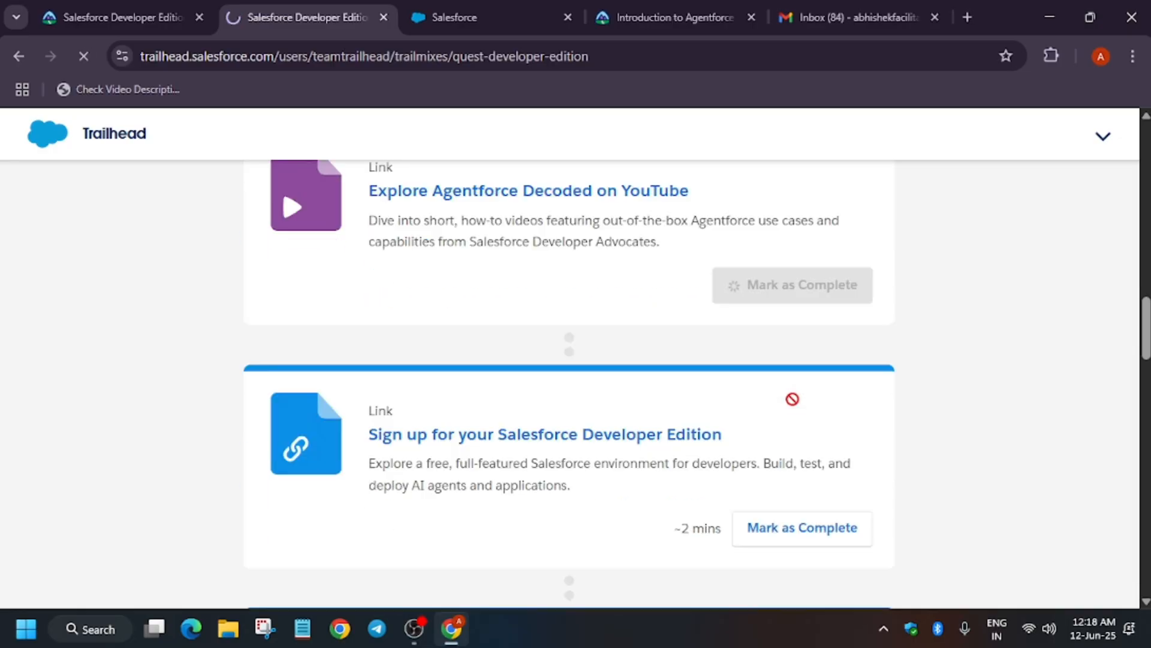
scroll("down", 3)
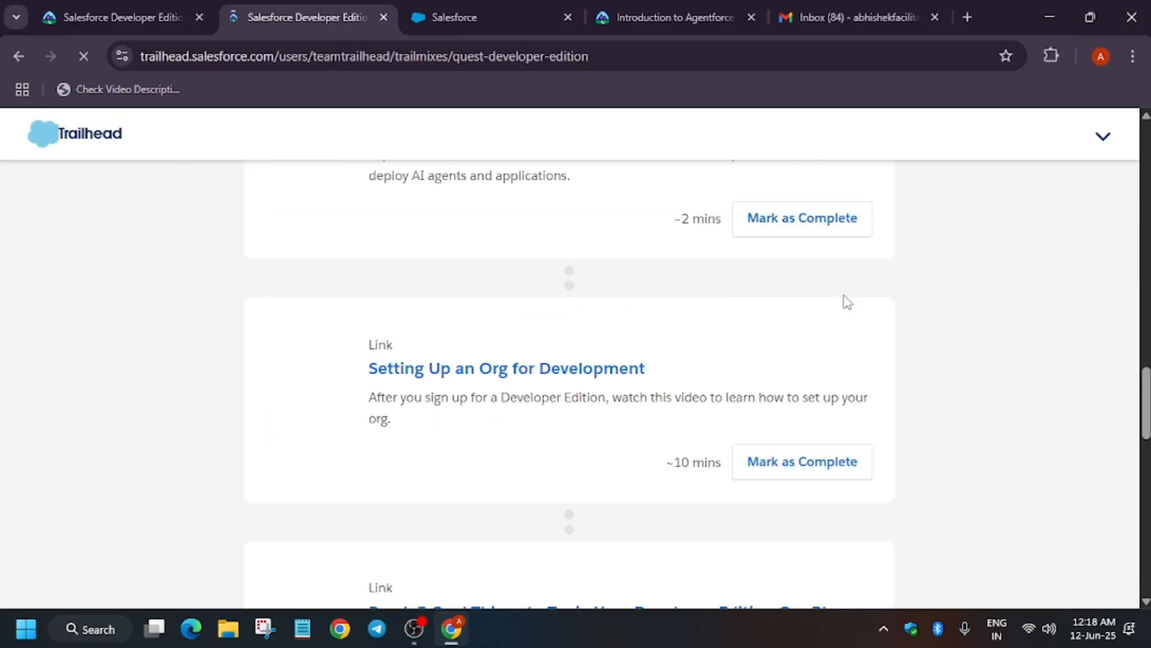
left_click(801, 219)
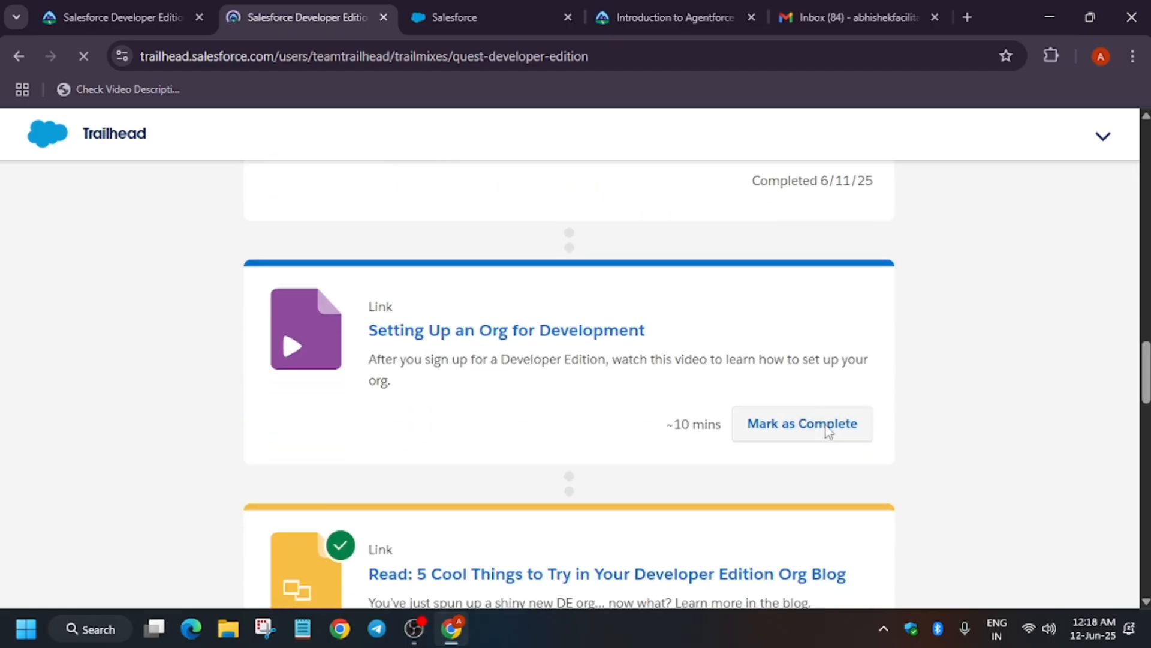
scroll("down", 3)
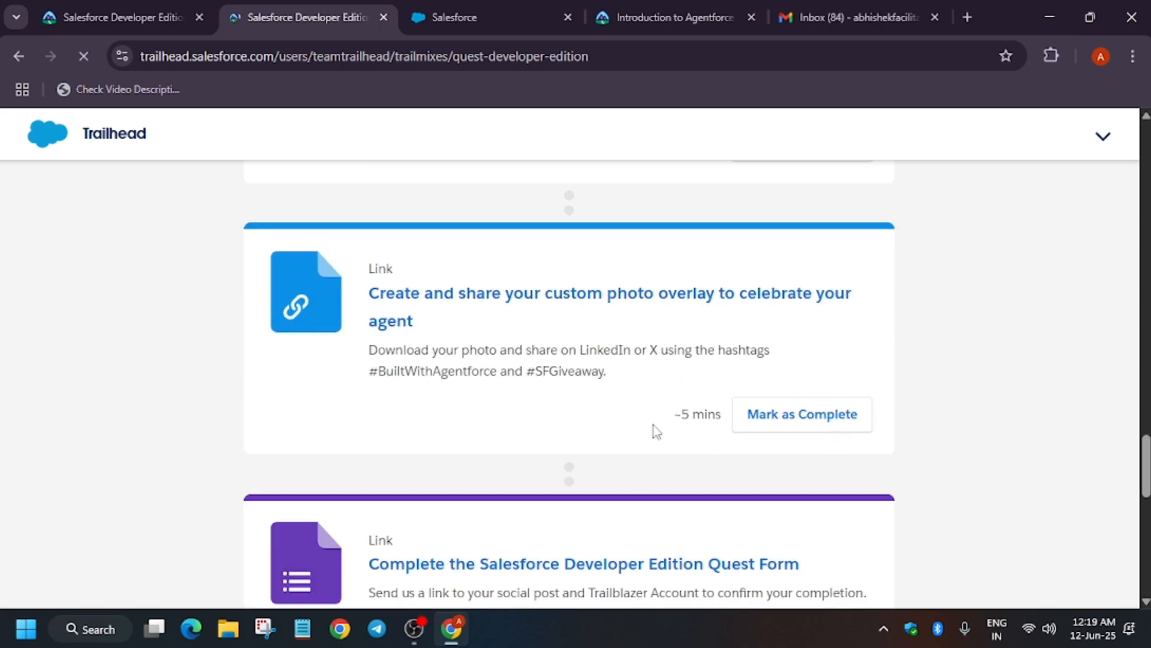
scroll("up", 3)
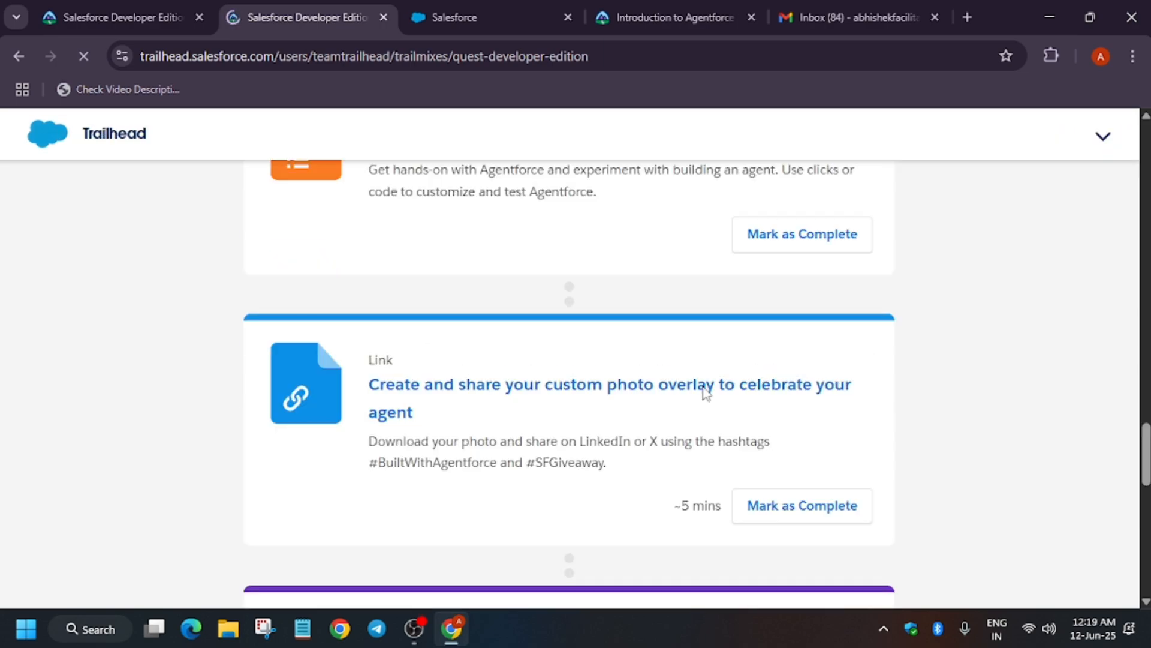
scroll("down", 3)
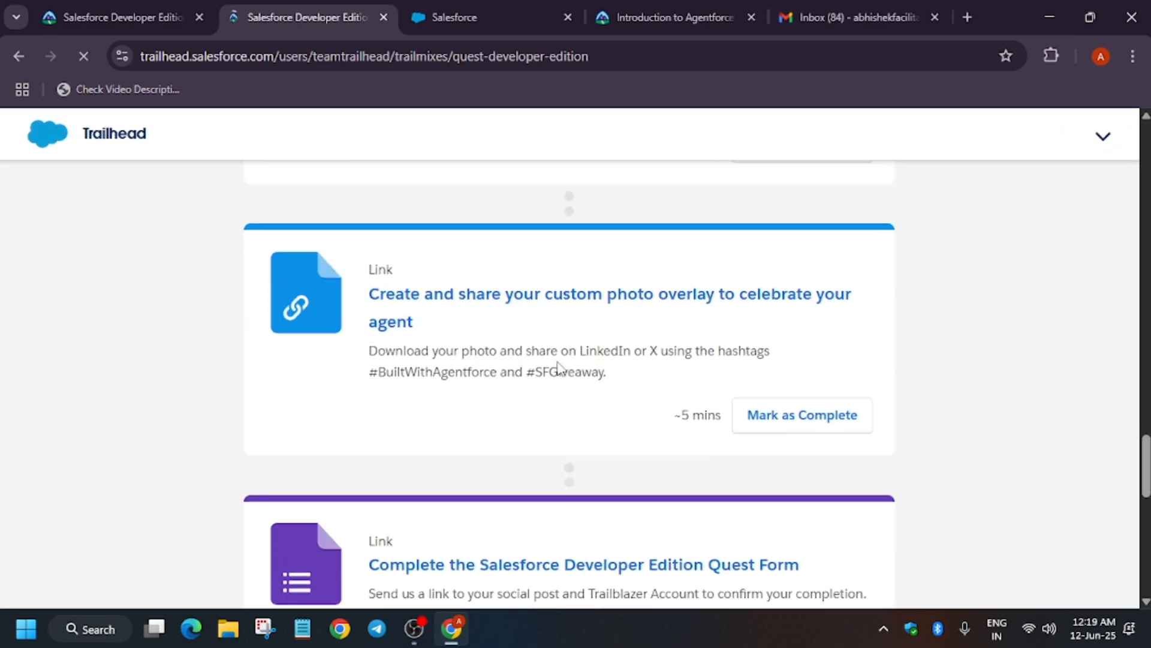
scroll("down", 3)
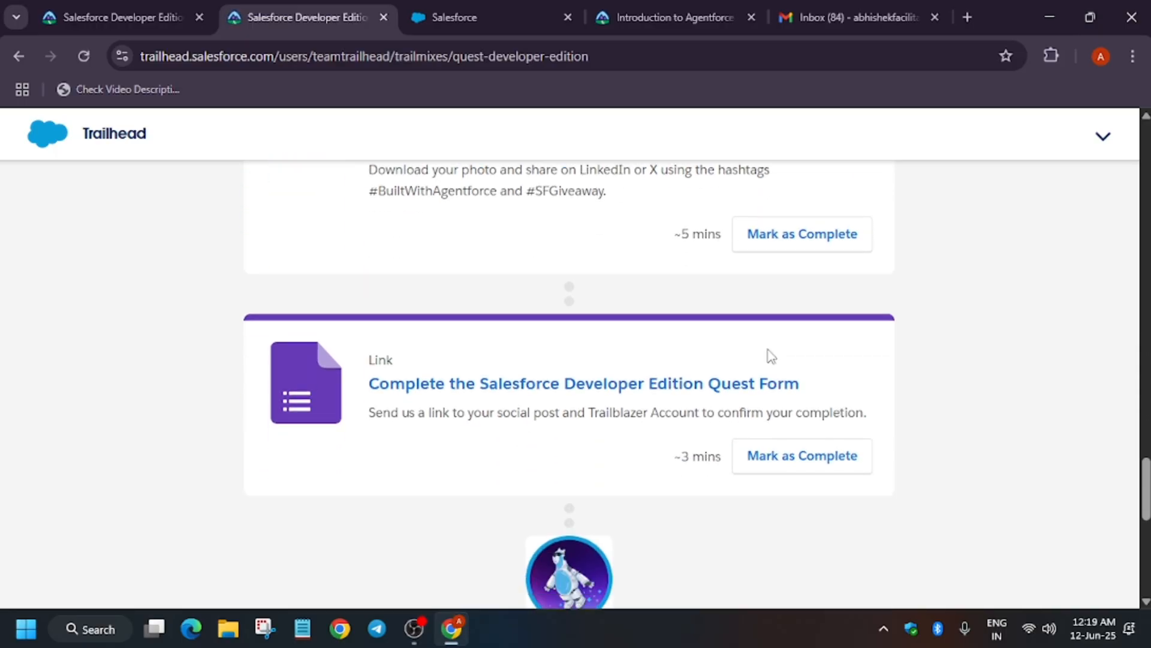
scroll("down", 3)
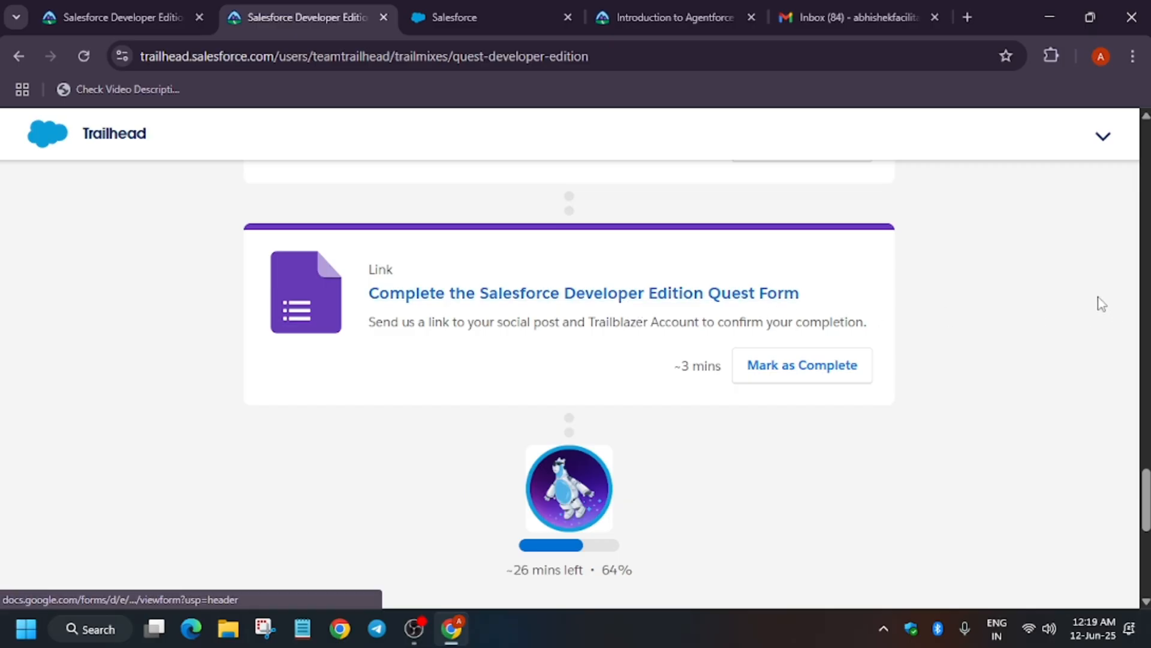
mouse_move(1093, 288)
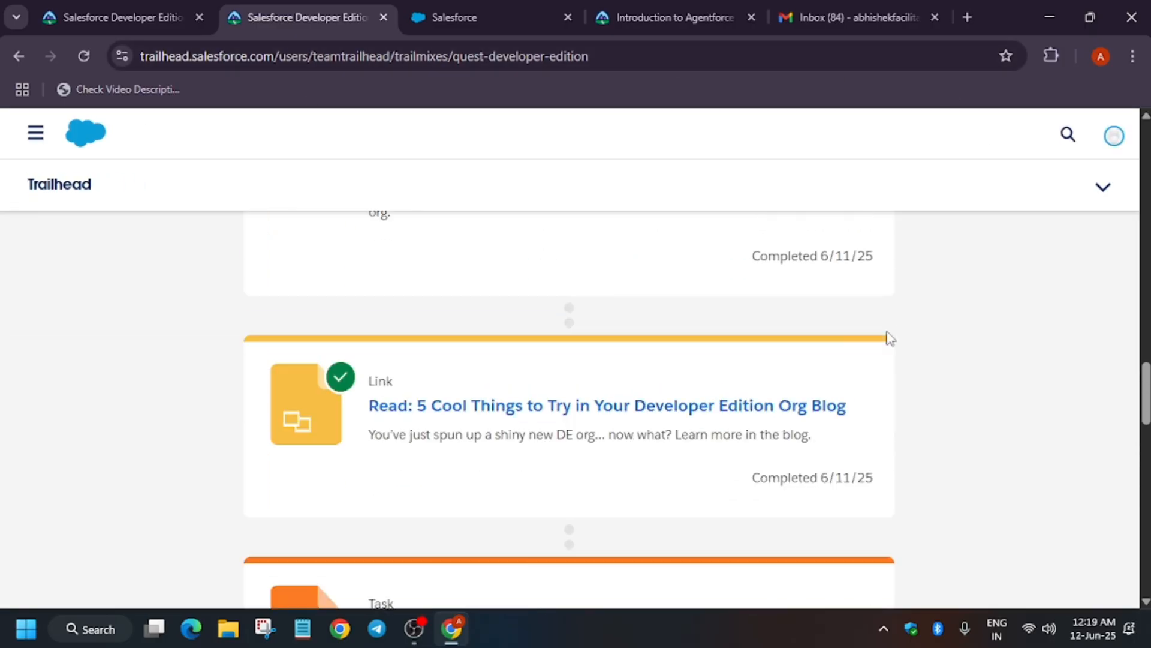
scroll("up", 3)
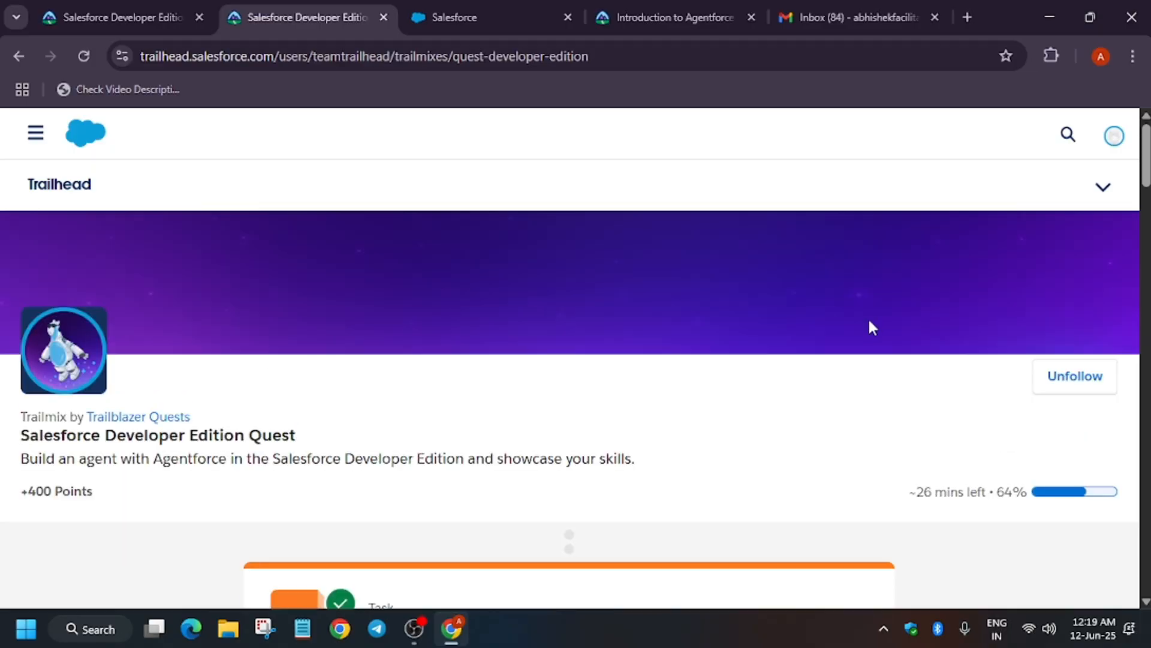
scroll("down", 3)
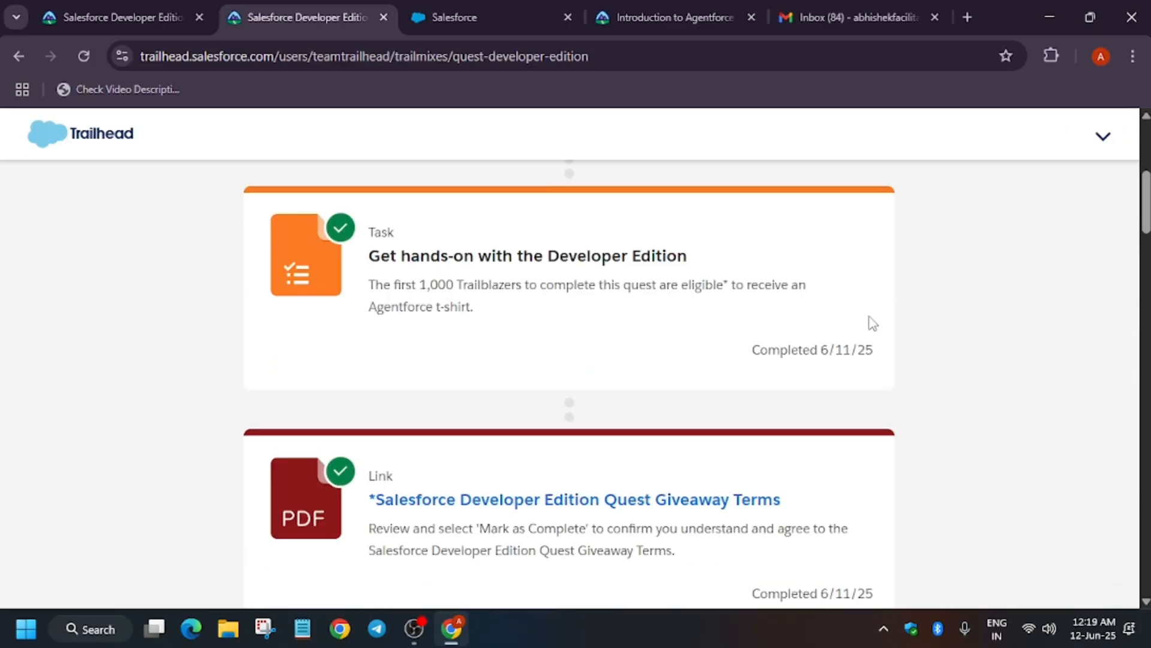